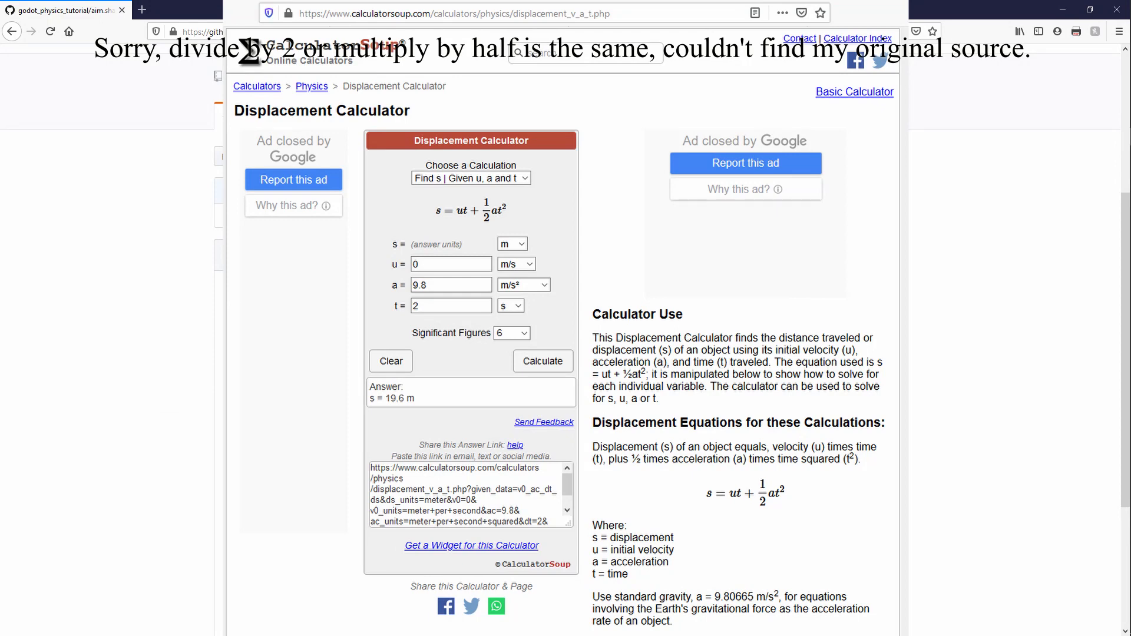
# - Compute displacement in CalculatorSoup for u=0, a=9.8, t=2, giving 19.6 m
pyautogui.click(67, 10)
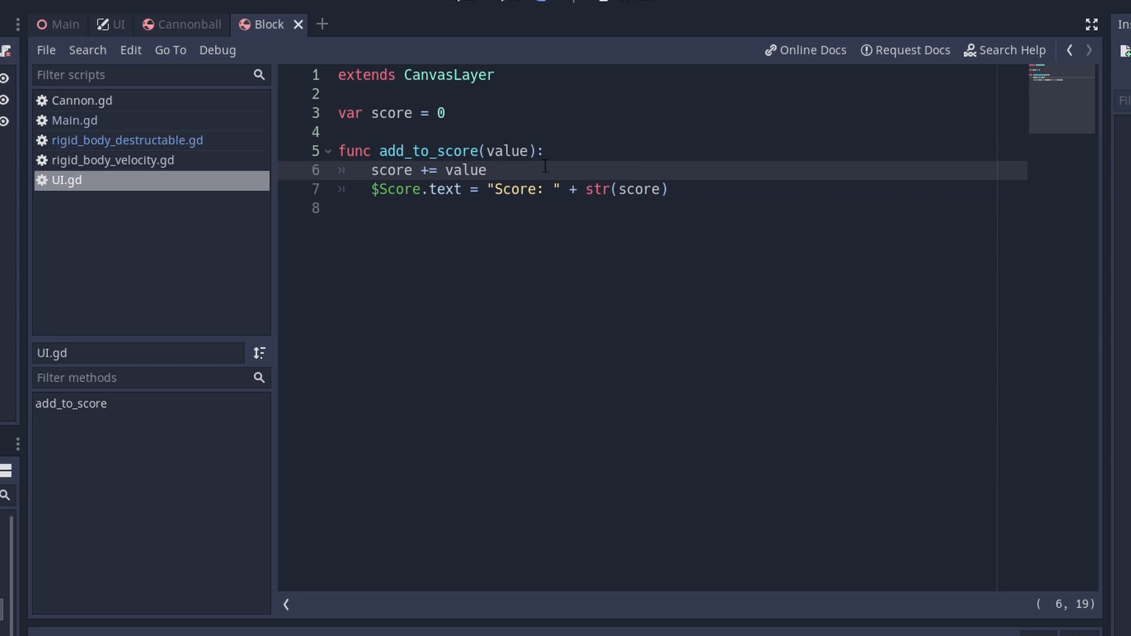
# - In rigid_body_destructable.gd, emit global_transform.origin with the score and delete the hit print
pyautogui.click(126, 140)
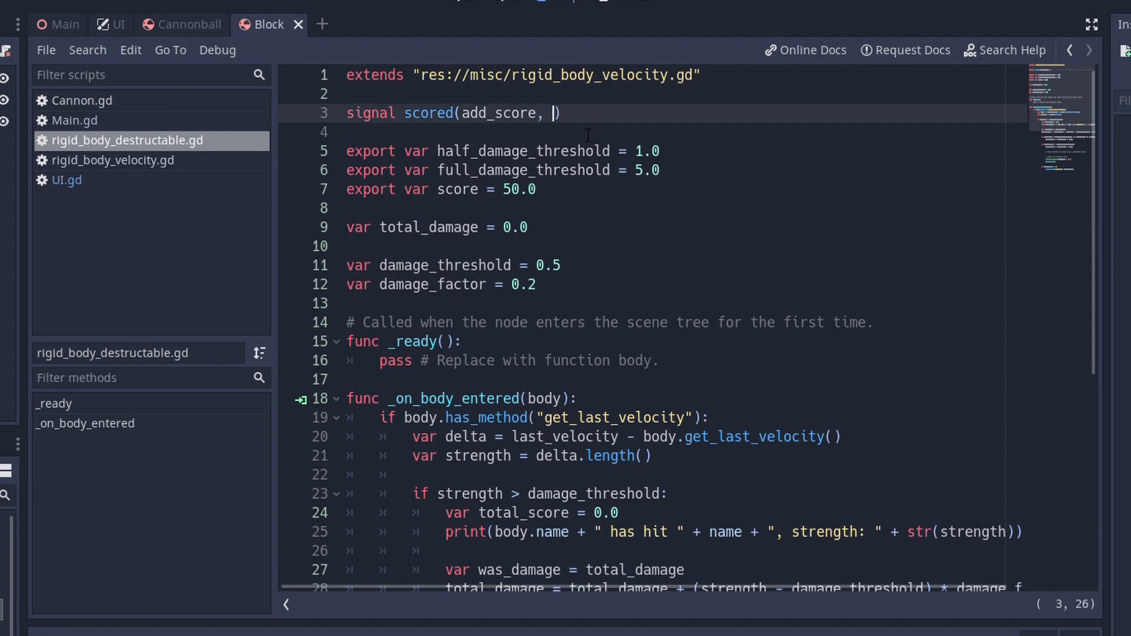
pyautogui.scroll(-3)
pyautogui.write('emit_signal("scored", total_score, ')
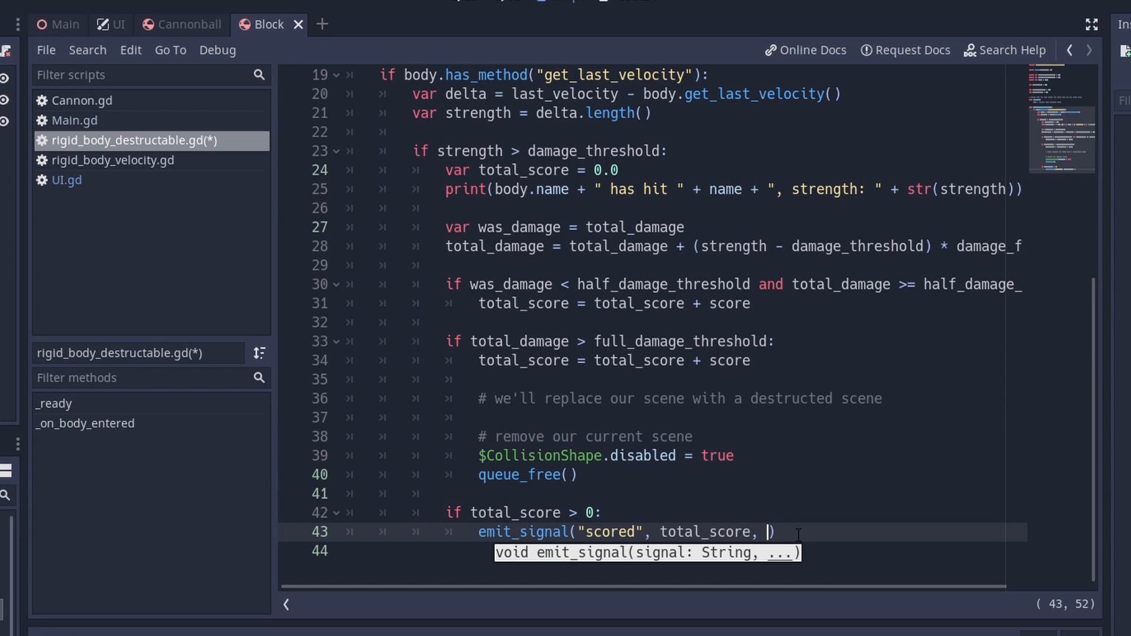
pyautogui.write('global')
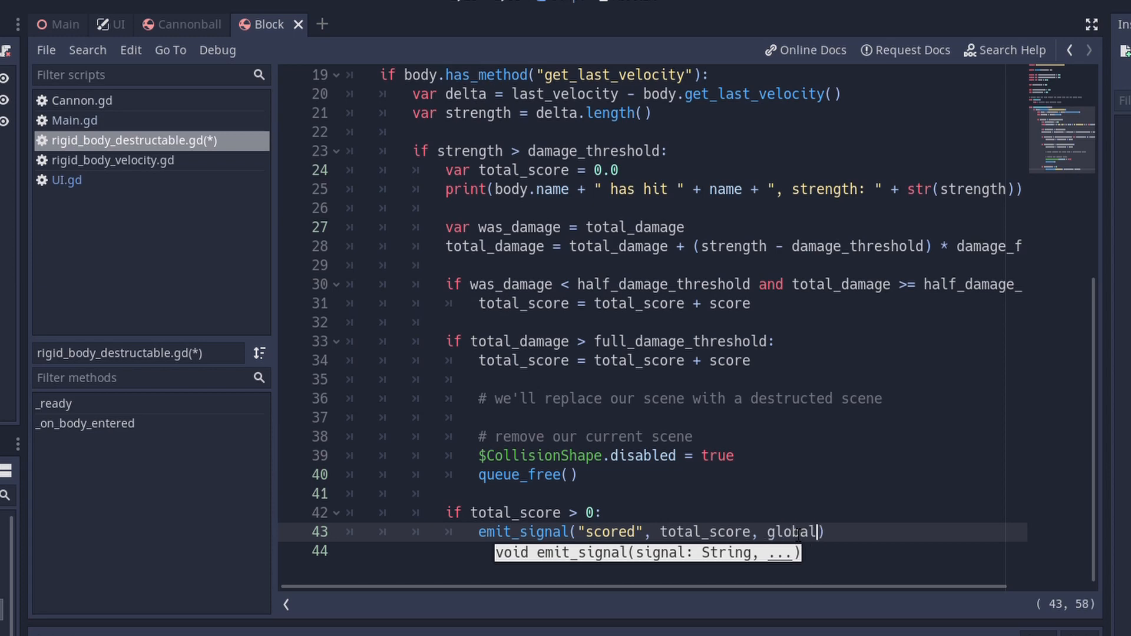
pyautogui.write('_transform.ori')
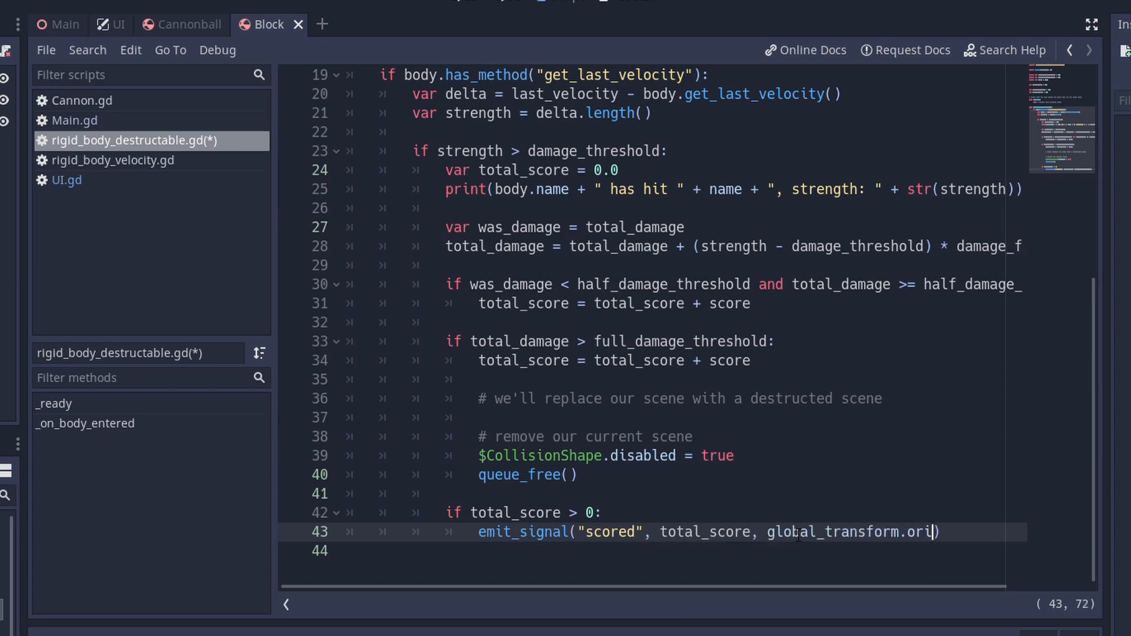
pyautogui.write('gin')
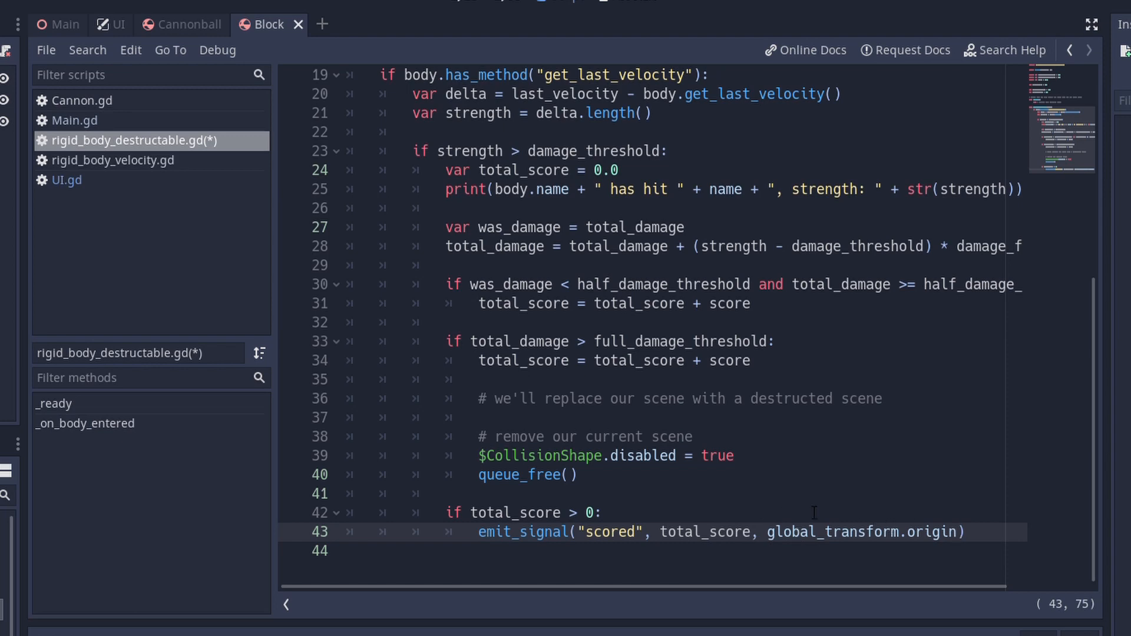
pyautogui.click(620, 170)
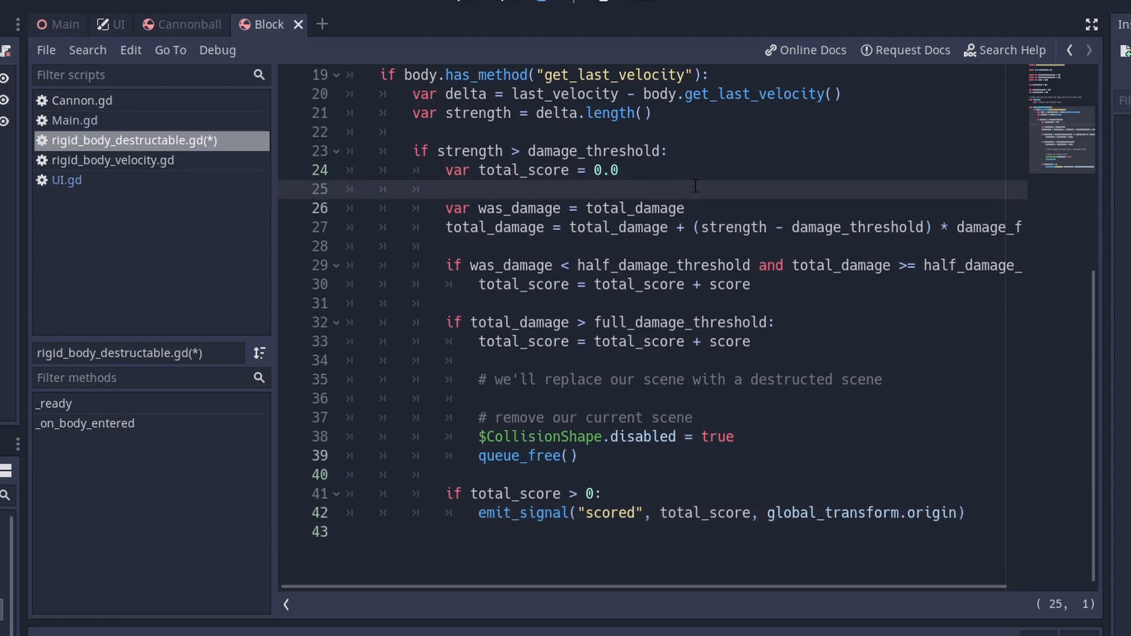
pyautogui.click(62, 179)
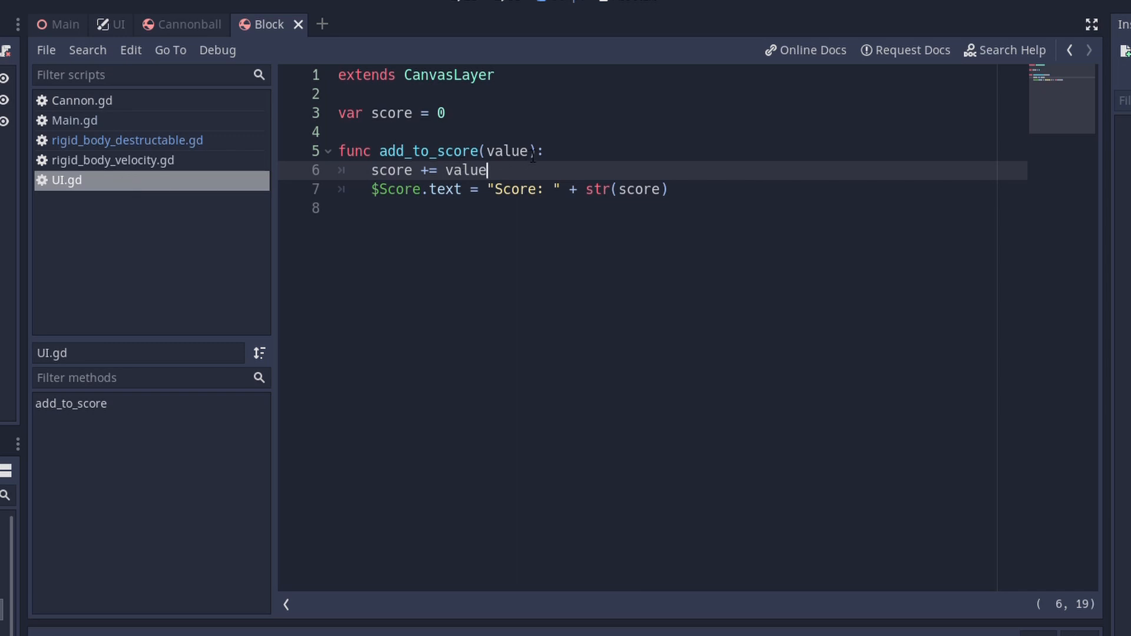
# - Add an 'at' parameter to add_to_score and export a PackedScene score_scene variable
pyautogui.write(', at')
pyautogui.write('e')
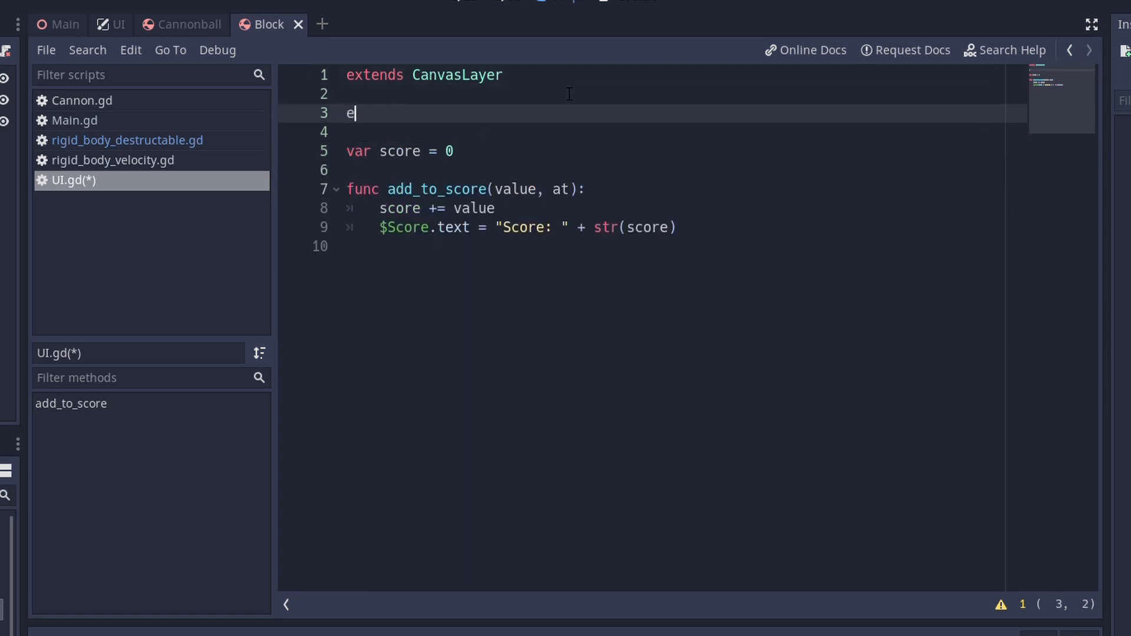
pyautogui.write('xport (Packed')
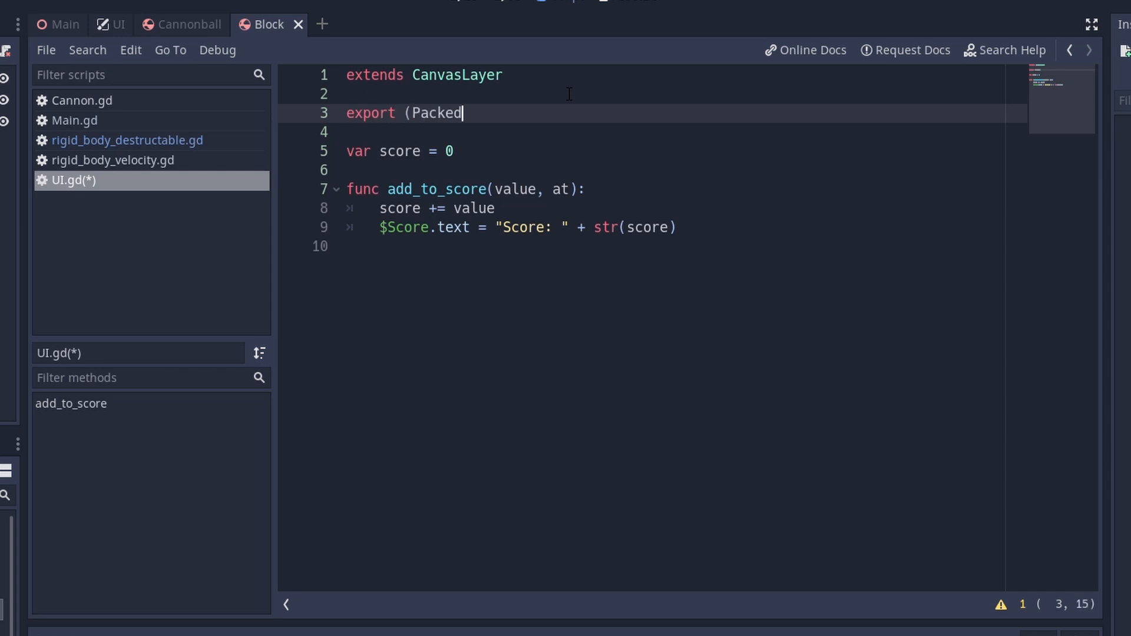
pyautogui.write('Scene) var')
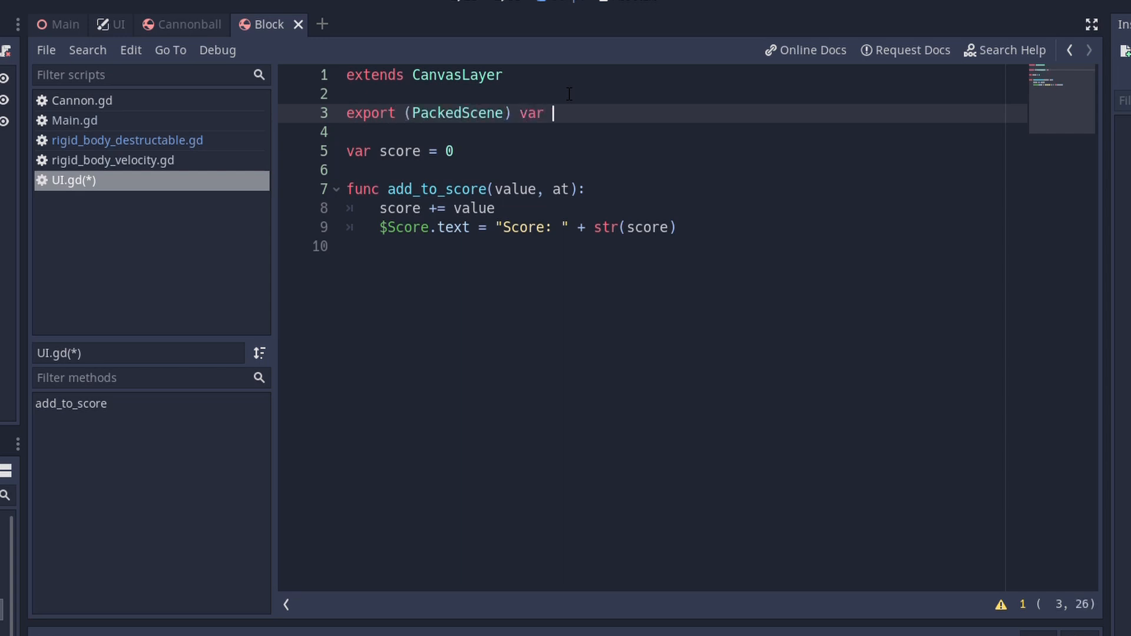
pyautogui.write('score_scen')
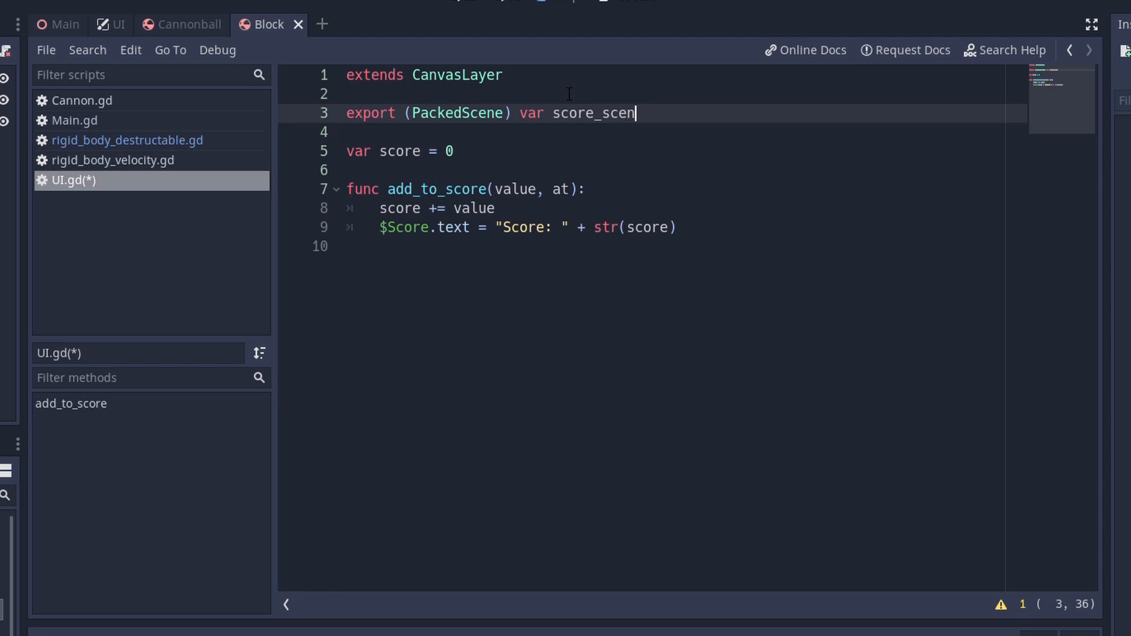
pyautogui.write('e = null')
pyautogui.write('var new_scor')
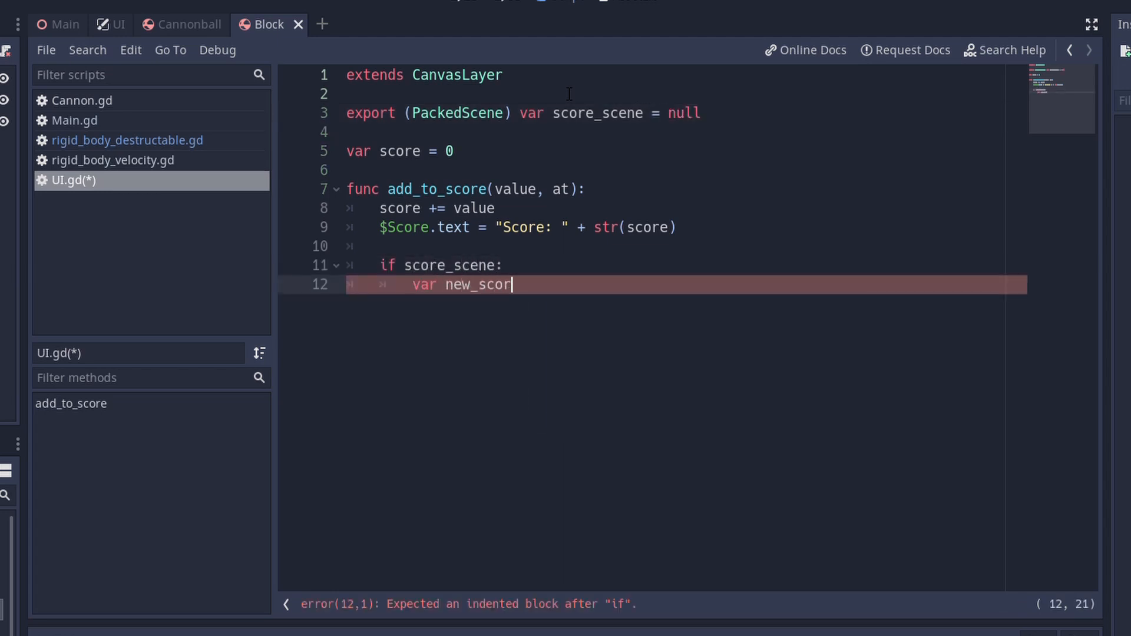
# - Instance score_scene, set its value, position it via unproject_position(at), and add_child it
pyautogui.write('e_scene = score_scene.instance(')
pyautogui.write('new_score_scene.set_score')
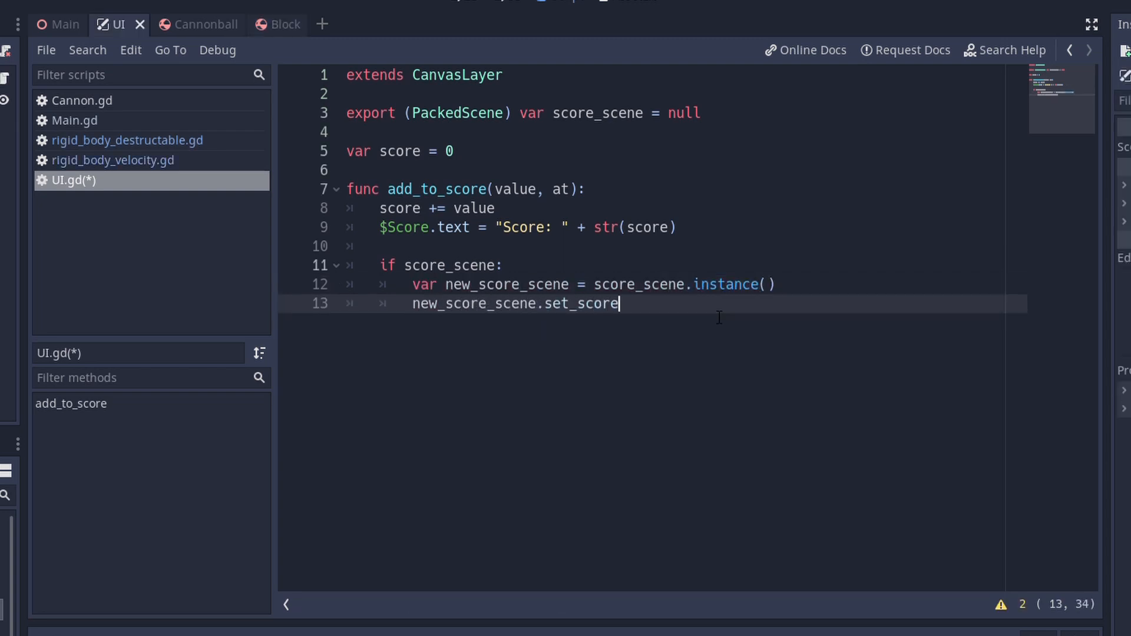
pyautogui.write('(value)')
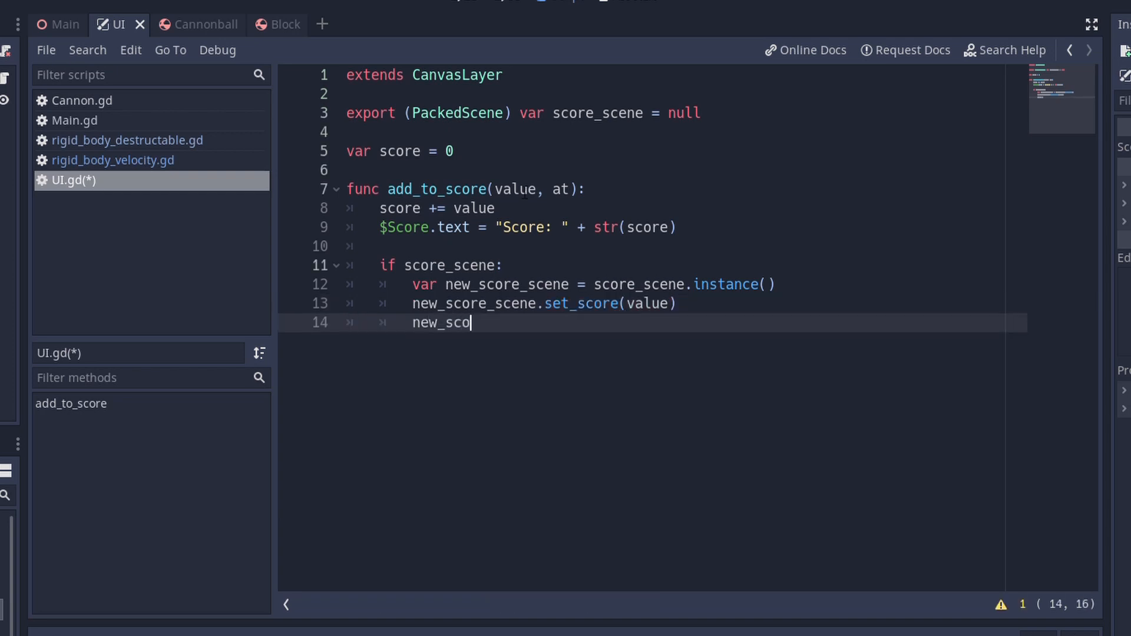
pyautogui.write('re_scene.pos')
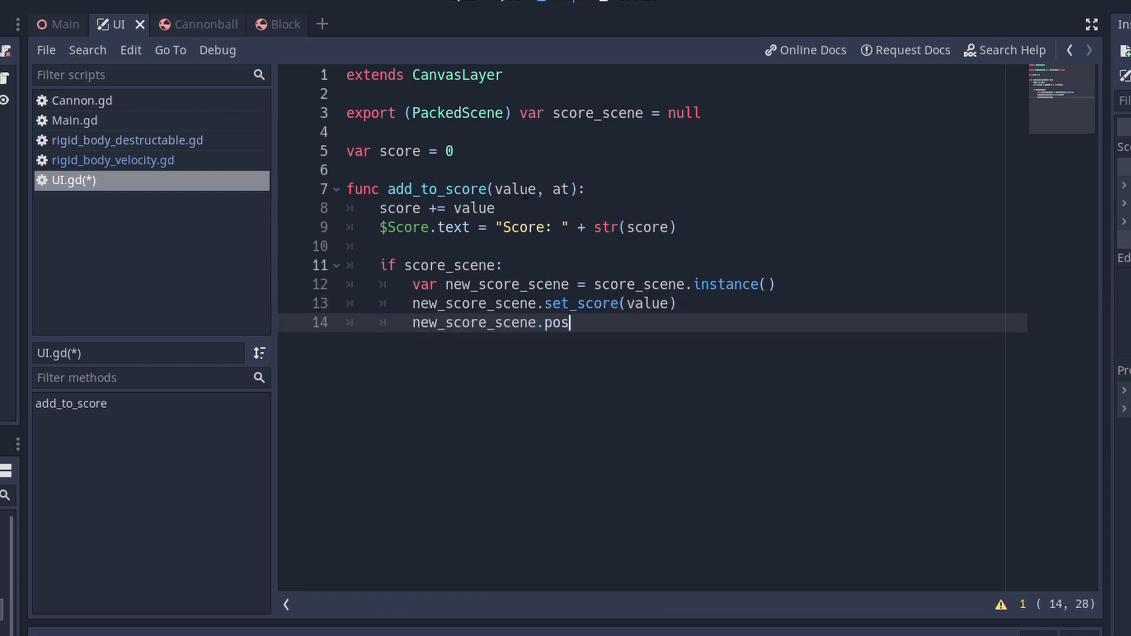
pyautogui.write('ition = g')
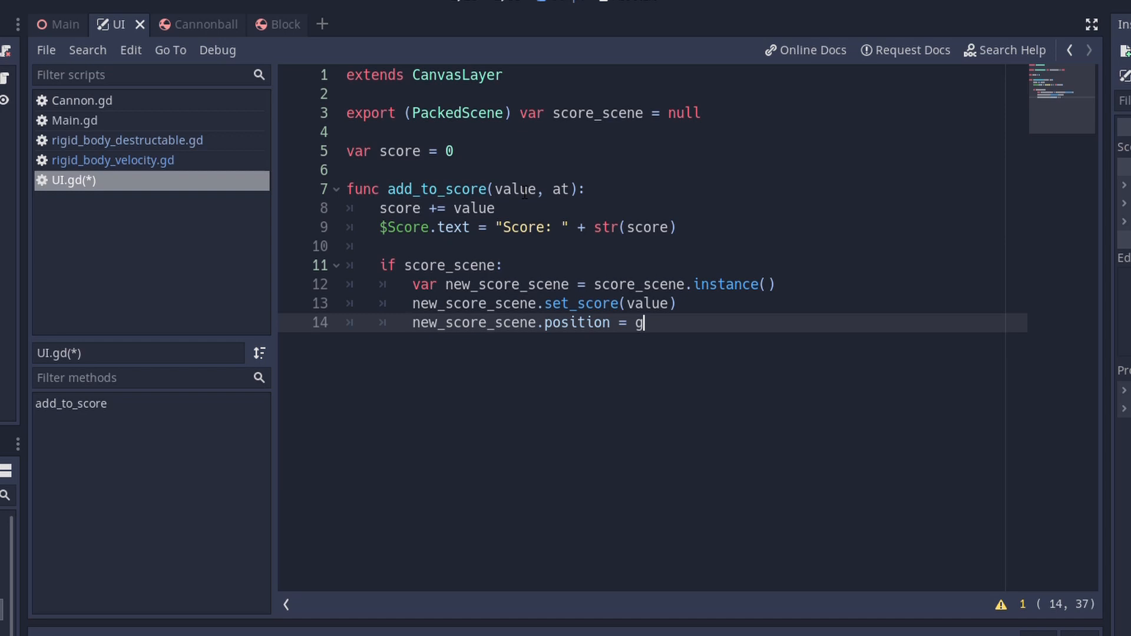
pyautogui.write('et_viewport()')
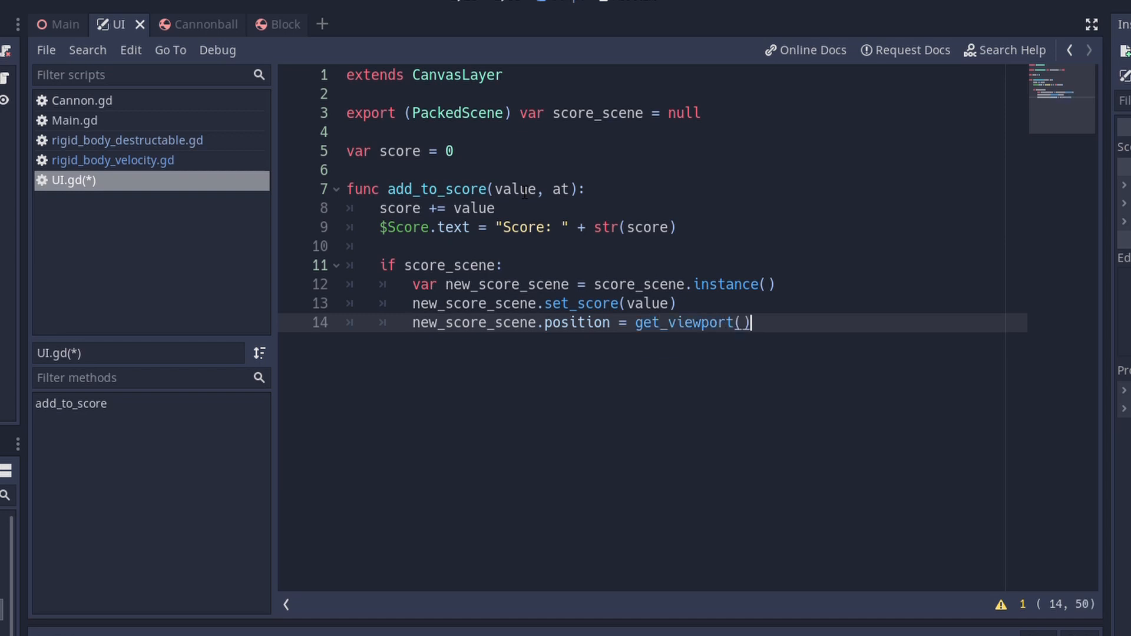
pyautogui.write('.get_c')
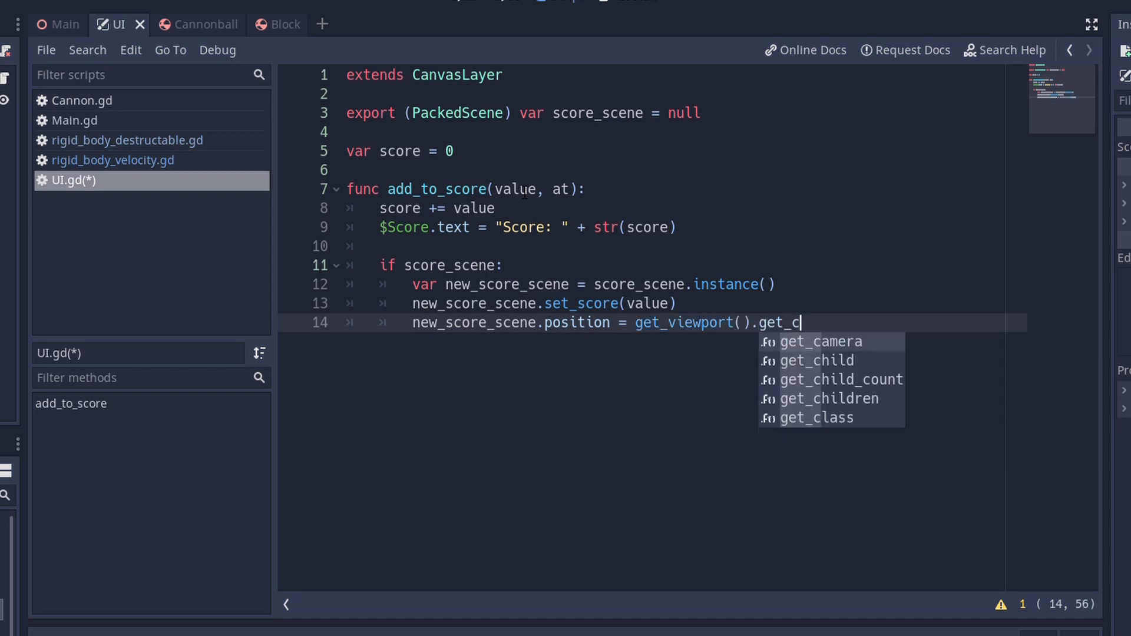
pyautogui.write('amera().unproject_position(')
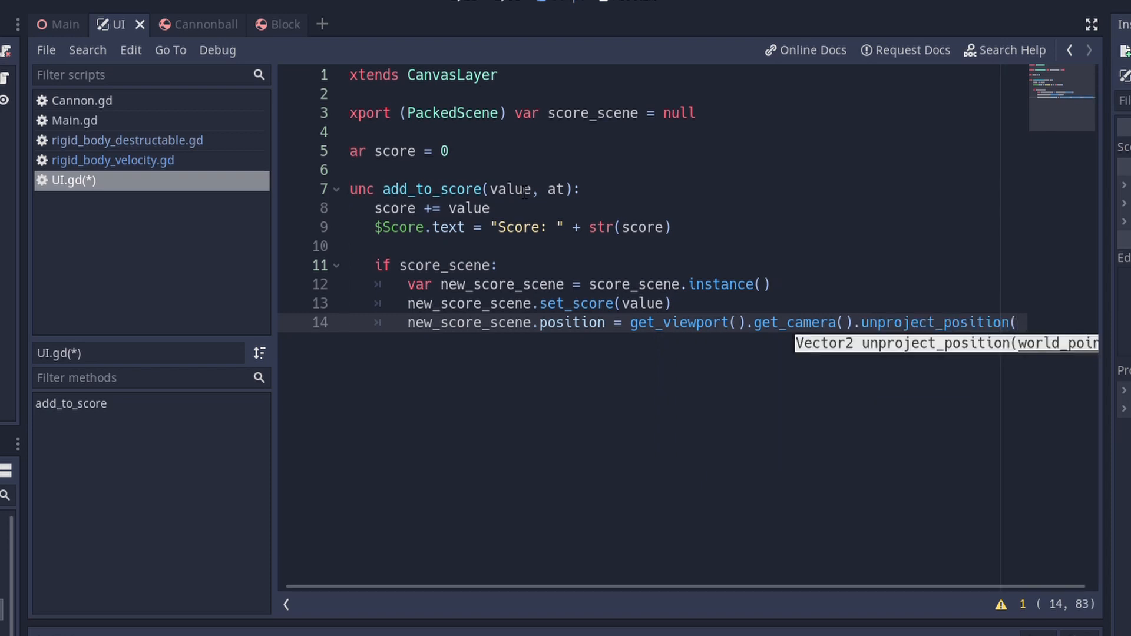
pyautogui.write('at)')
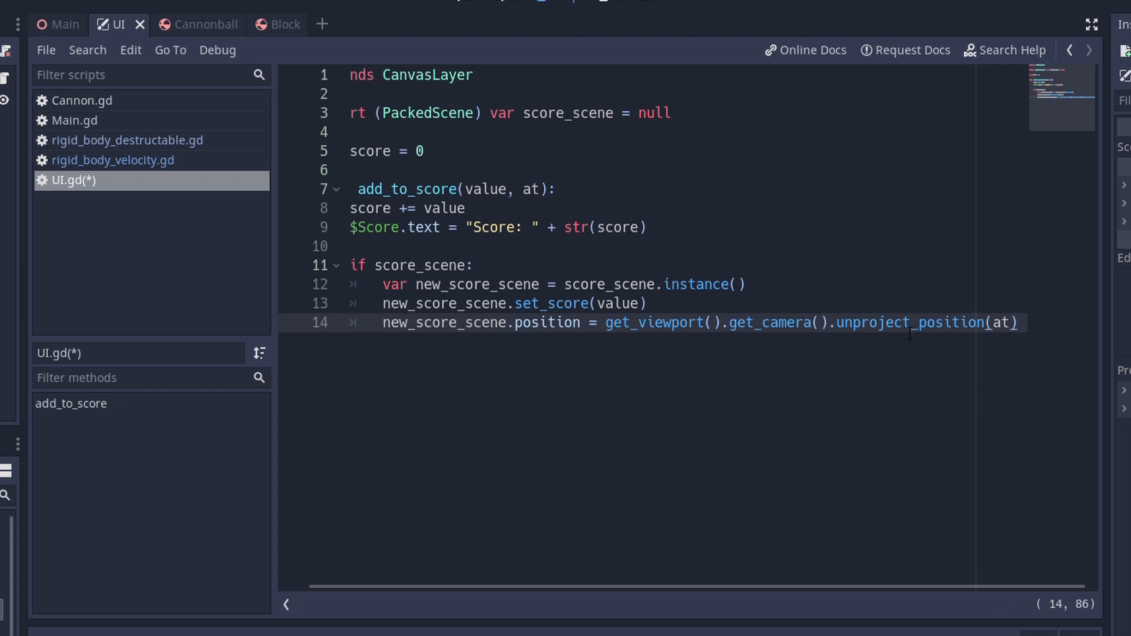
pyautogui.write('add_child(new_score_scene)')
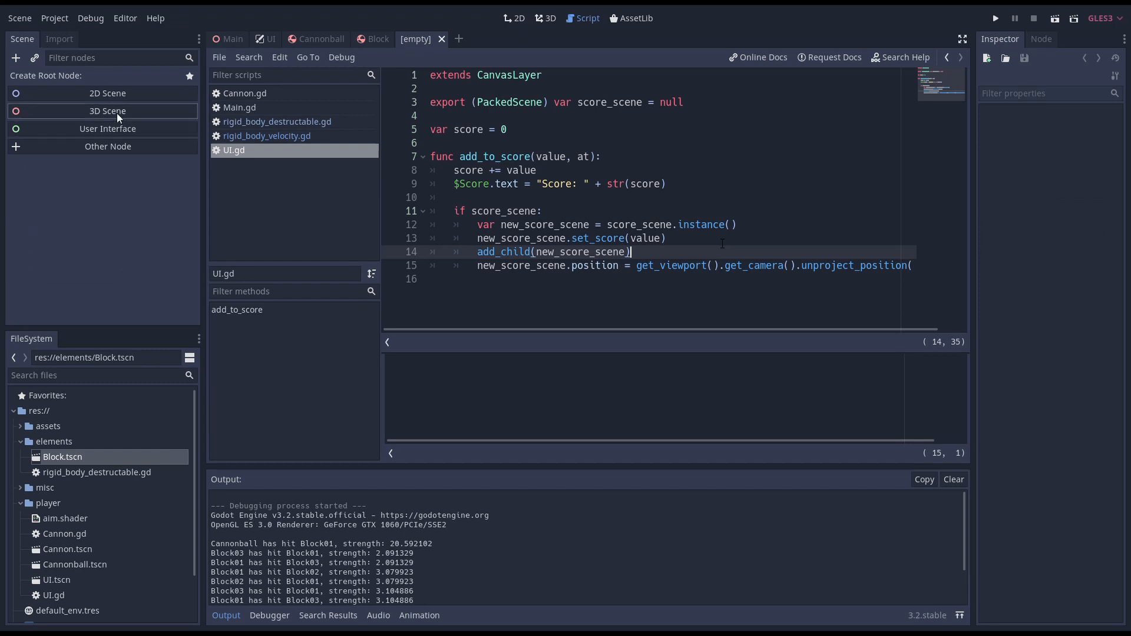
# - Build and save a 2D Score scene with a centered Label child reading 0
pyautogui.click(107, 93)
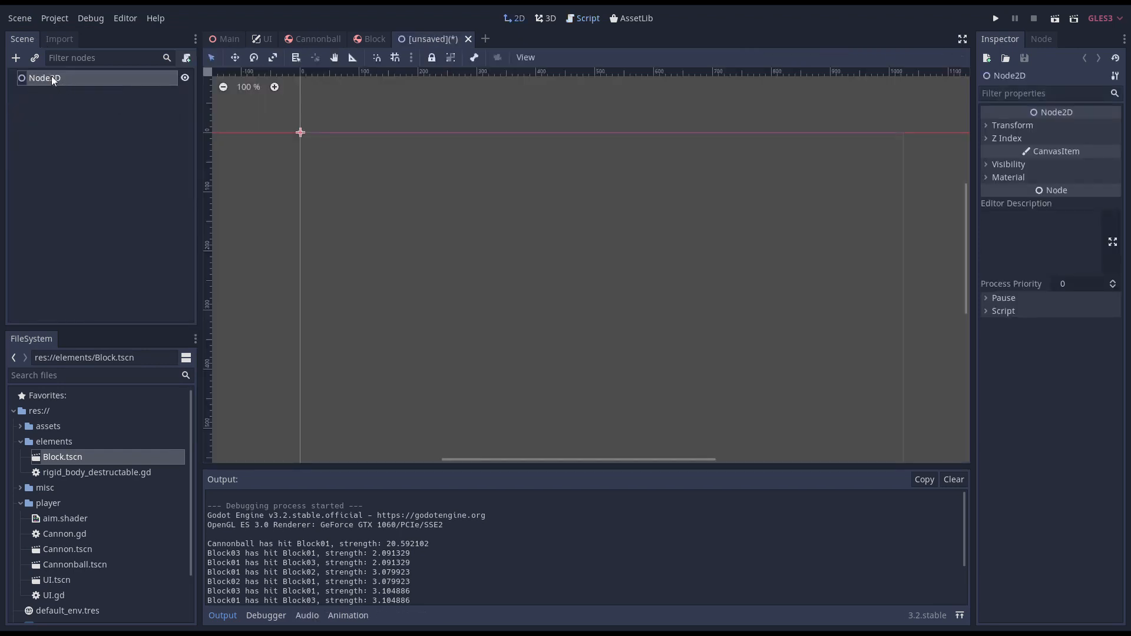
pyautogui.write('Score')
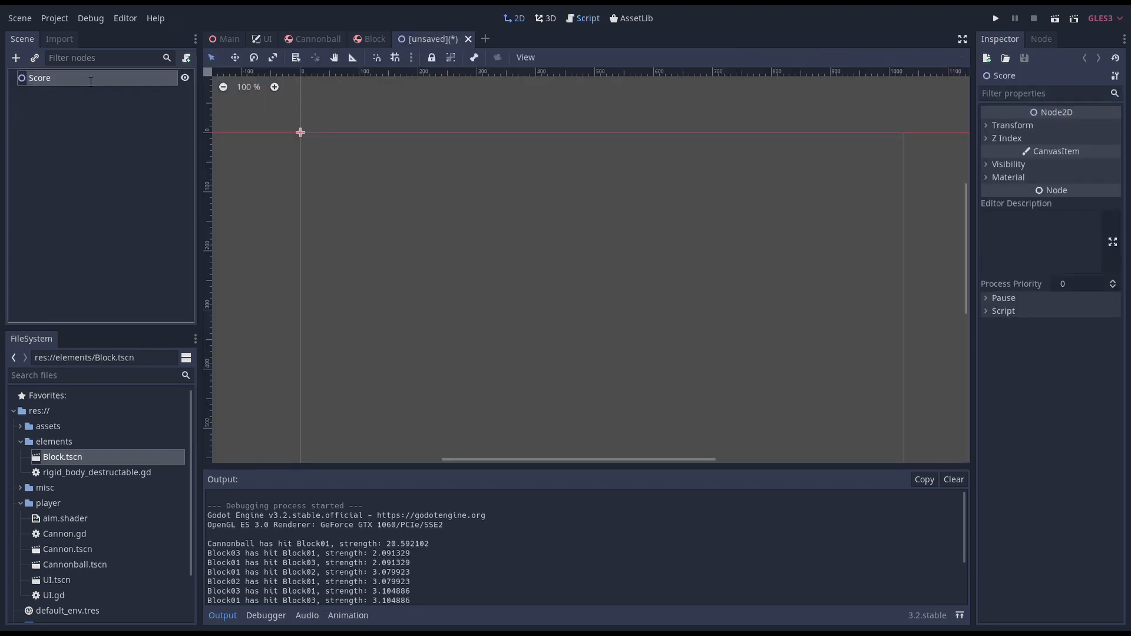
pyautogui.moveTo(16, 58)
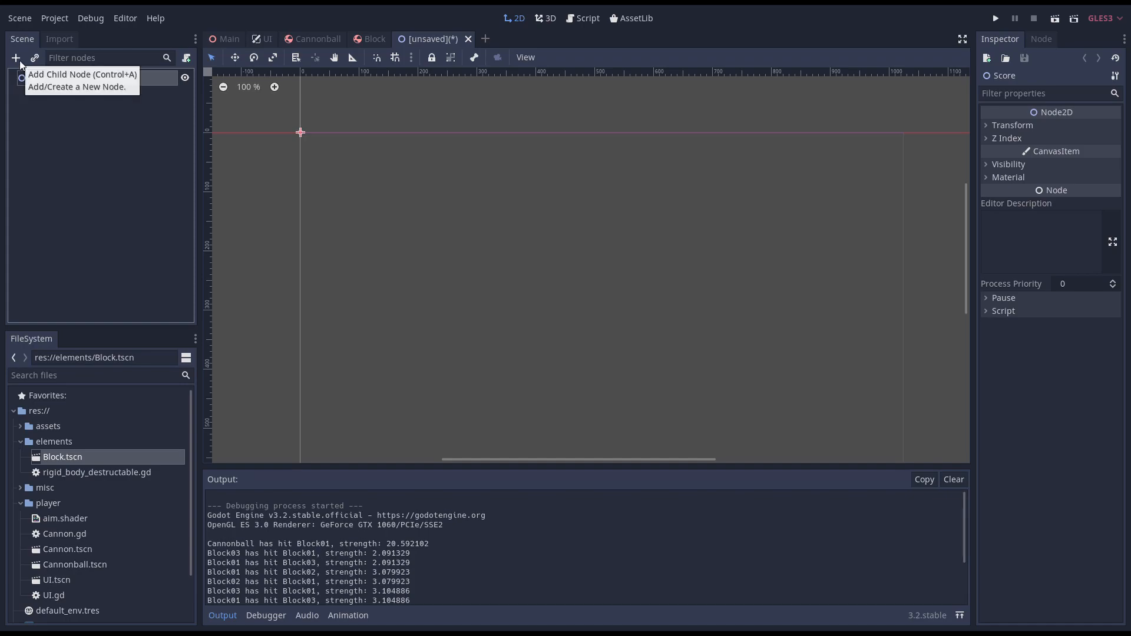
pyautogui.click(16, 57)
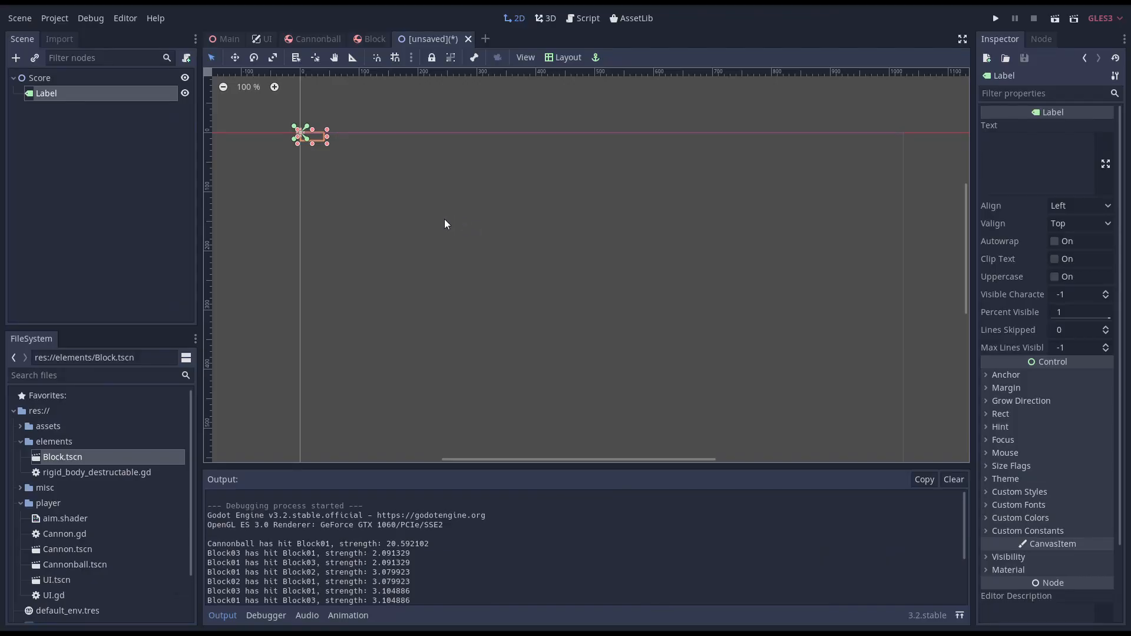
pyautogui.click(1036, 159)
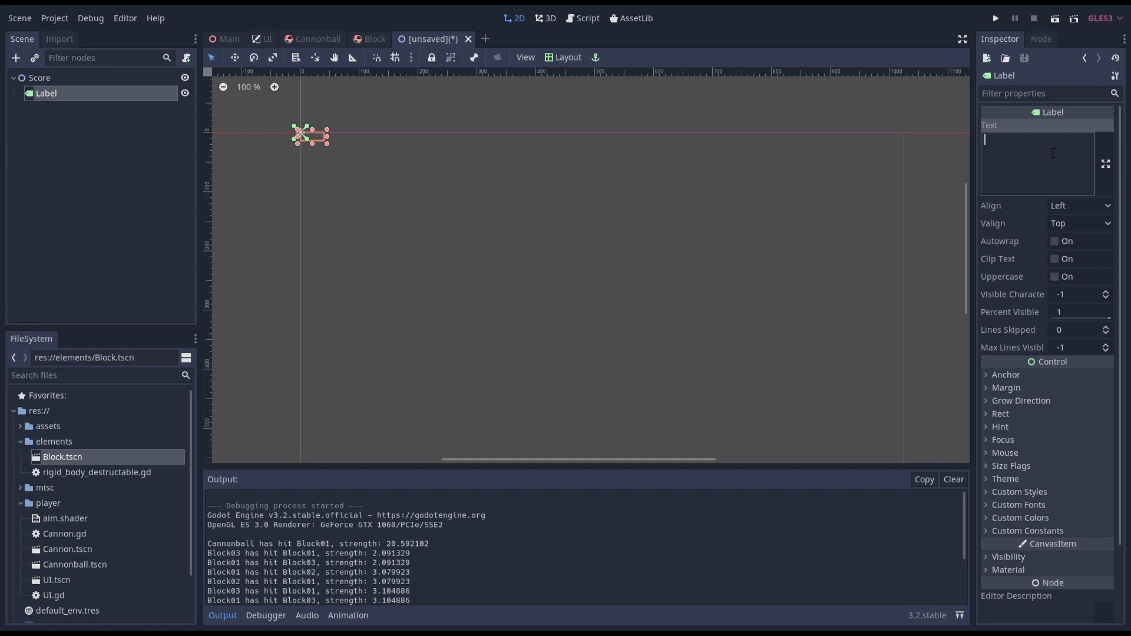
pyautogui.click(1081, 206)
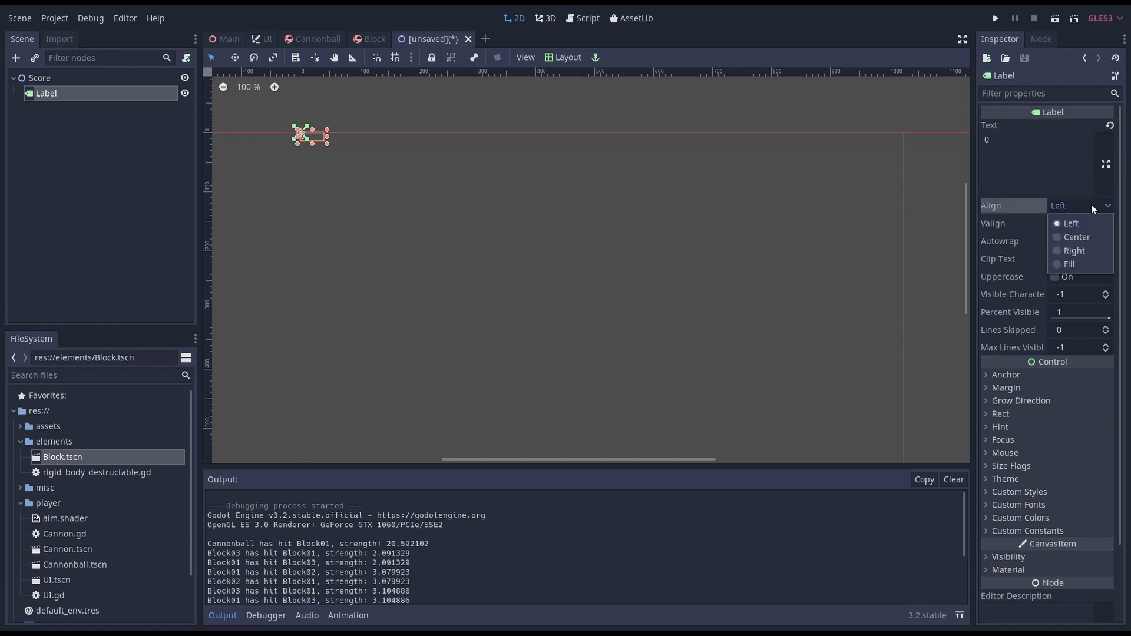
pyautogui.click(1076, 237)
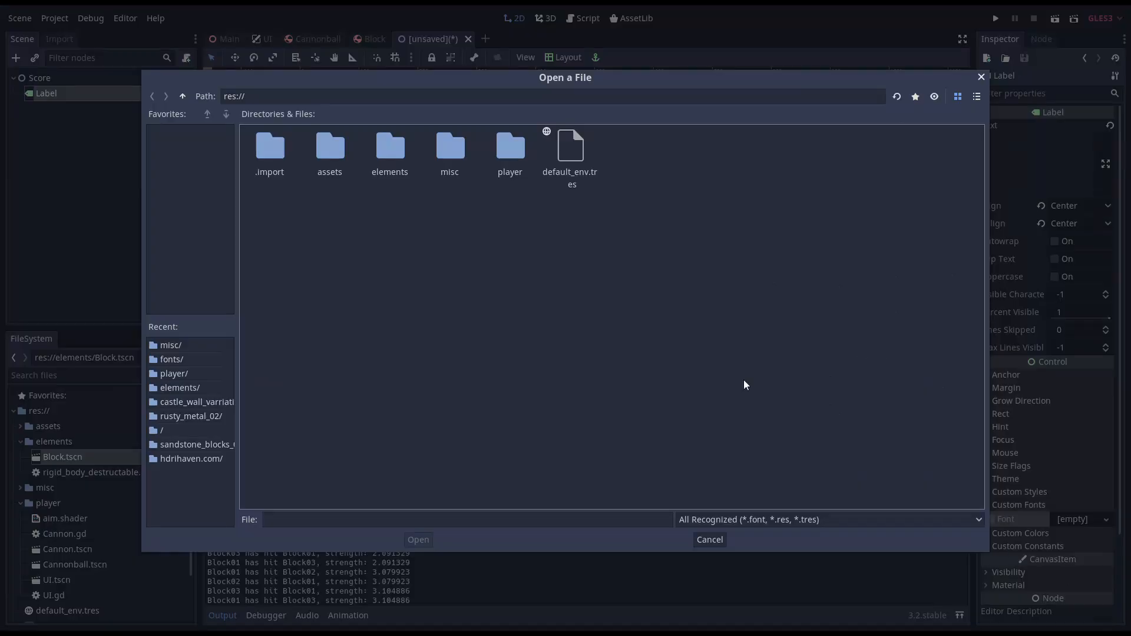
pyautogui.click(710, 539)
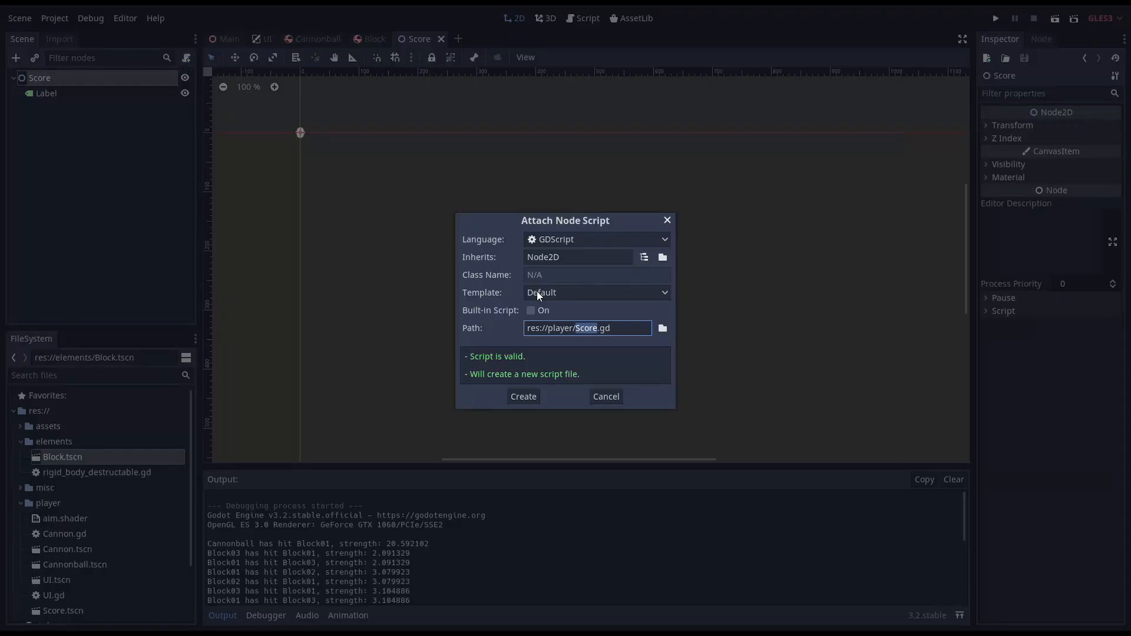
# - Write func set_score(value) in Score.gd to put the value on the Label
pyautogui.click(523, 396)
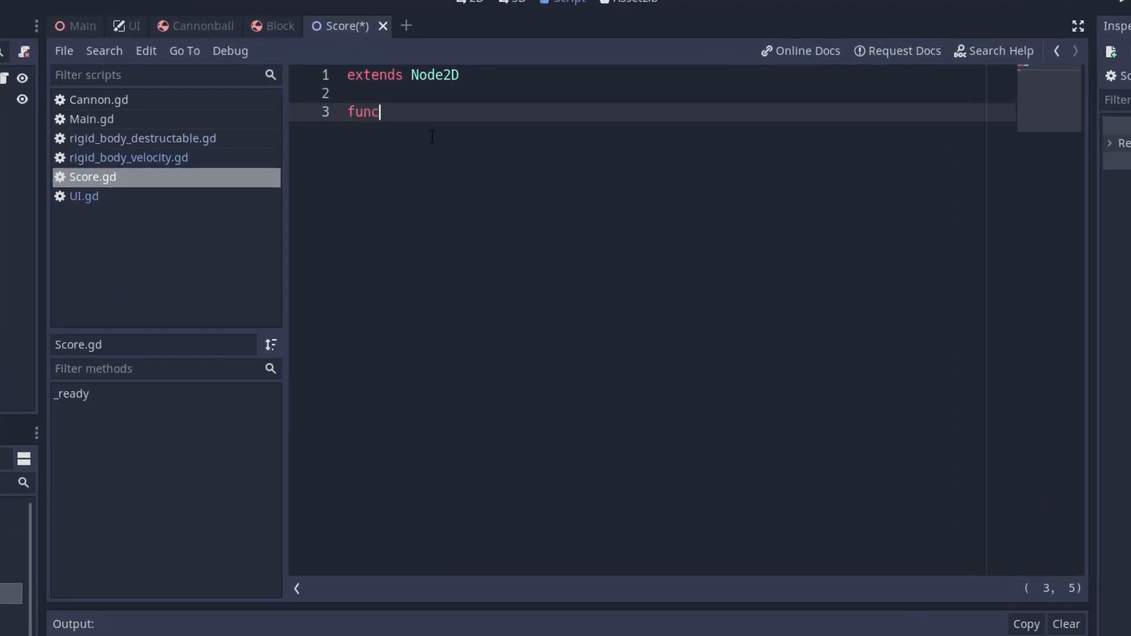
pyautogui.write('set_score(value)')
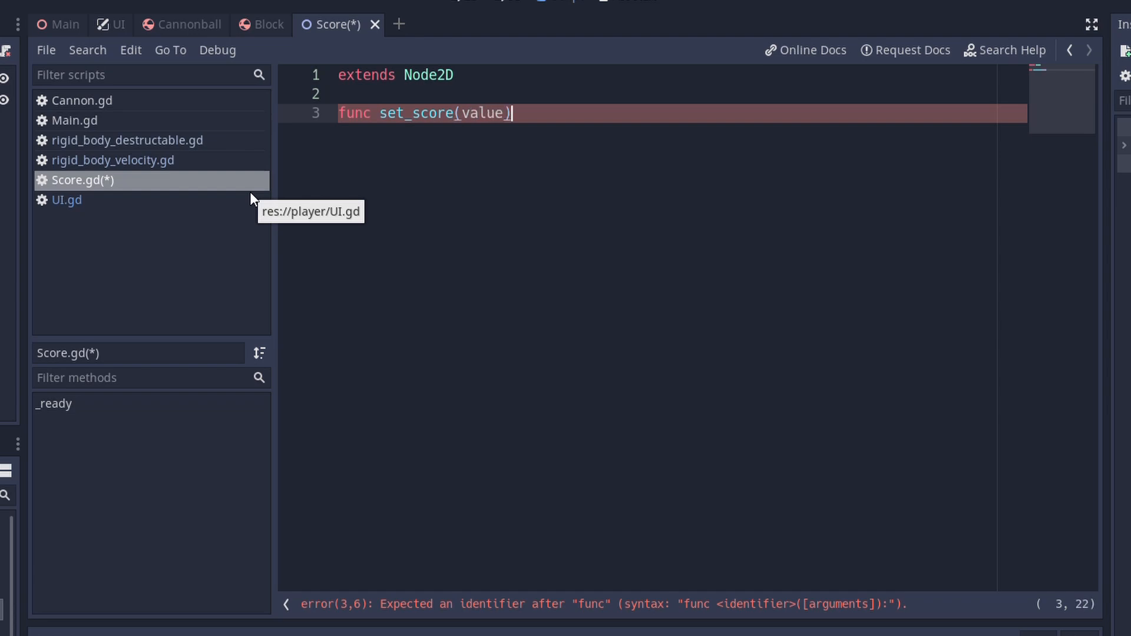
pyautogui.write(':')
pyautogui.write('$Label.text = str(value)')
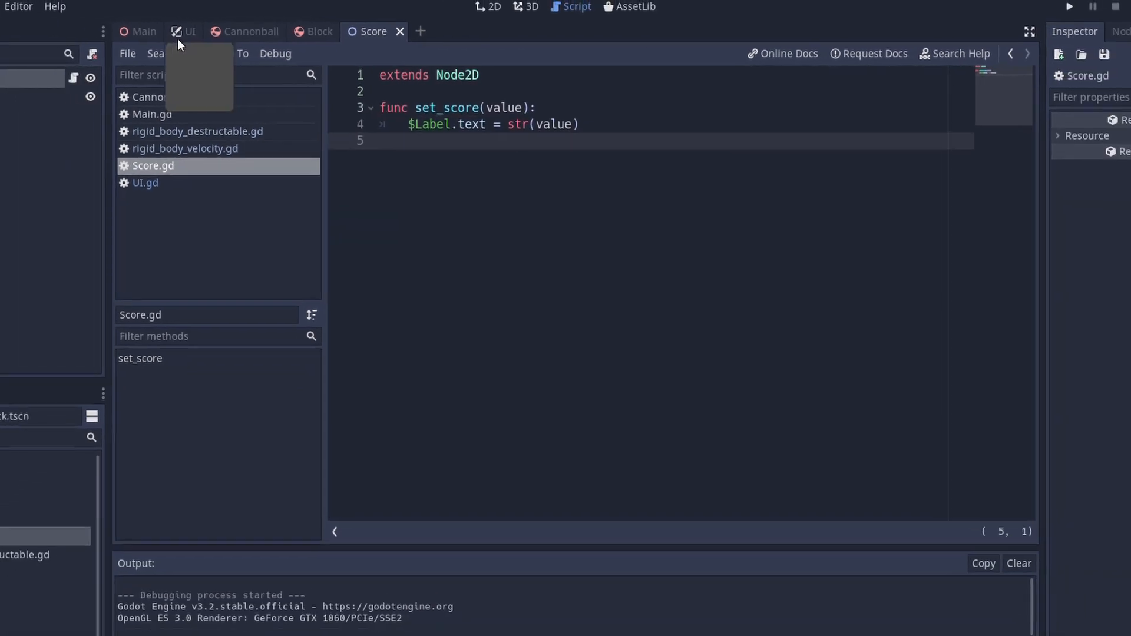
# - In the UI scene, choose Load for the Score Scene property
pyautogui.click(189, 31)
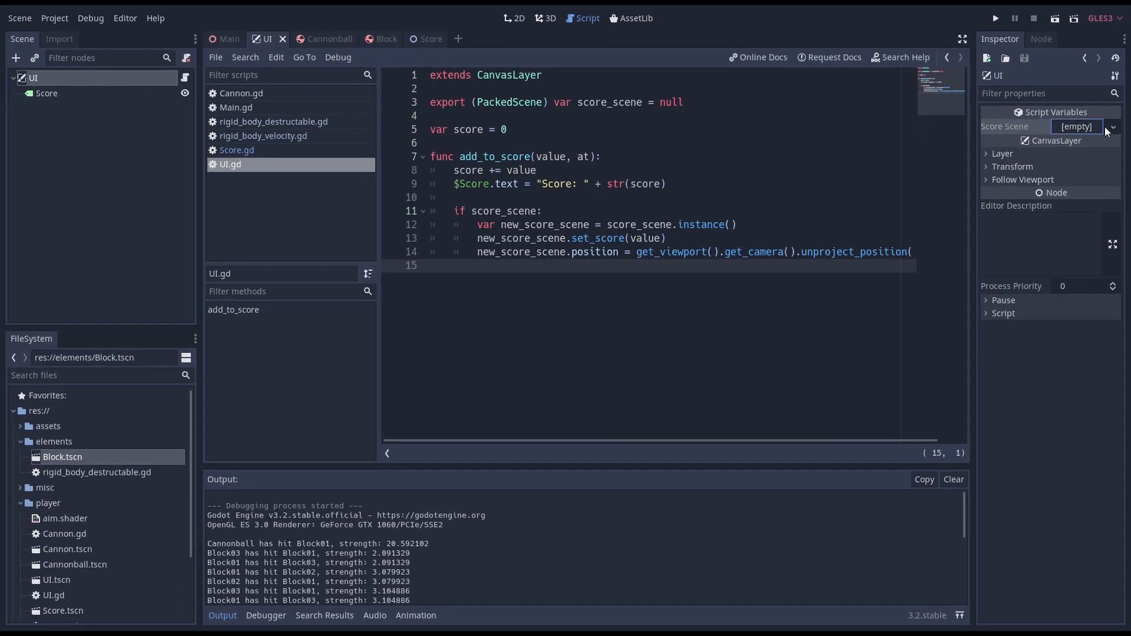
pyautogui.click(1110, 126)
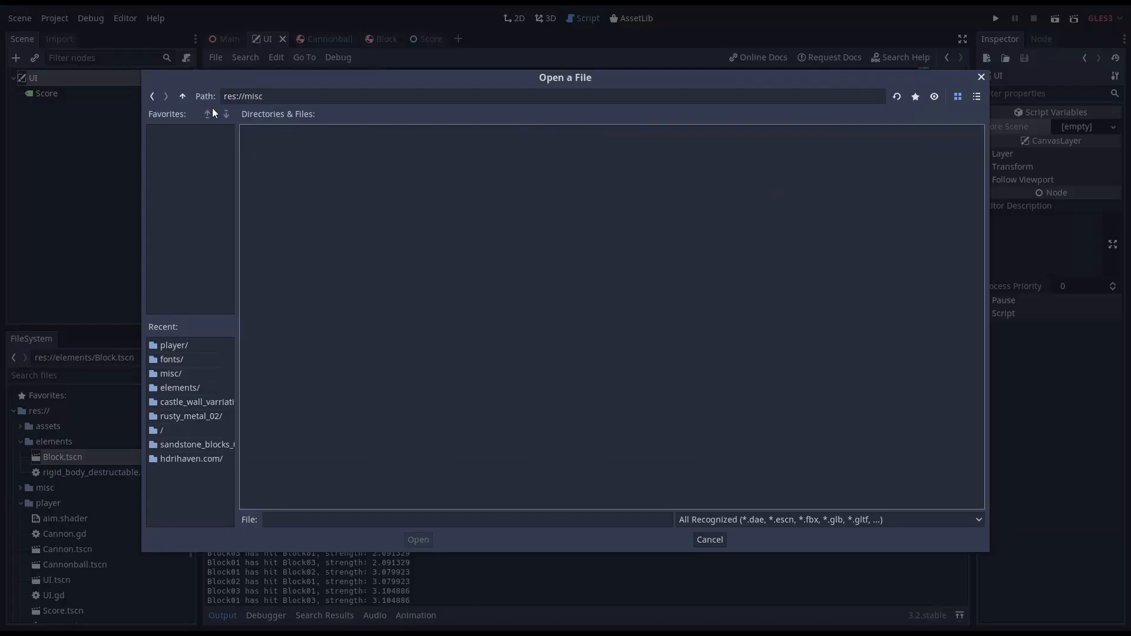
pyautogui.click(710, 540)
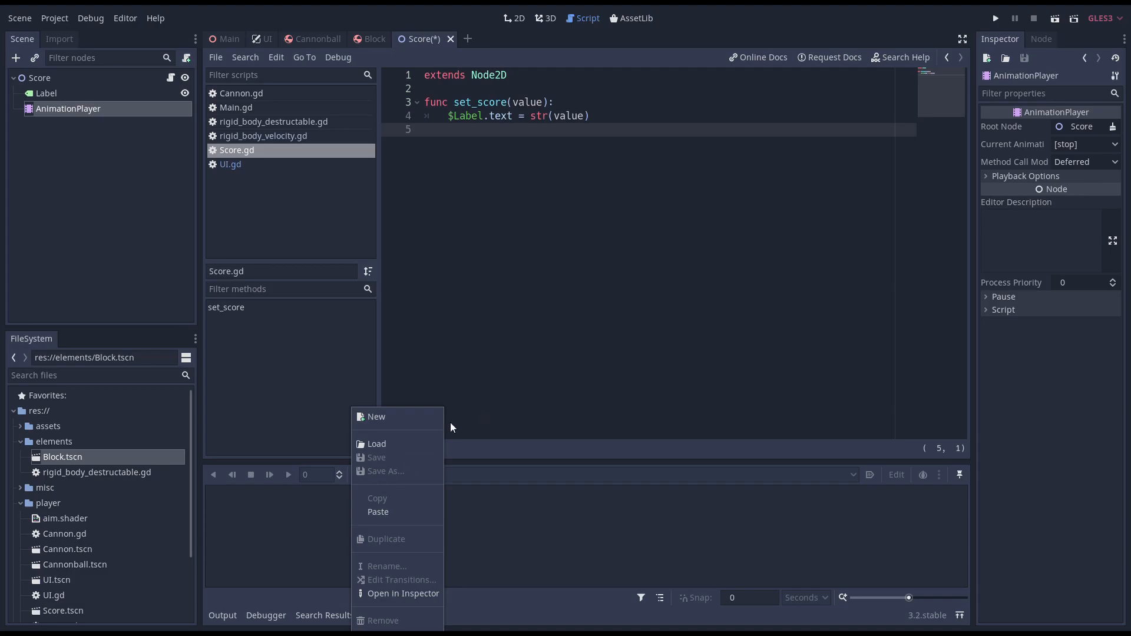
# - Create a new animation named Animate, 3 seconds long, and zoom the timeline
pyautogui.click(376, 416)
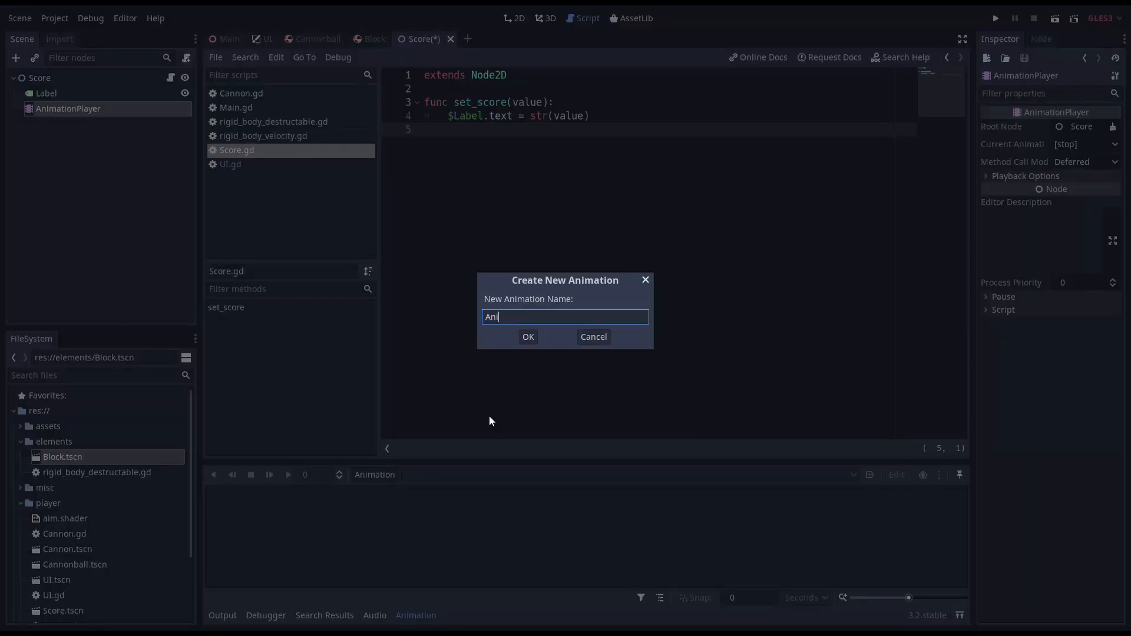
pyautogui.click(528, 337)
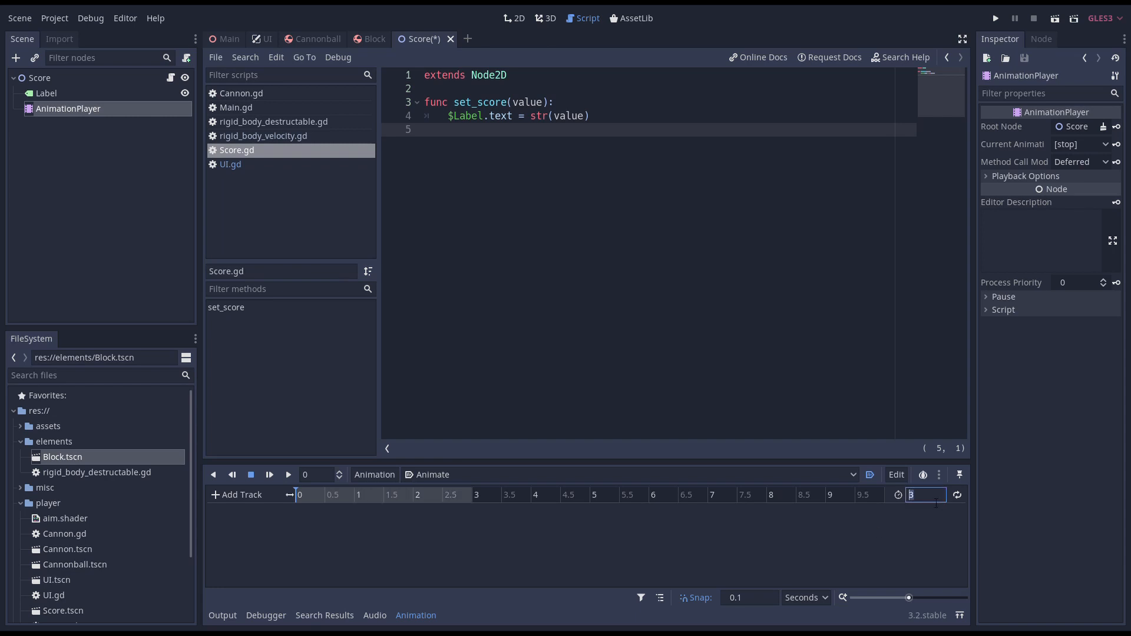
pyautogui.moveTo(907, 597); pyautogui.dragTo(902, 597)
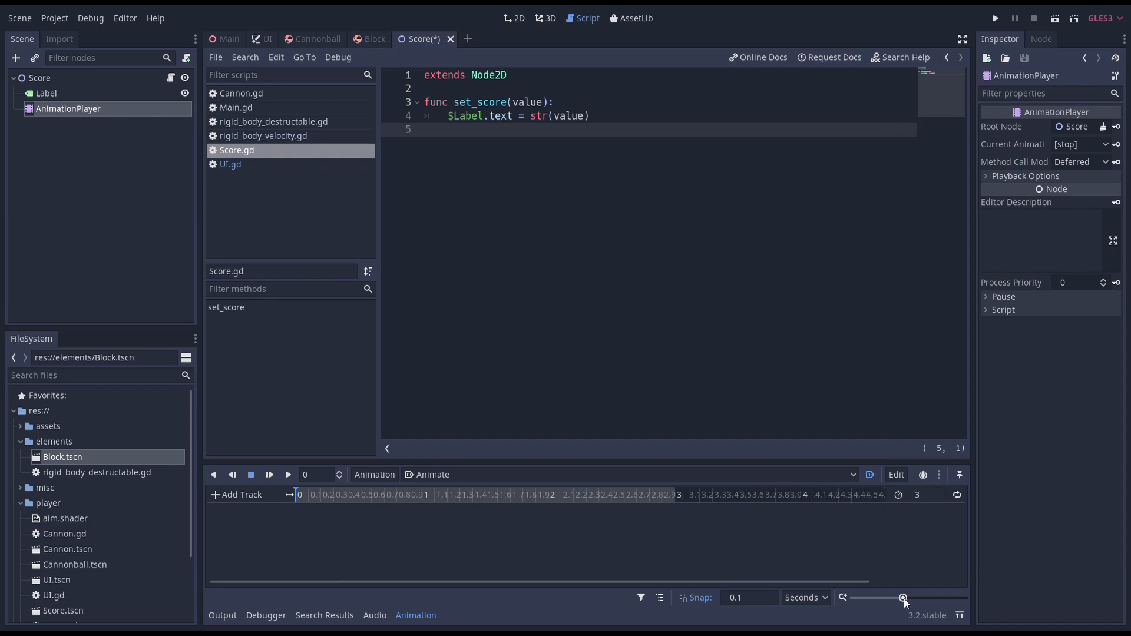
pyautogui.moveTo(902, 597); pyautogui.dragTo(899, 598)
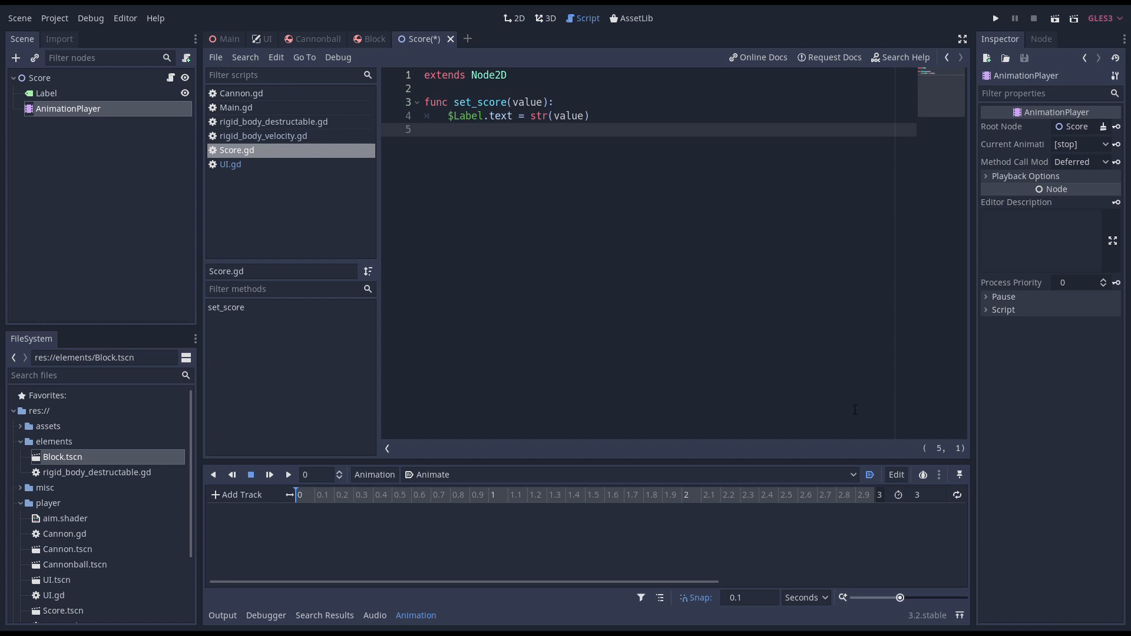
# - Save, then add a Score call-method track with a queue_free key near 3 s
pyautogui.press('ctrl+s')
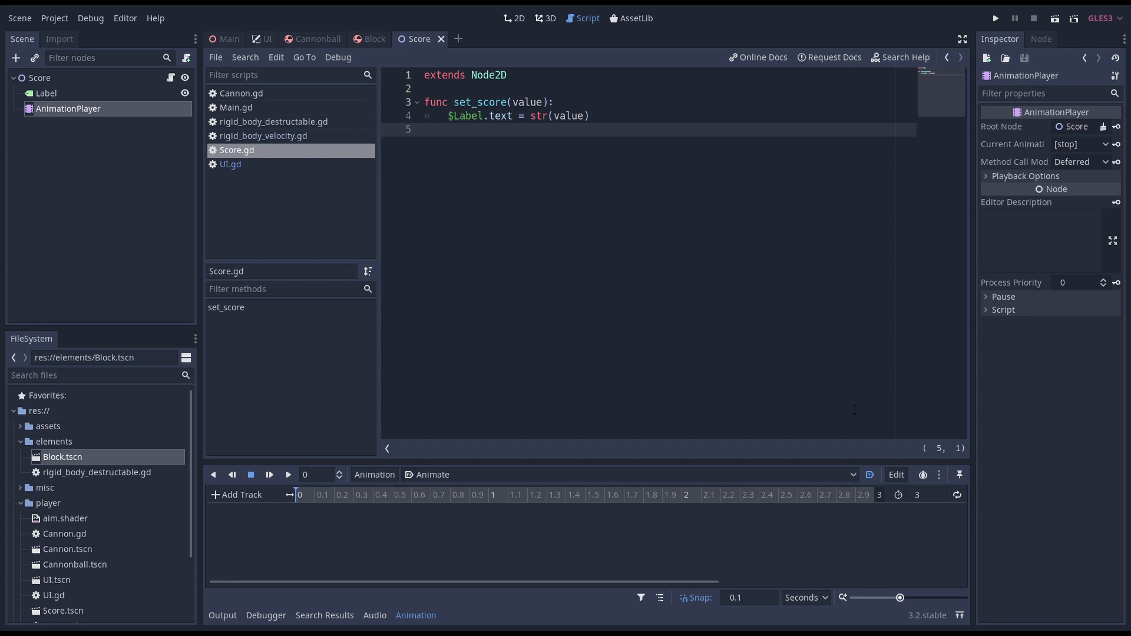
pyautogui.moveTo(321, 180)
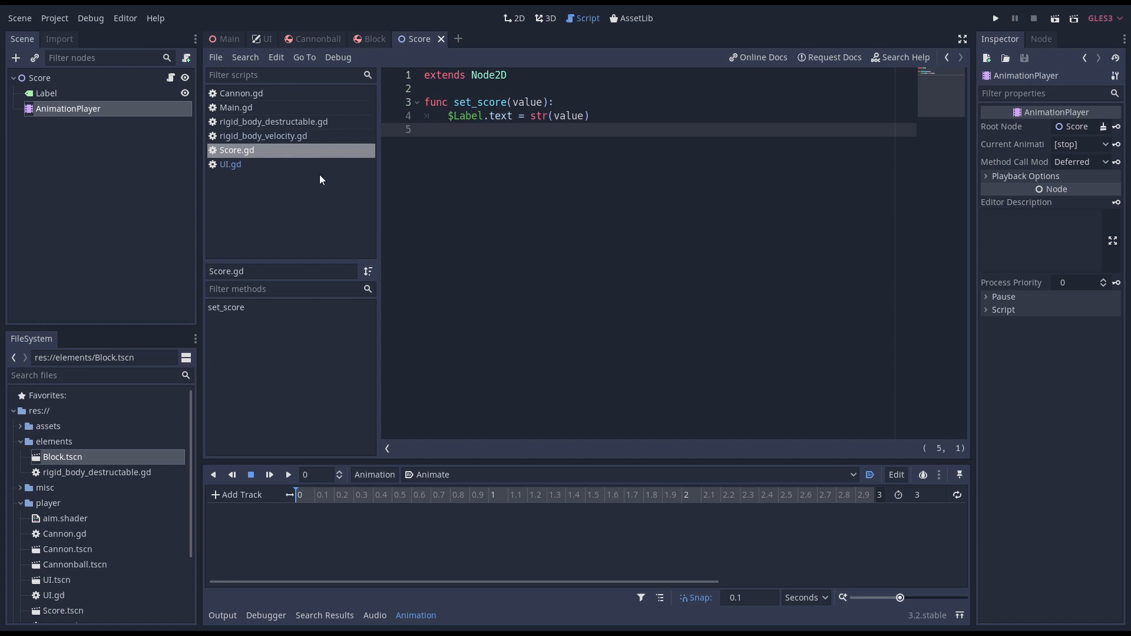
pyautogui.click(238, 494)
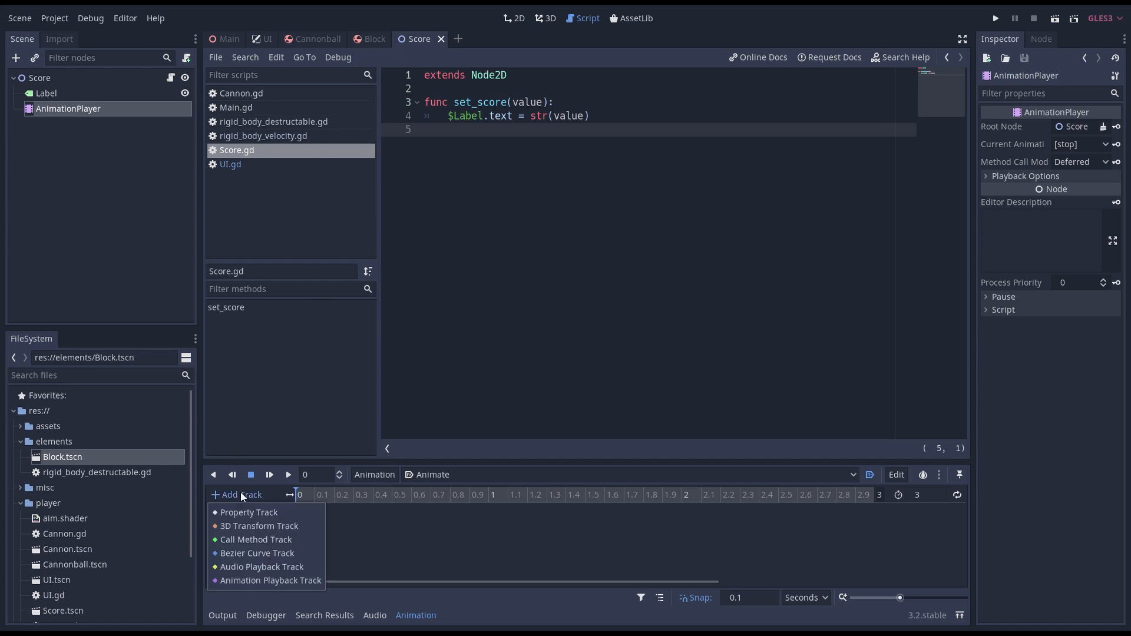
pyautogui.moveTo(239, 544)
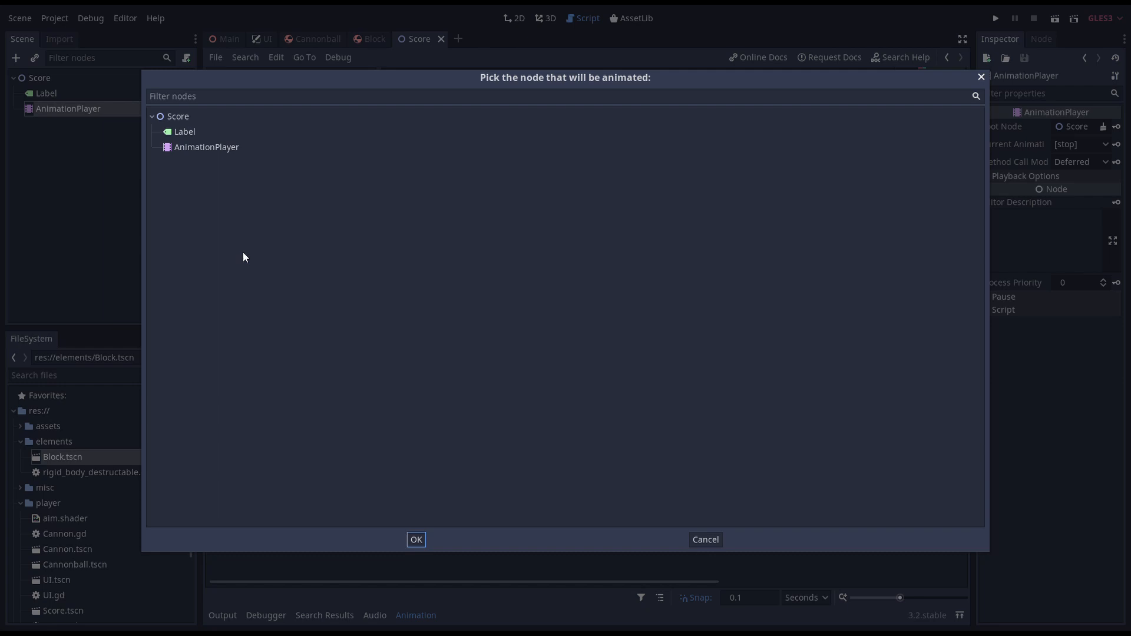
pyautogui.click(416, 539)
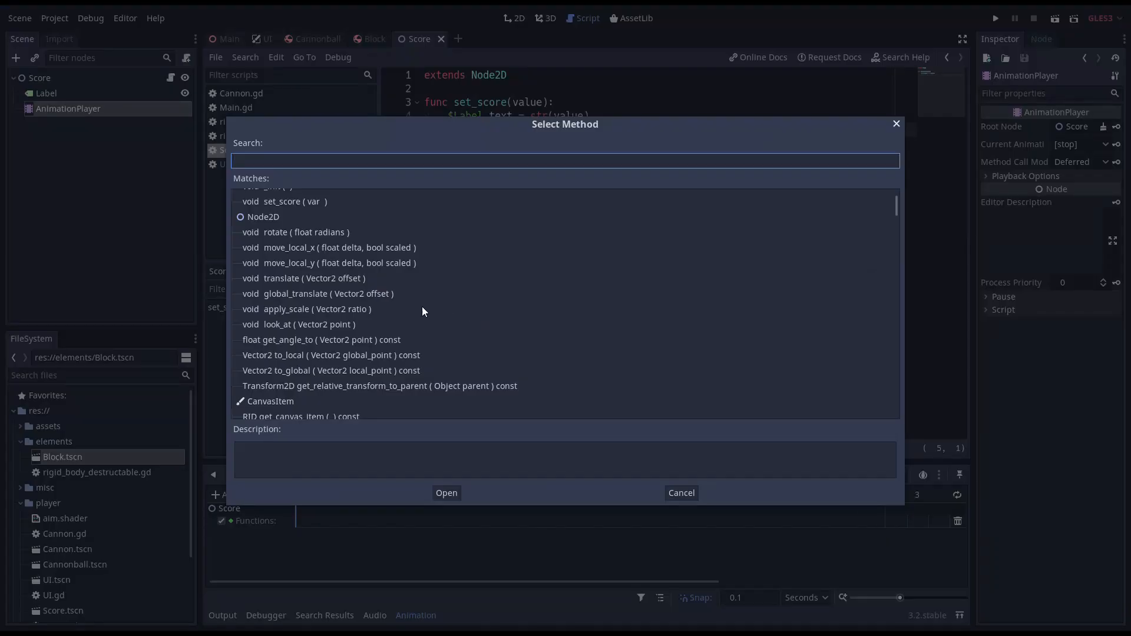
pyautogui.write('queu')
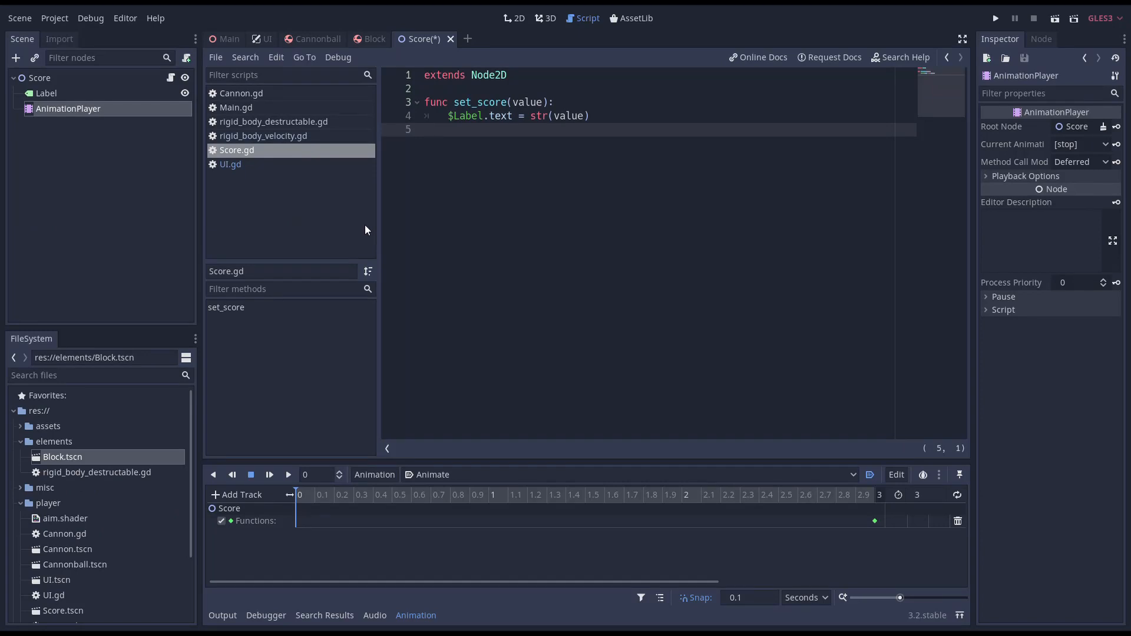
pyautogui.moveTo(67, 85)
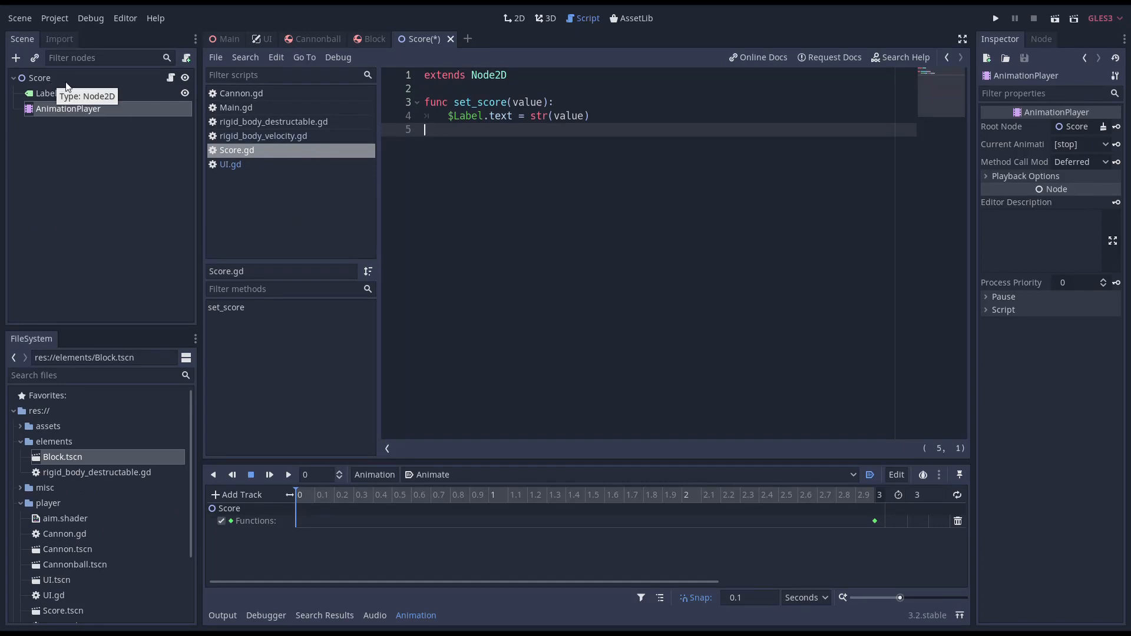
# - Key the Label's rect position with bezier tracks, setting y to -250 so it rises
pyautogui.click(546, 18)
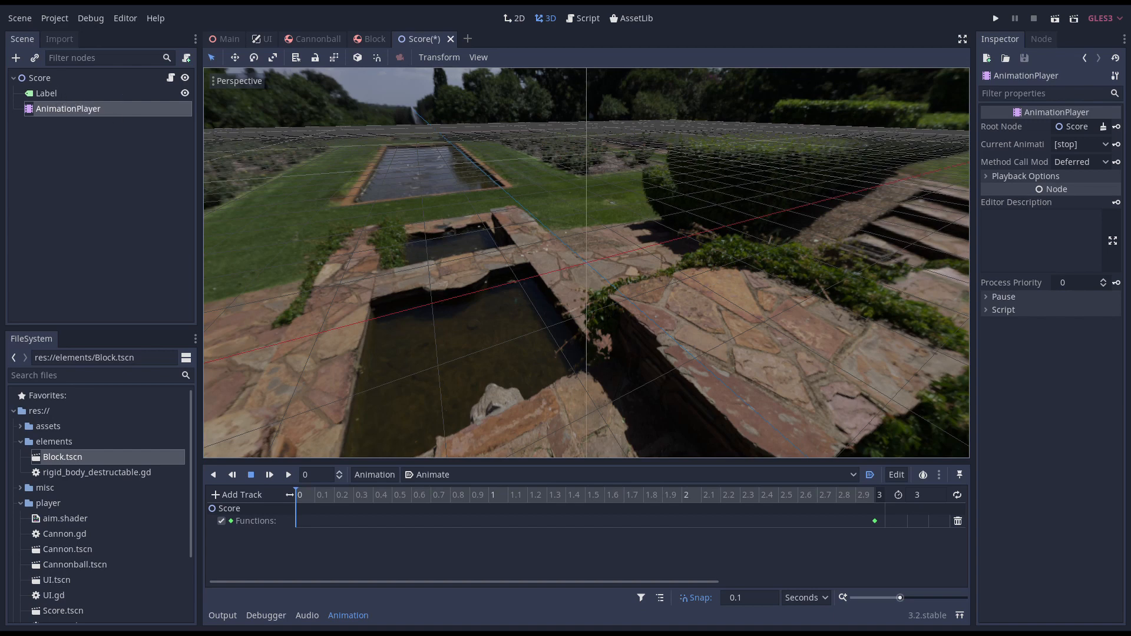
pyautogui.click(514, 18)
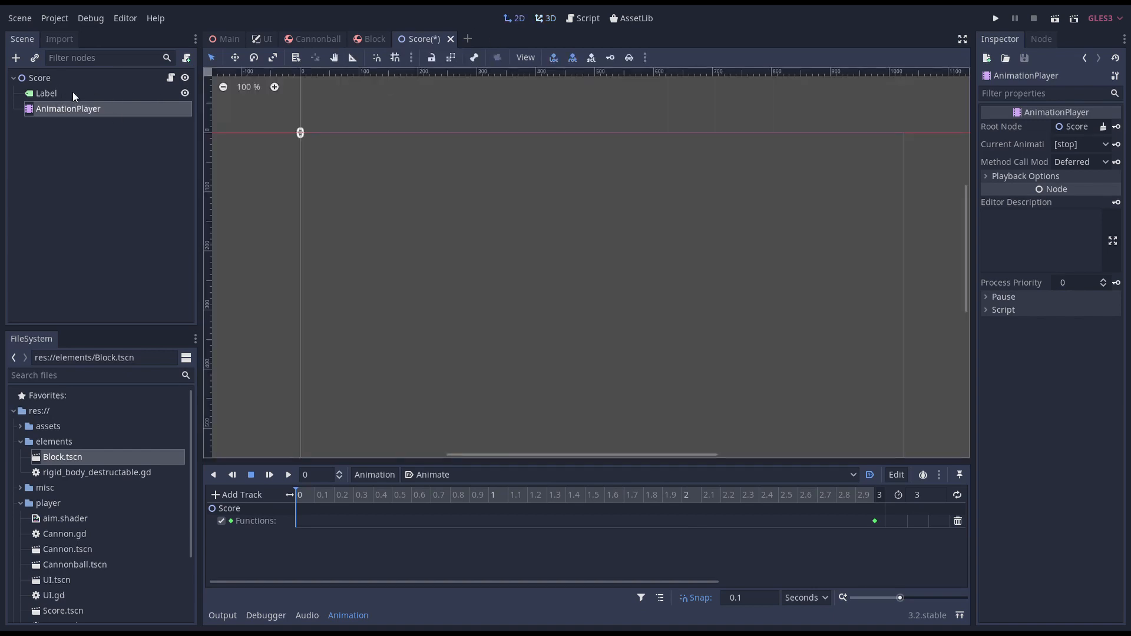
pyautogui.click(45, 93)
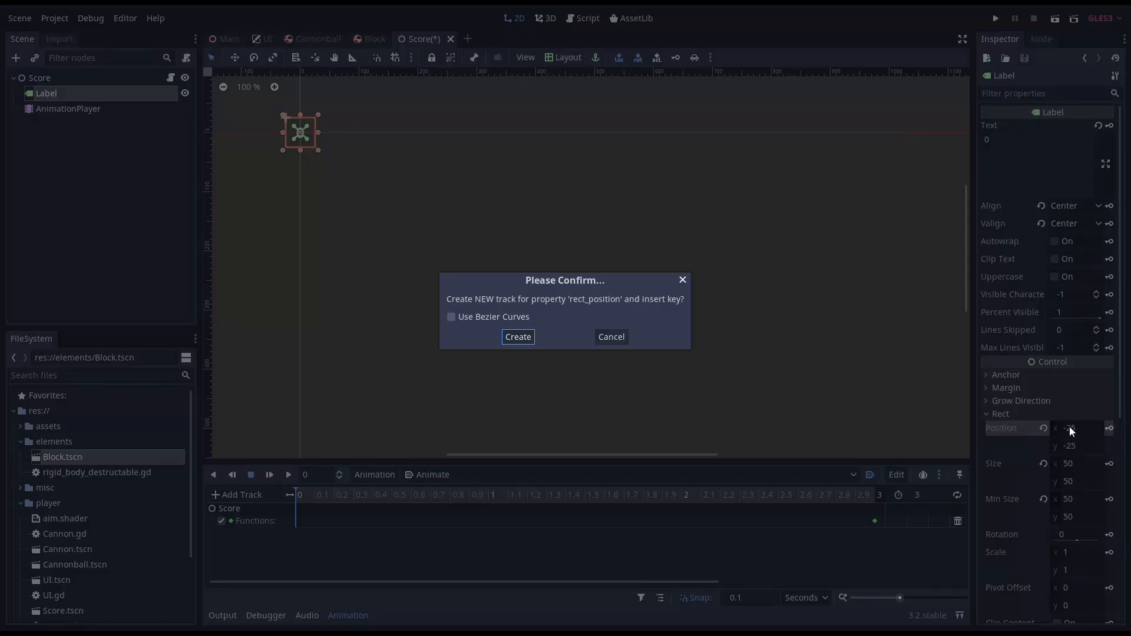
pyautogui.click(450, 317)
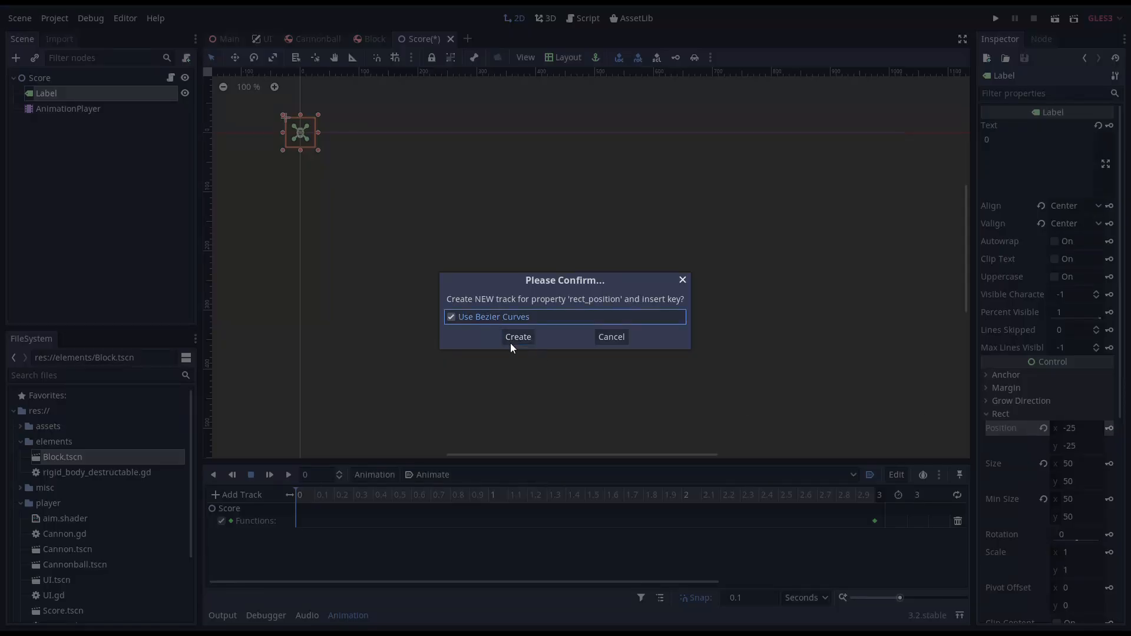
pyautogui.click(517, 336)
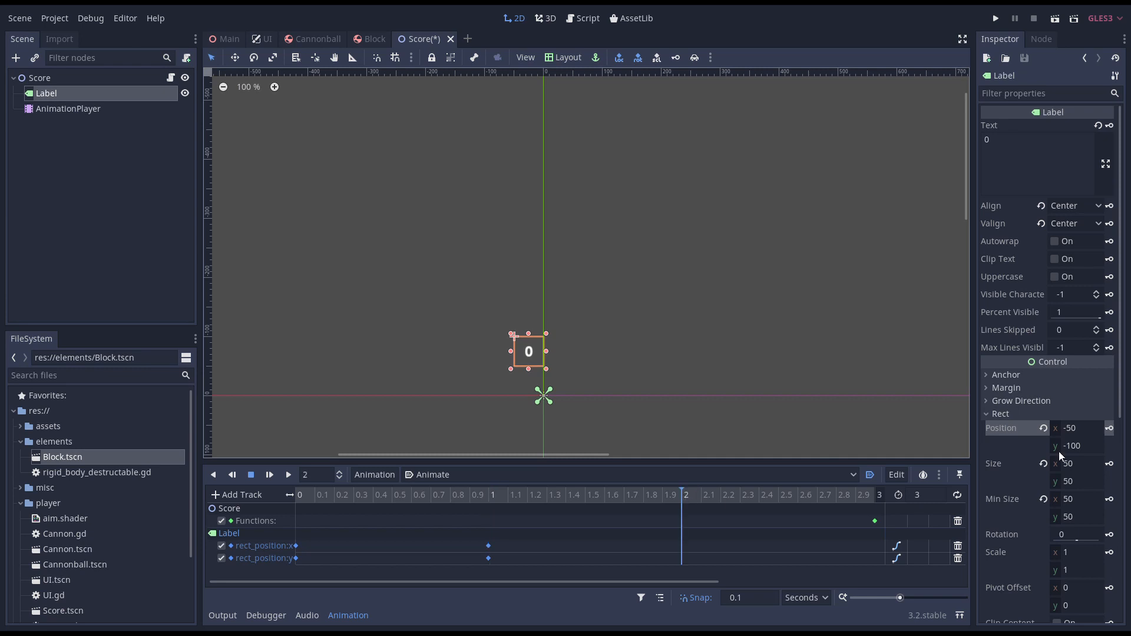
pyautogui.click(1076, 445)
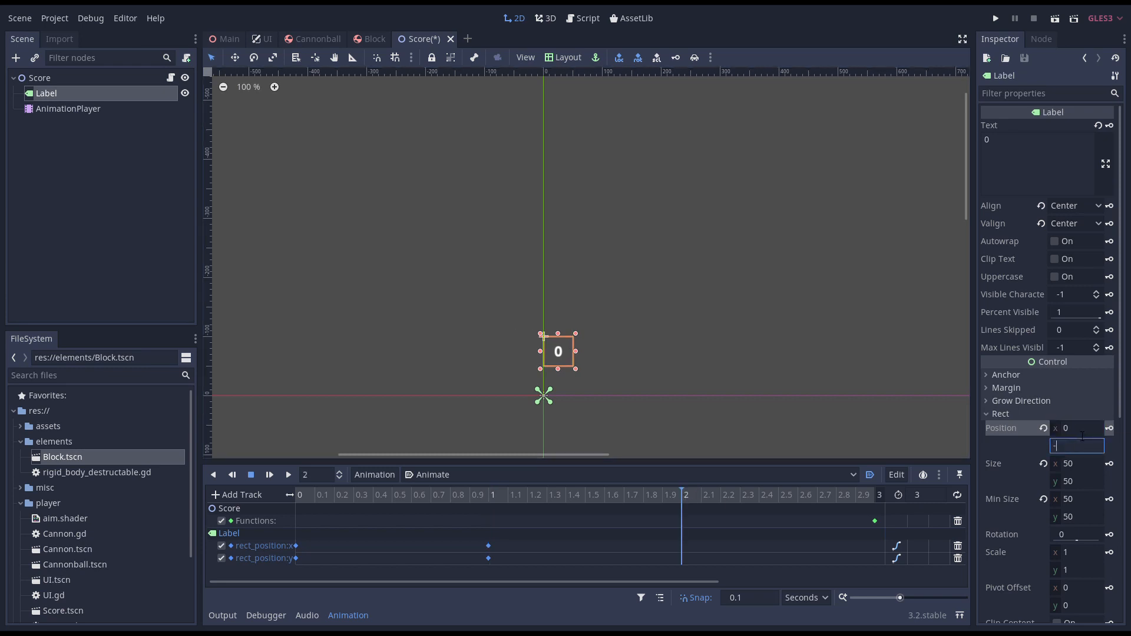
pyautogui.write('-250')
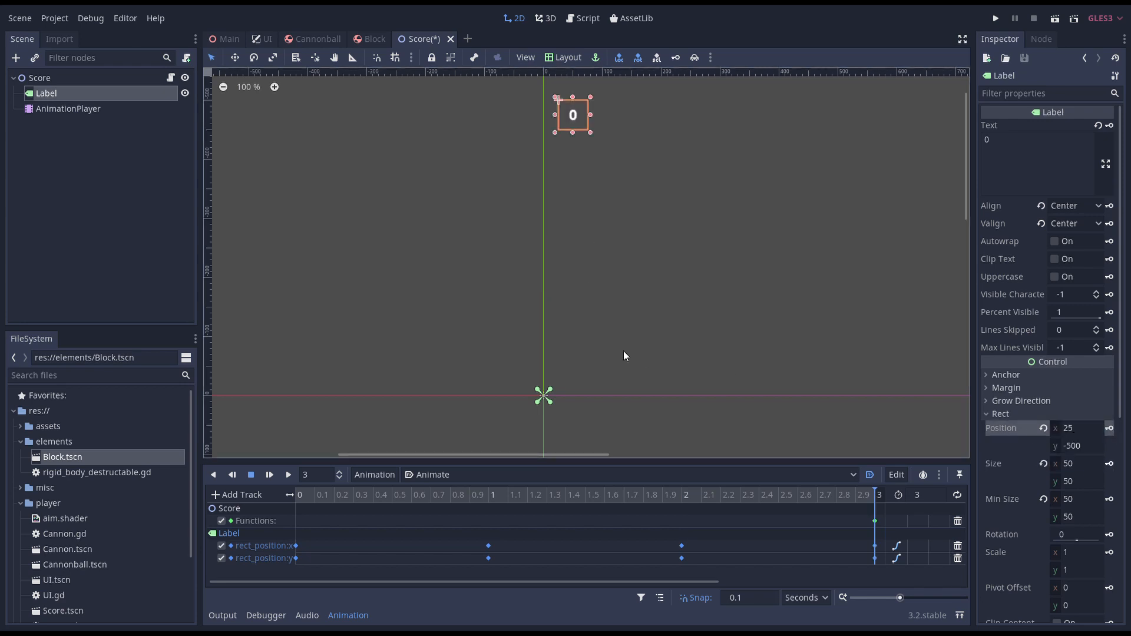
pyautogui.click(288, 475)
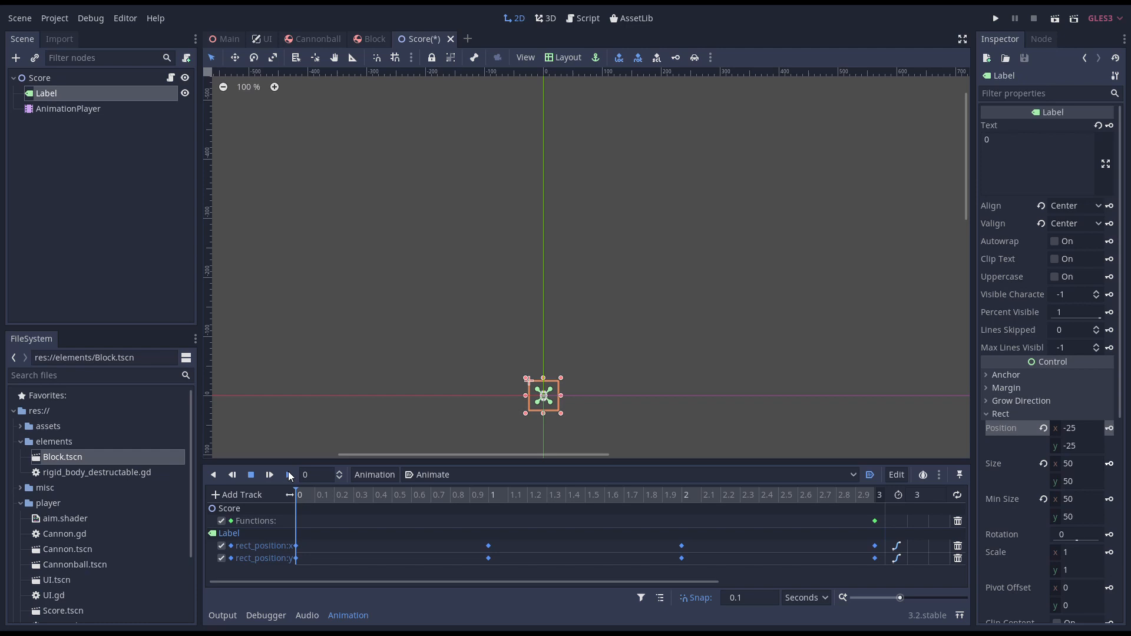
# - Play Animate, adjust a position curve key in the bezier editor, and replay it
pyautogui.click(289, 474)
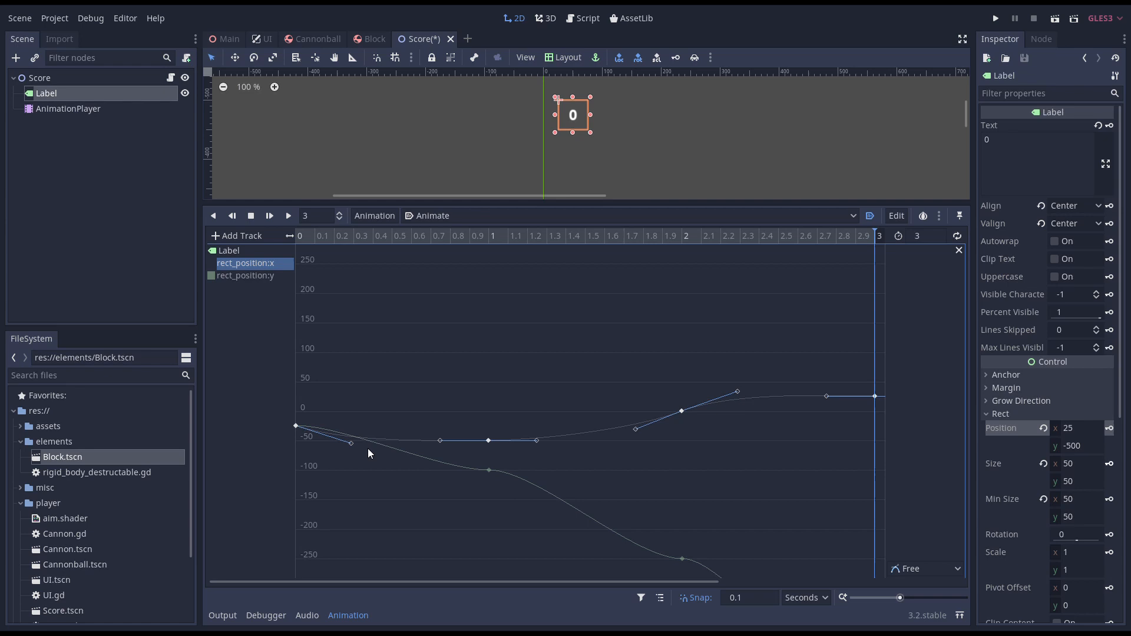
pyautogui.click(245, 275)
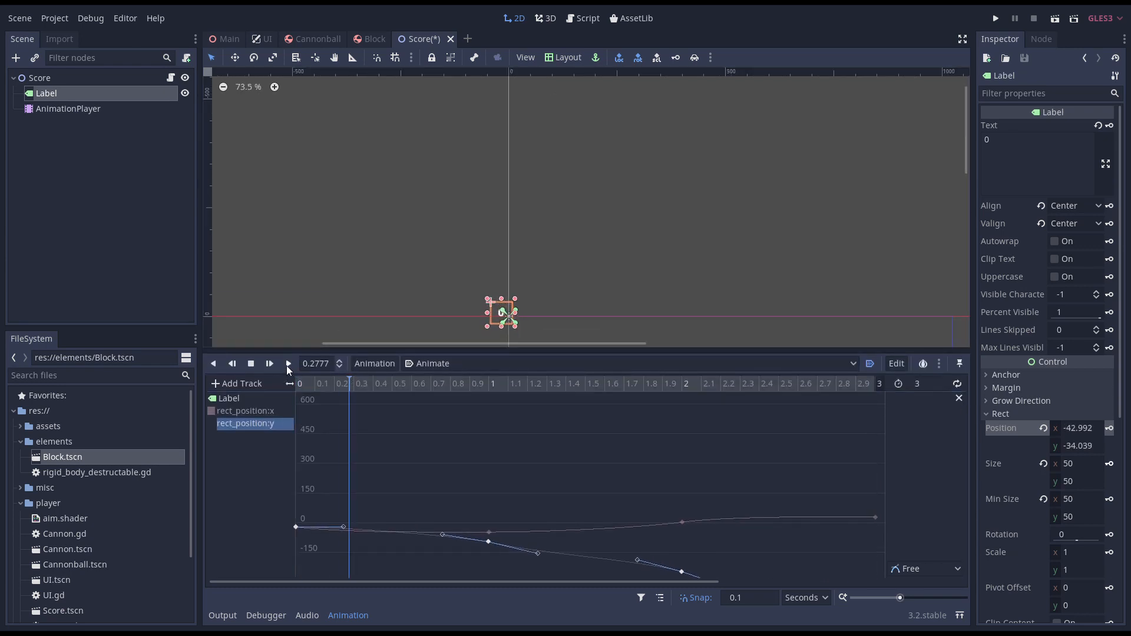
pyautogui.click(288, 363)
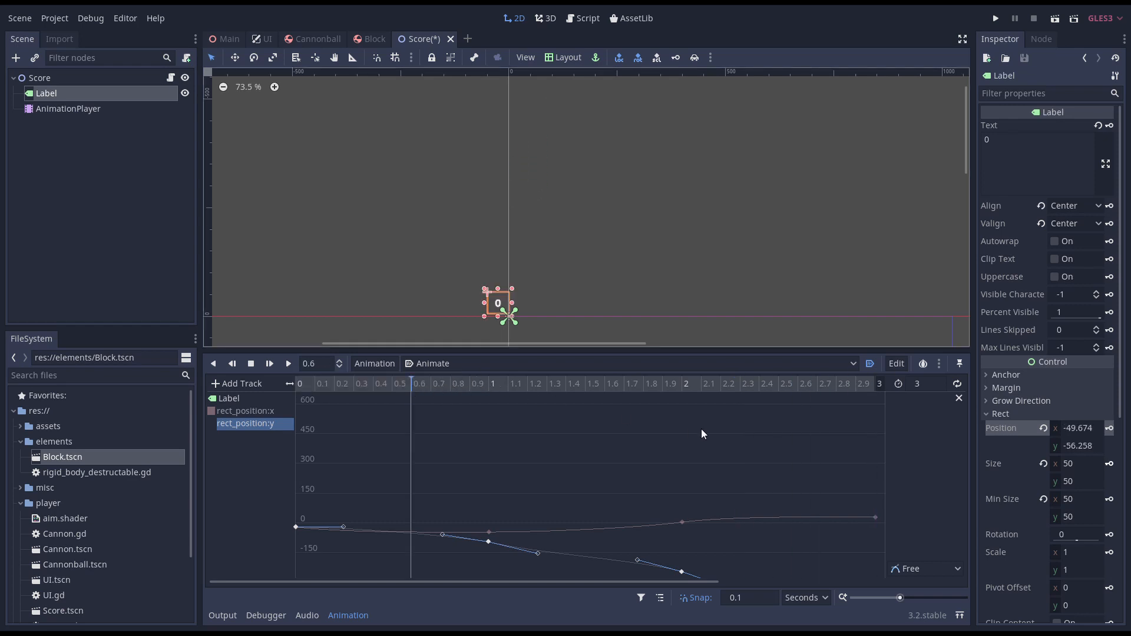
# - Add bezier scale keys on the Label with scale 0 at 0 and 3 seconds
pyautogui.click(1109, 552)
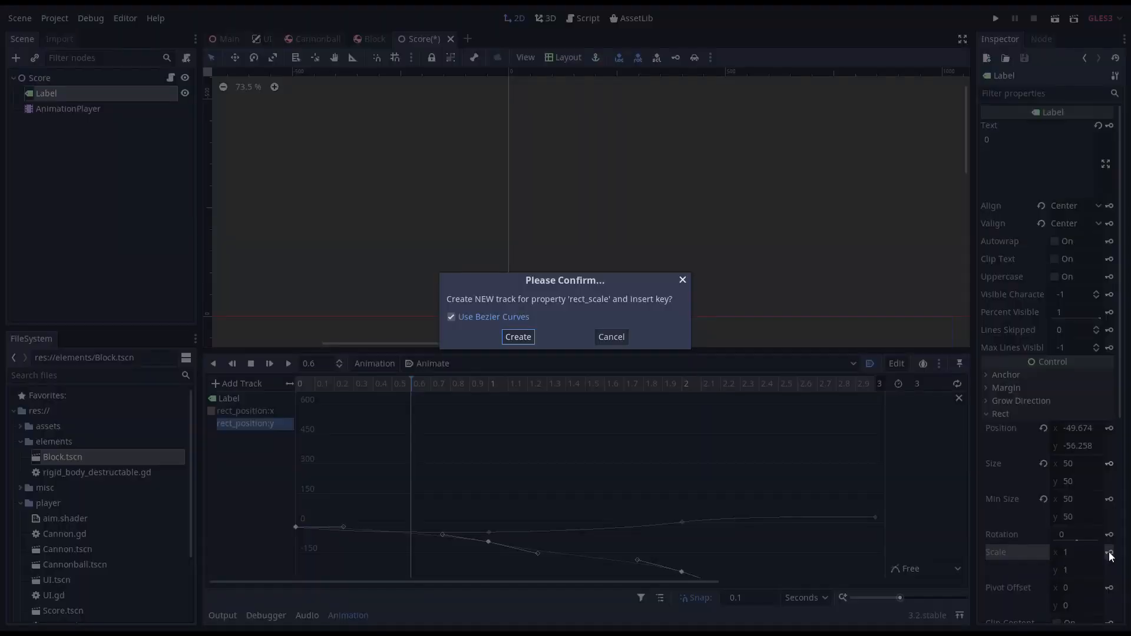
pyautogui.click(517, 337)
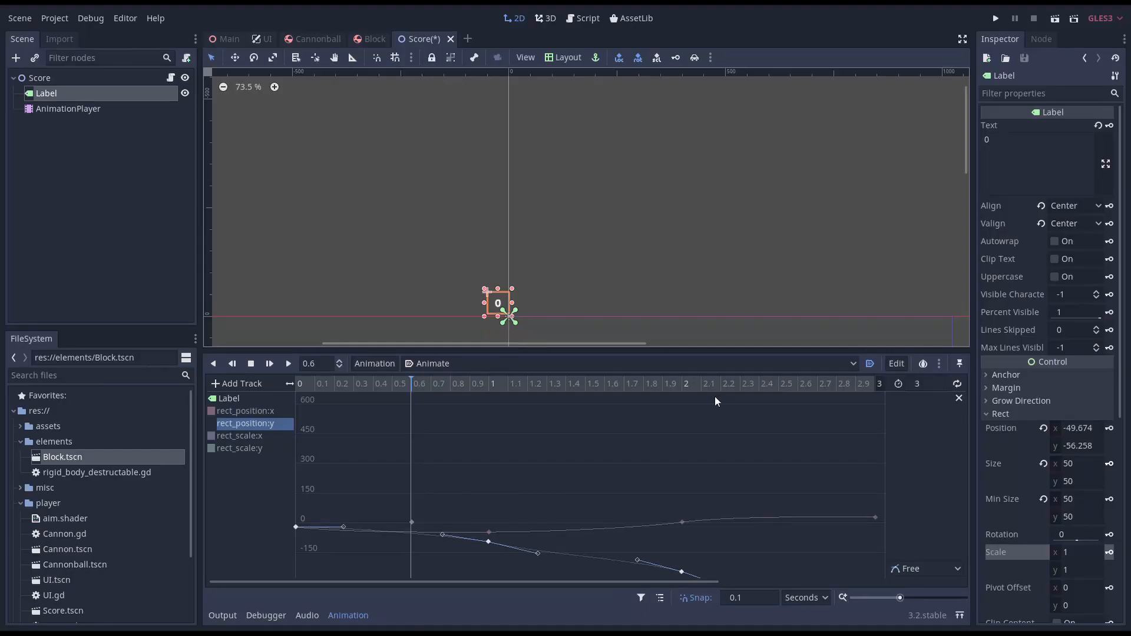
pyautogui.click(298, 383)
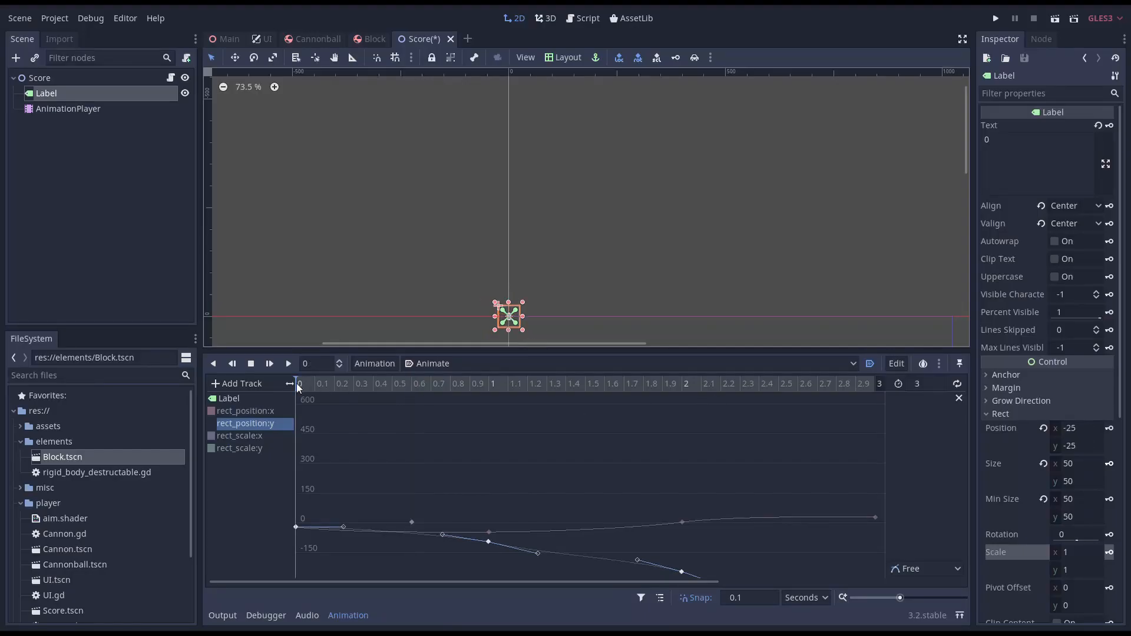
pyautogui.click(1078, 552)
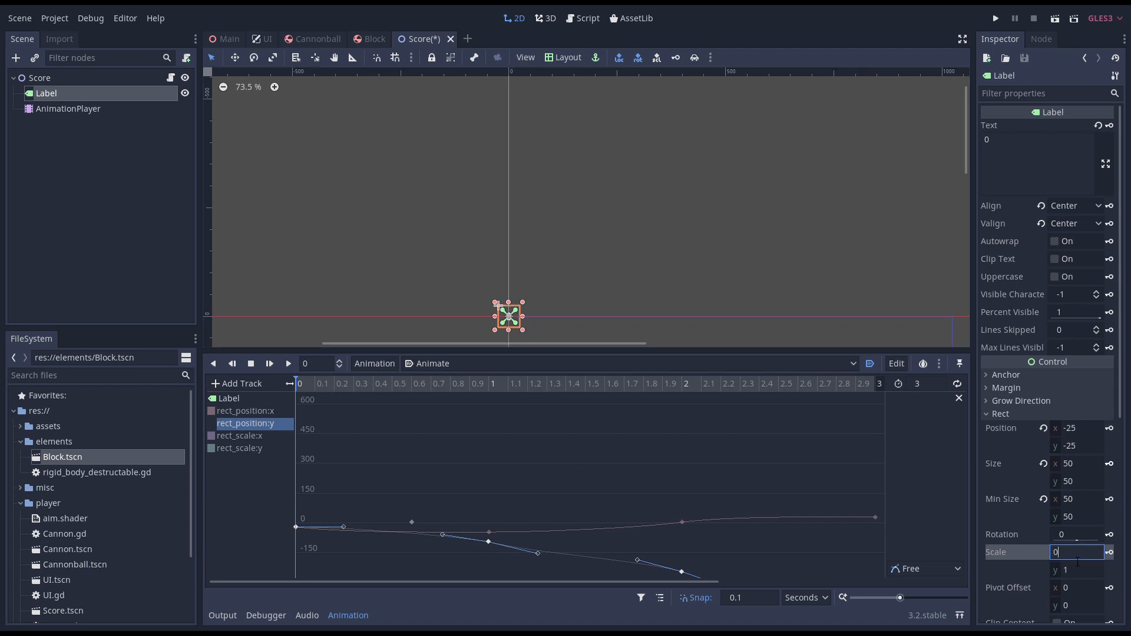
pyautogui.press('Tab')
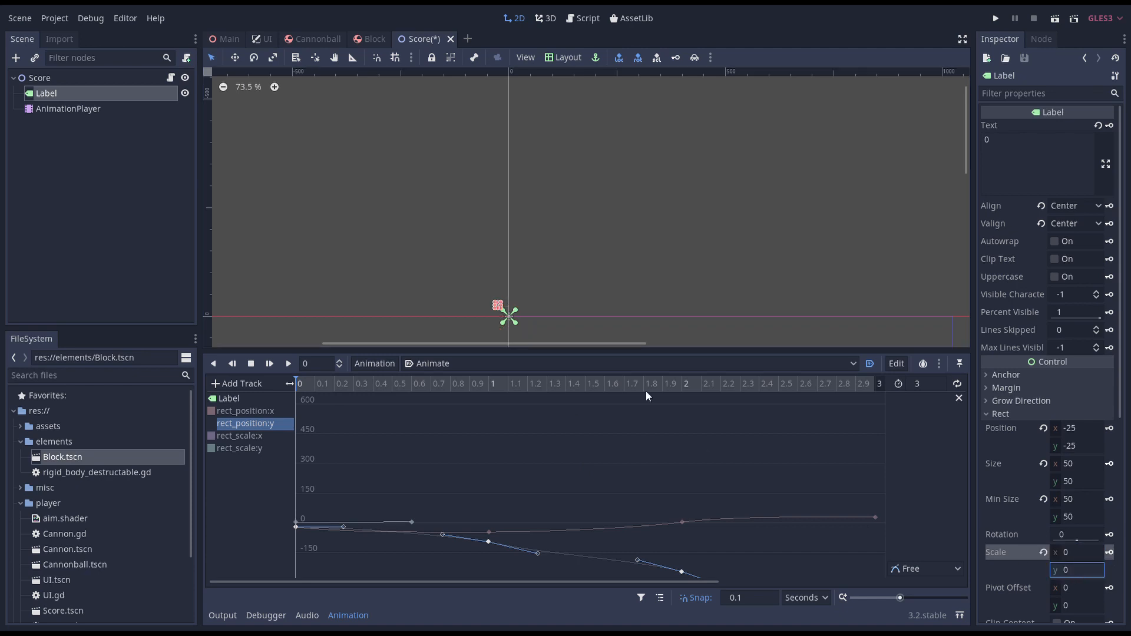
pyautogui.click(682, 383)
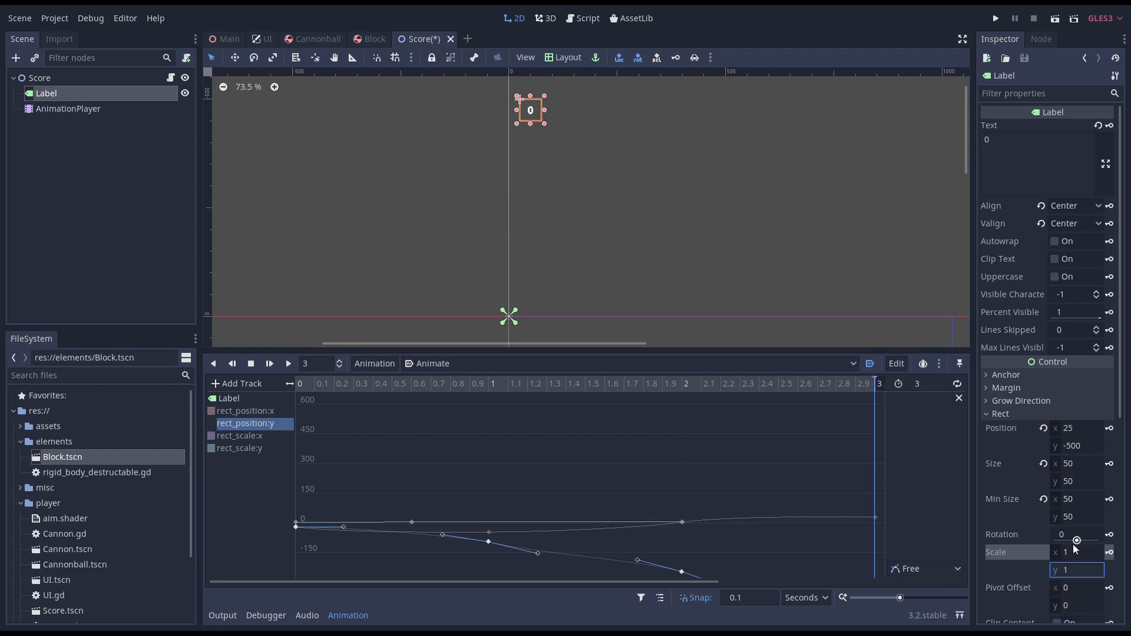
pyautogui.write('0')
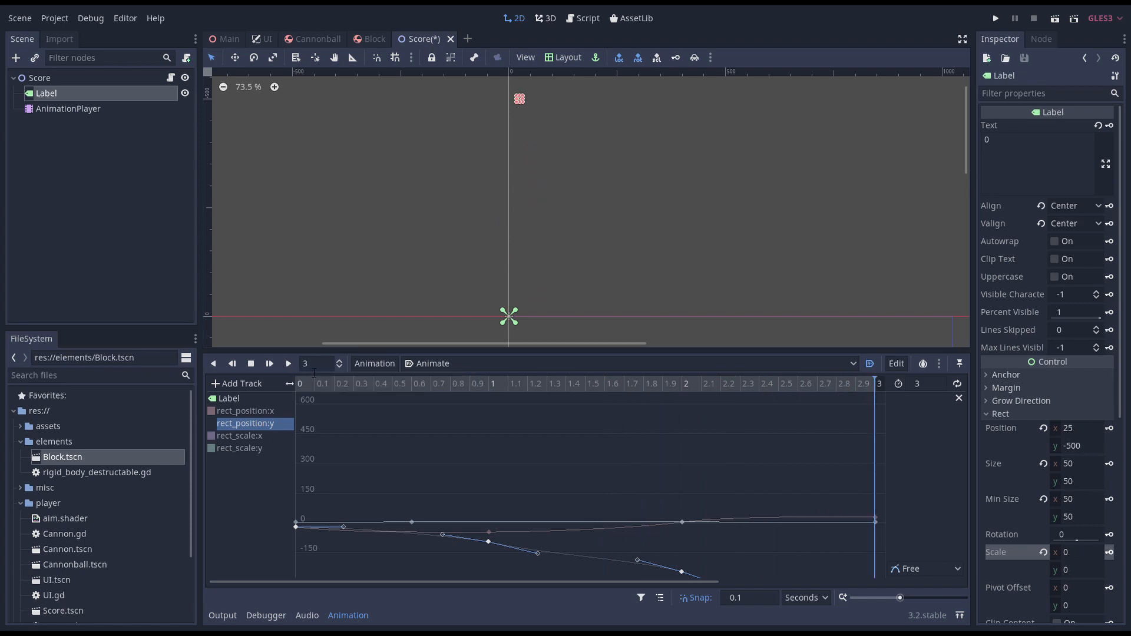
pyautogui.click(298, 383)
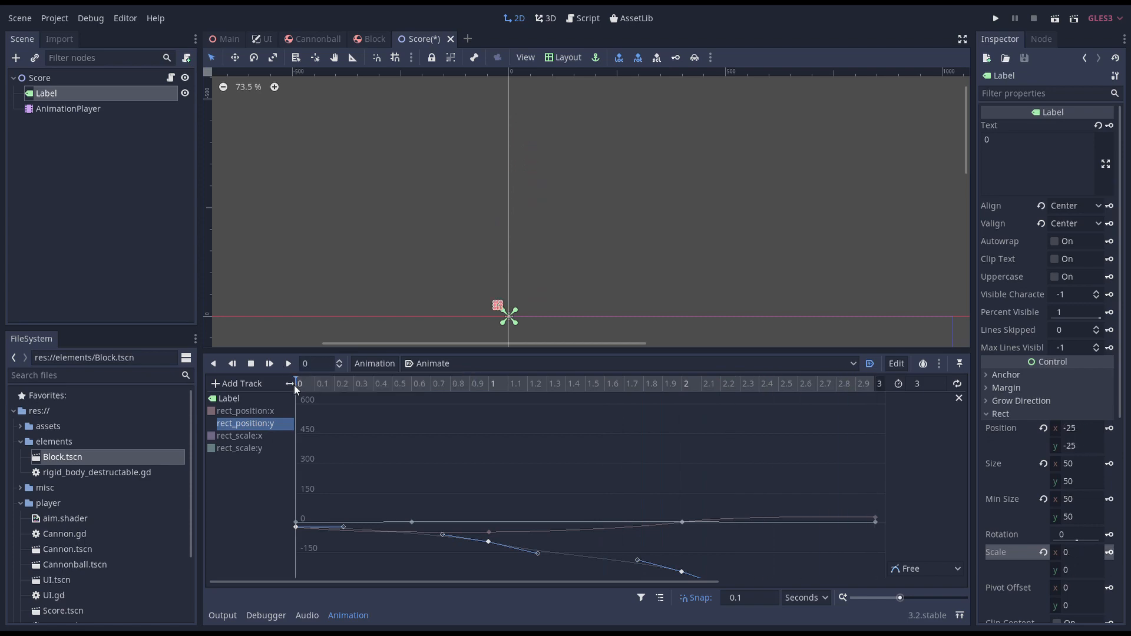
pyautogui.click(373, 39)
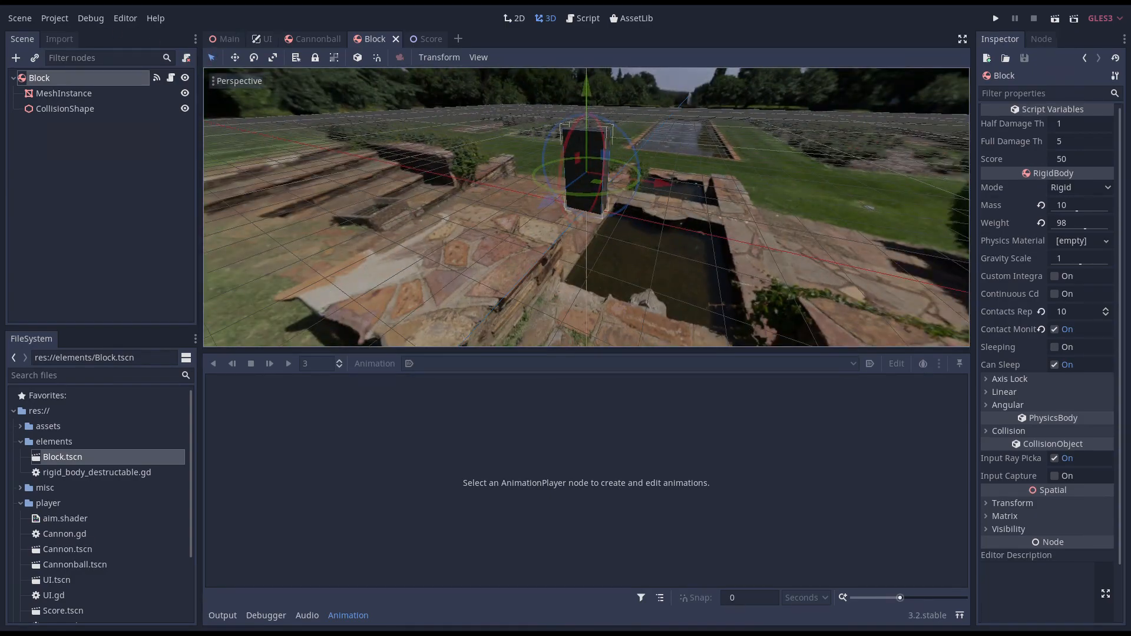
# - Create a new 3D scene with its root named DestructedBlocks
pyautogui.click(19, 18)
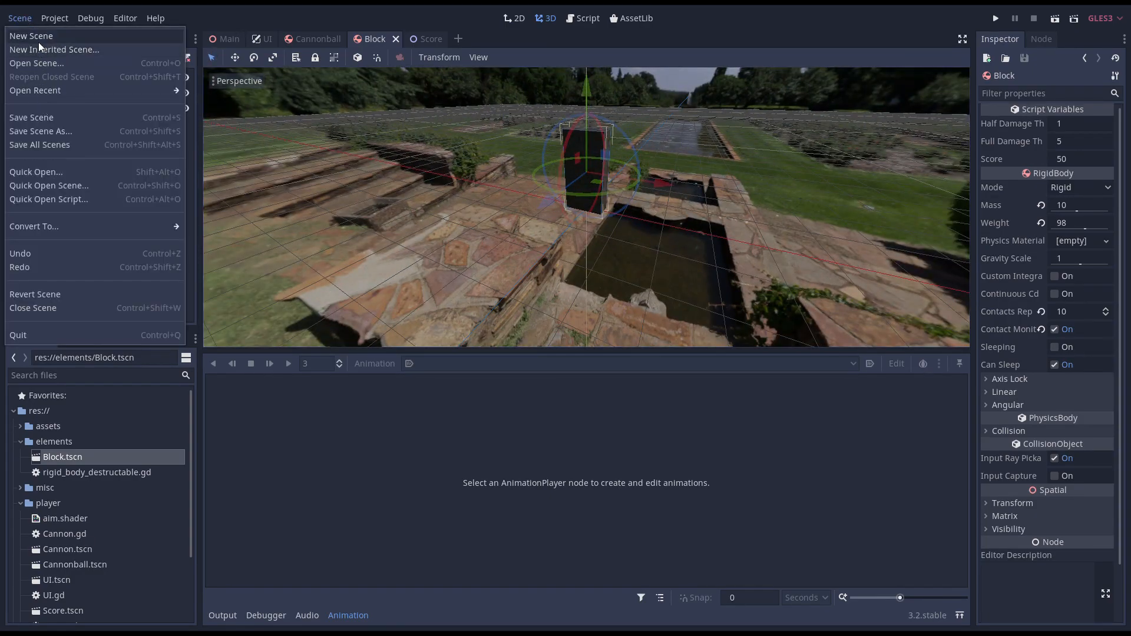
pyautogui.click(31, 35)
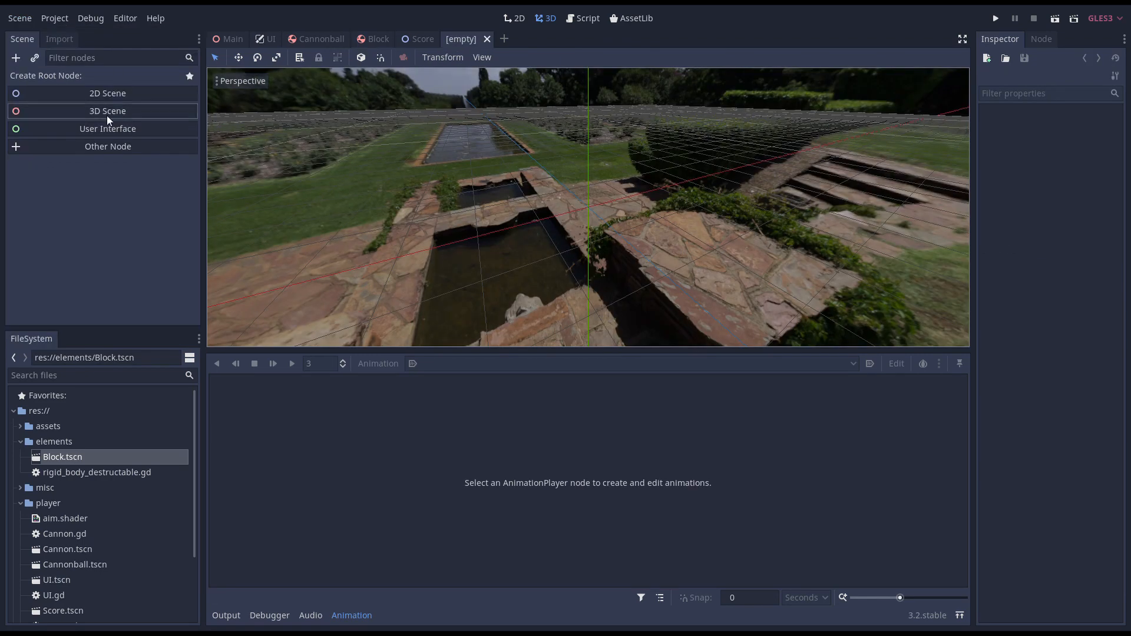
pyautogui.click(108, 110)
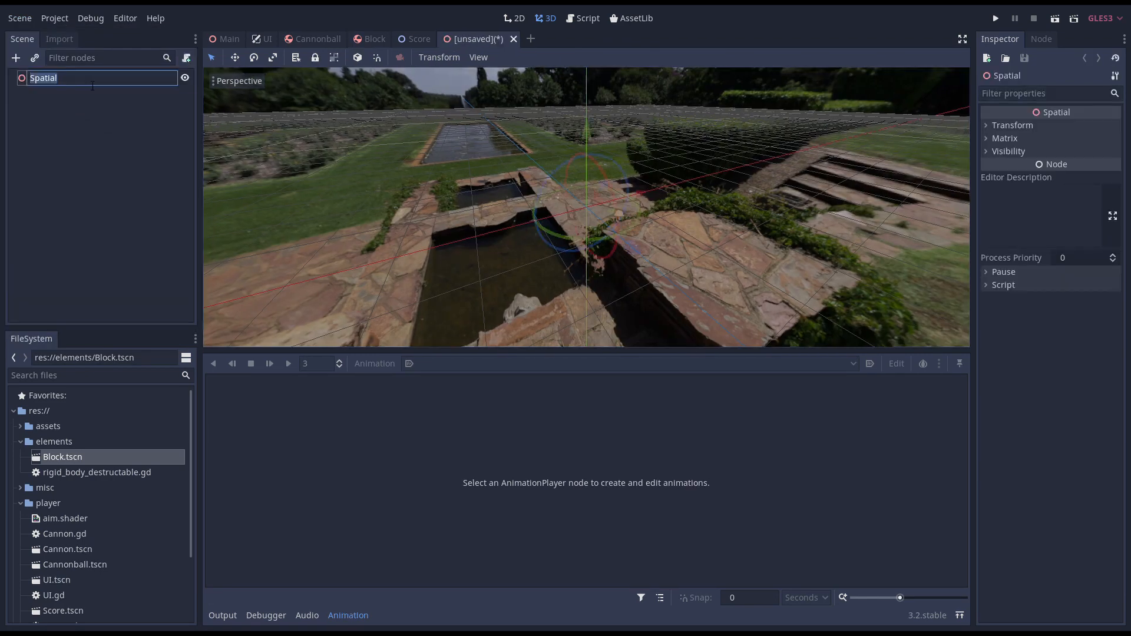
pyautogui.write('DestructedBlocks')
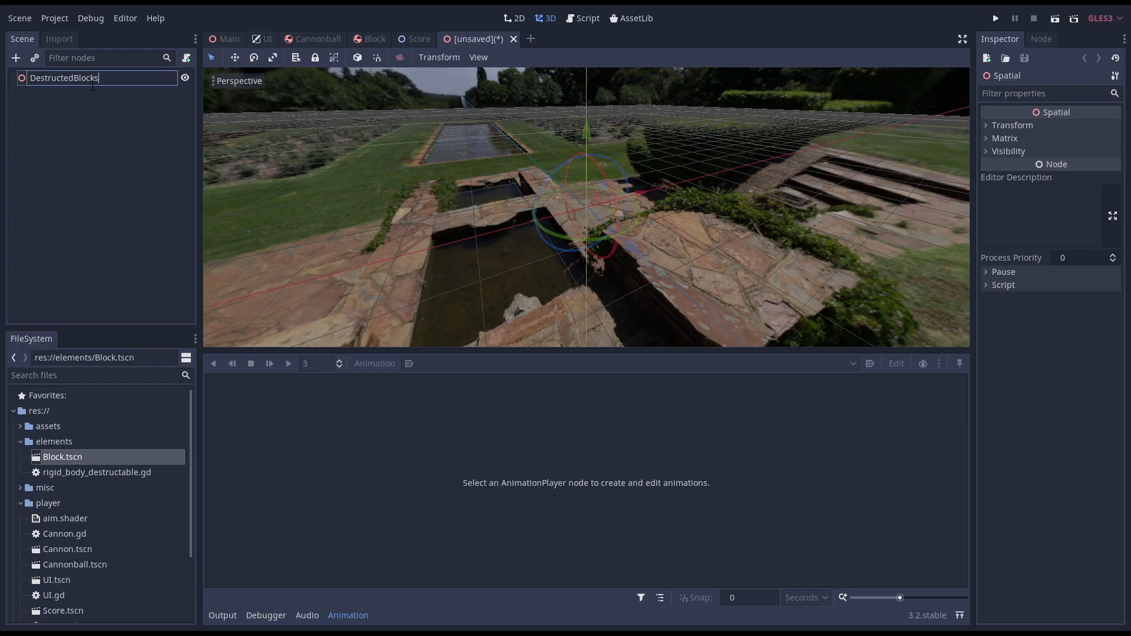
# - Add the Block01 rigid body with a 0.5×0.5×0.4 cube mesh
pyautogui.click(16, 58)
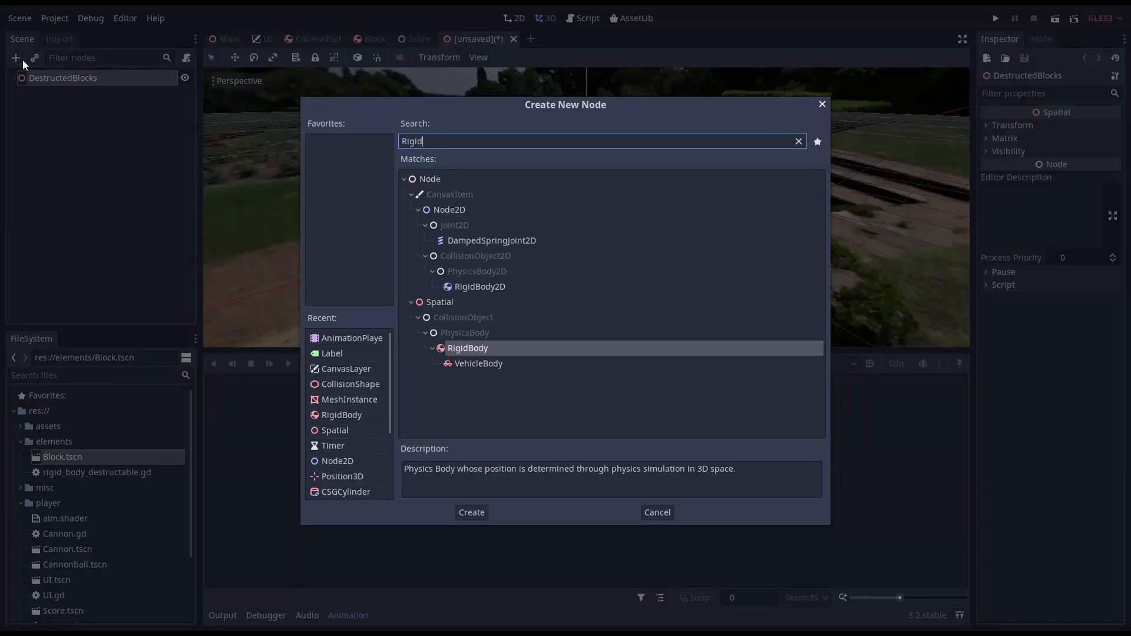
pyautogui.click(471, 513)
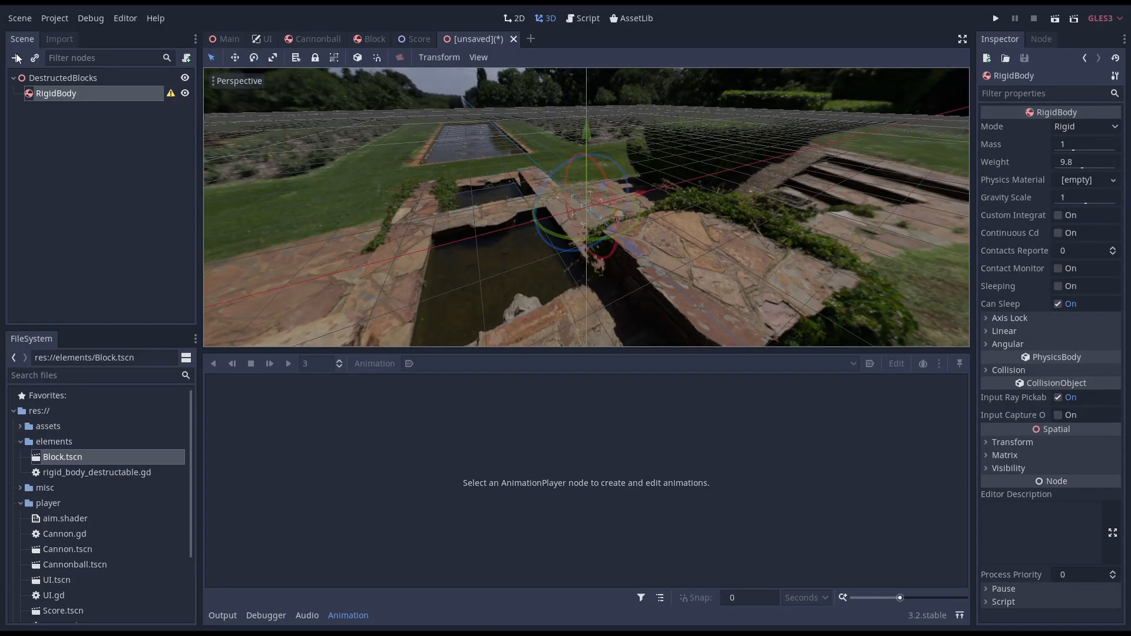
pyautogui.click(70, 109)
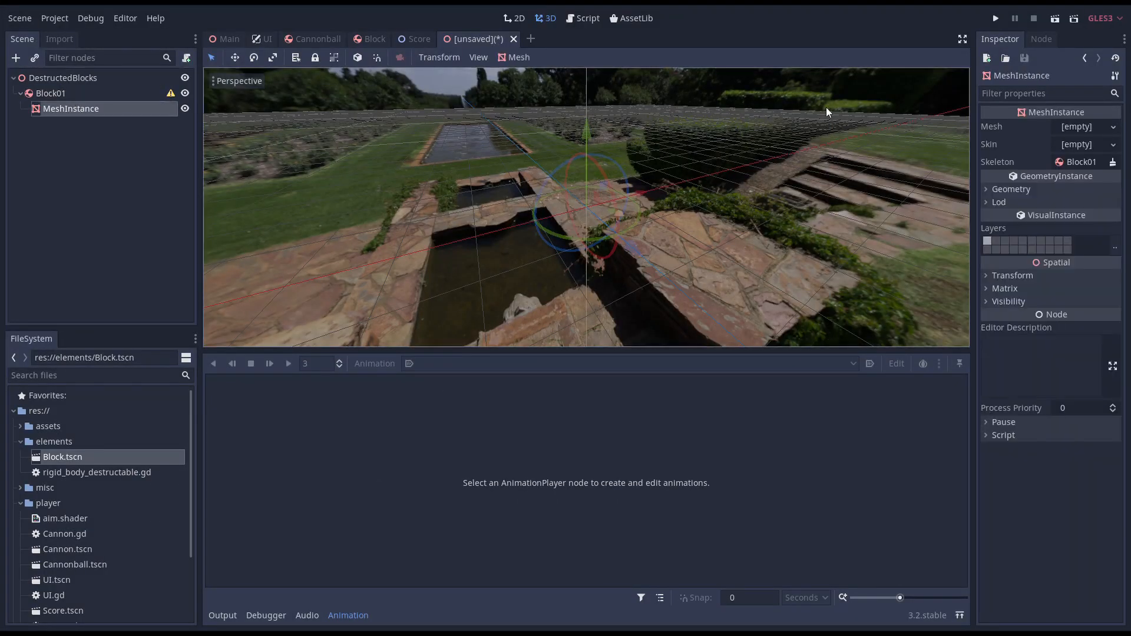
pyautogui.click(1109, 127)
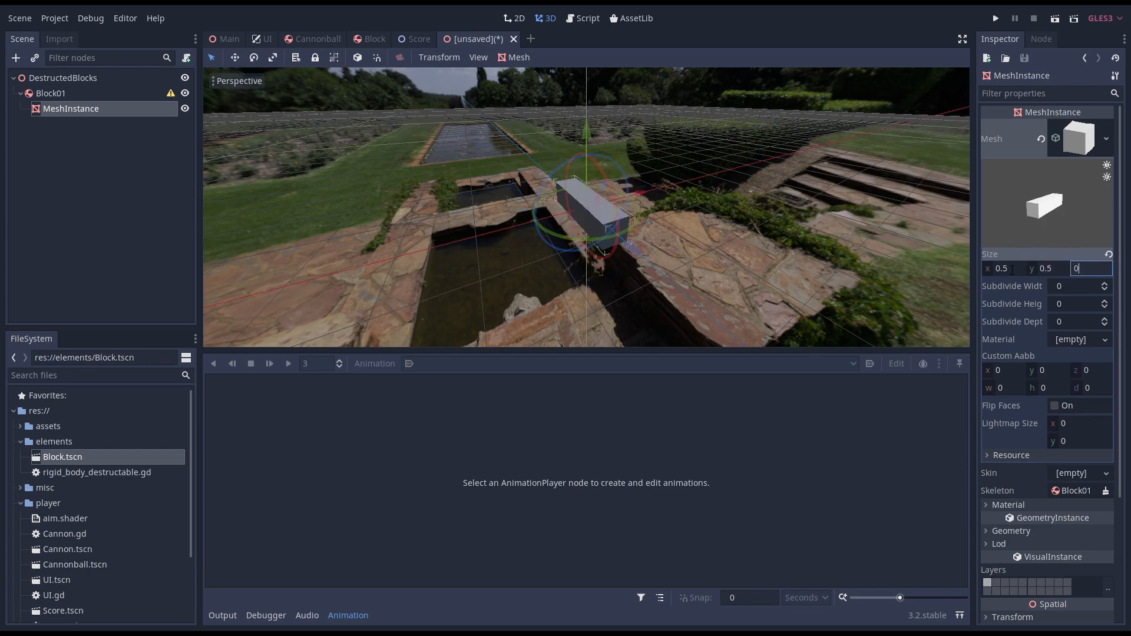
pyautogui.write('0.4')
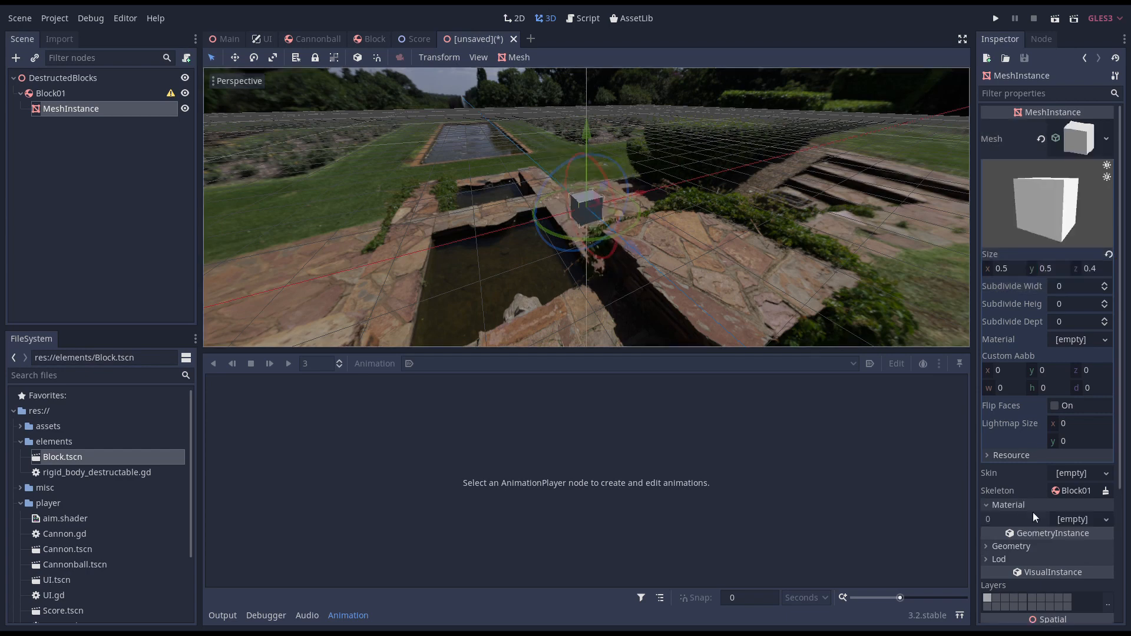
pyautogui.click(1078, 519)
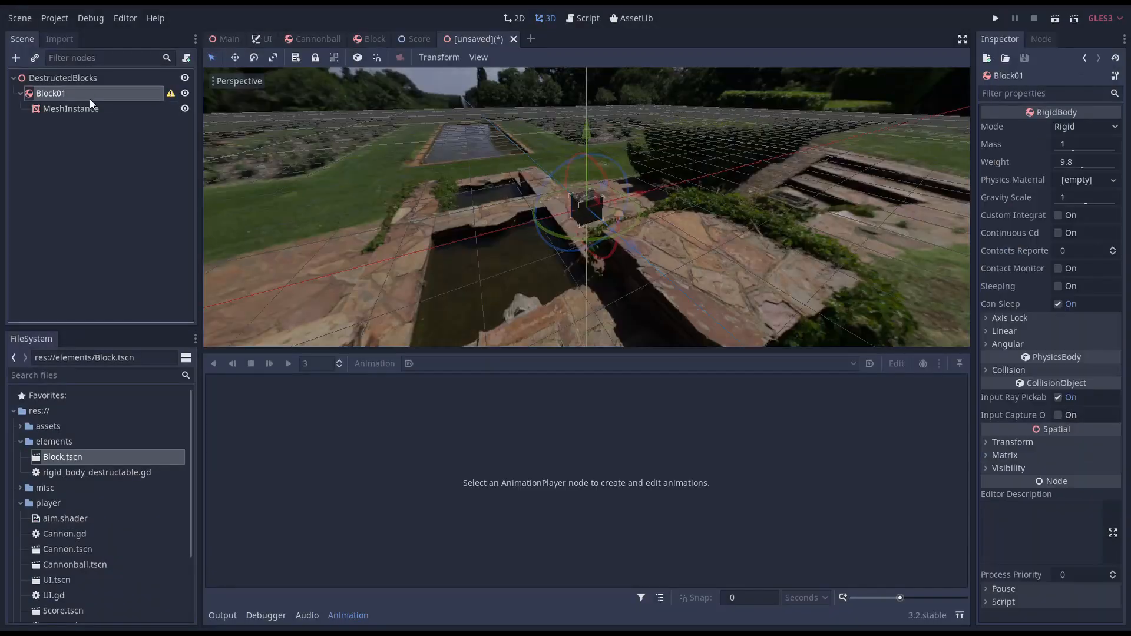
# - Give Block01 a box collision shape matching the cube
pyautogui.click(1114, 126)
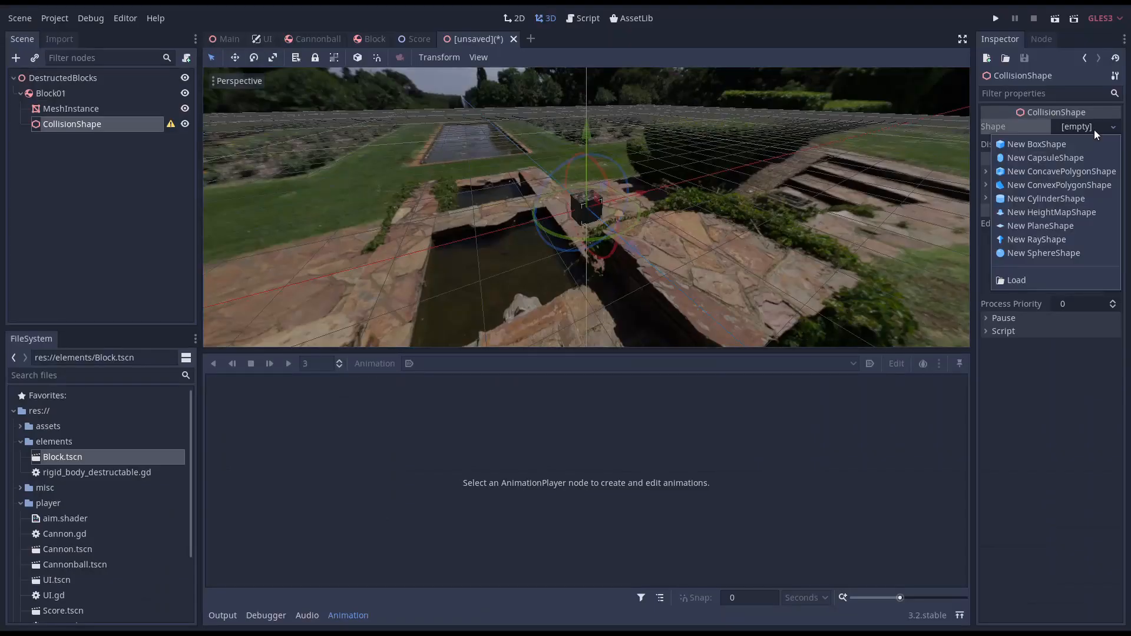
pyautogui.click(1033, 144)
pyautogui.write('0.2')
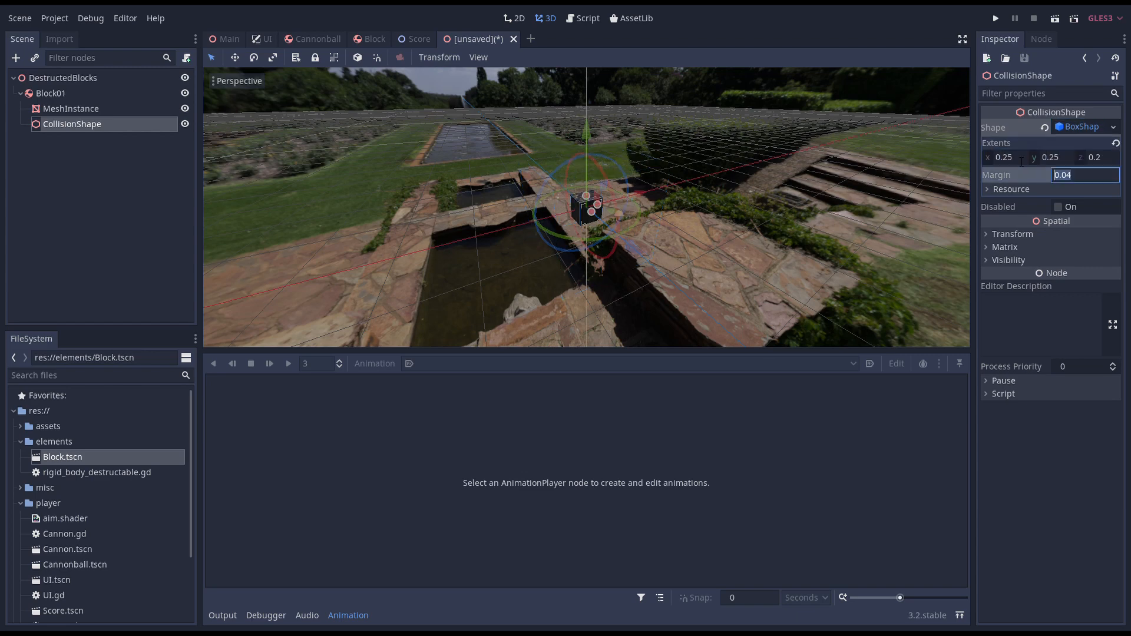
pyautogui.click(51, 94)
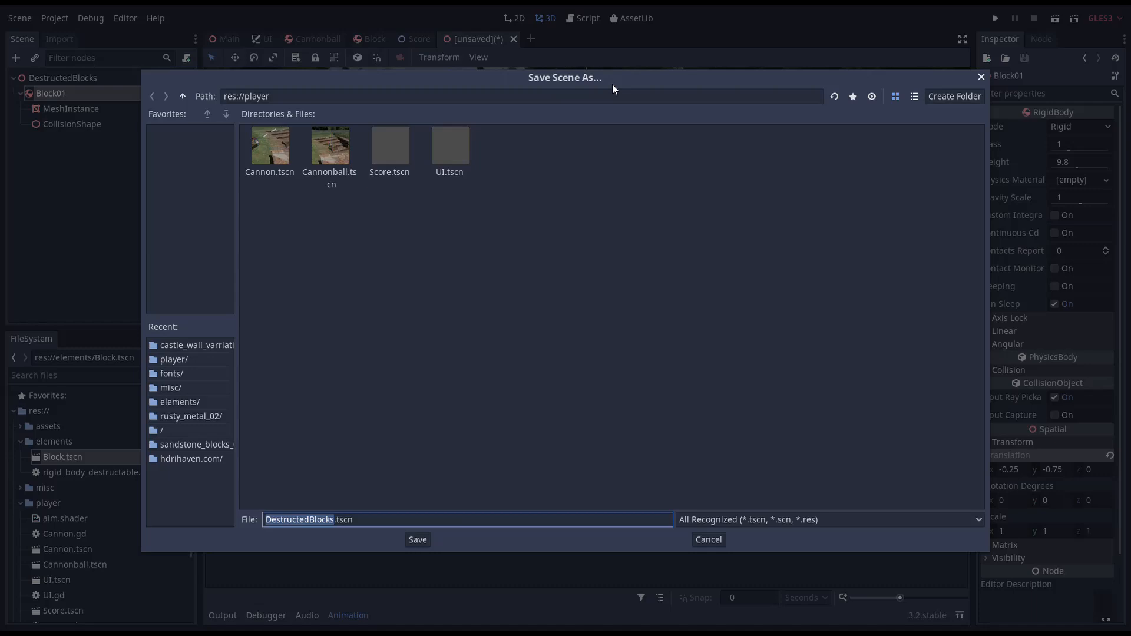
# - Save as res://elements/DestructedBlocks.tscn and offset duplicated blocks to 0.25 and -0.25
pyautogui.click(182, 96)
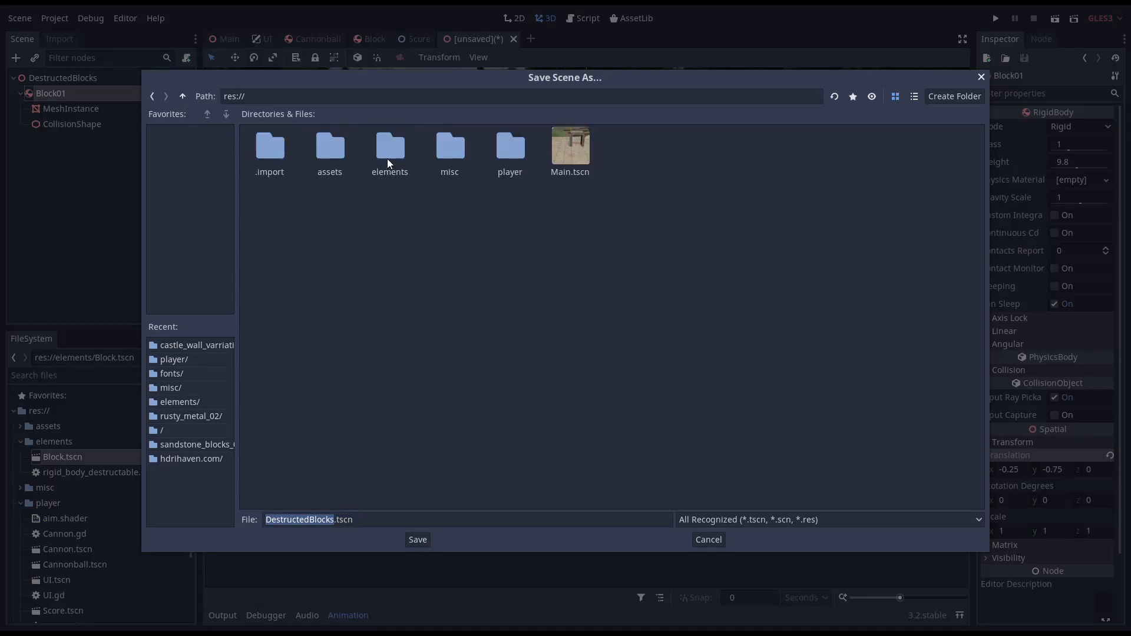
pyautogui.click(417, 539)
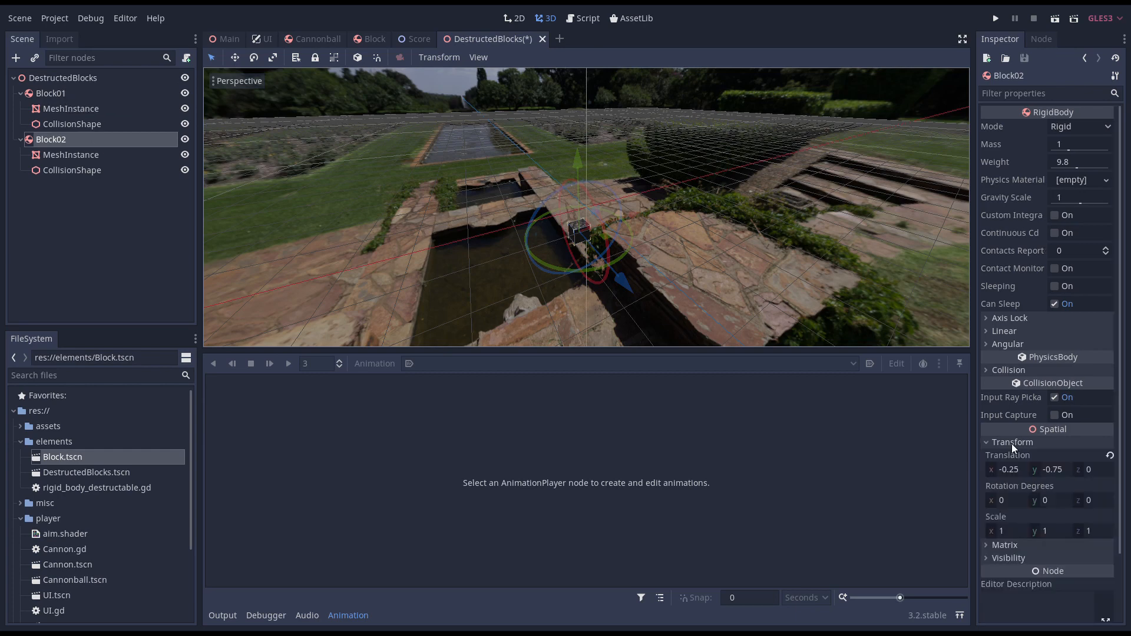
pyautogui.click(1007, 469)
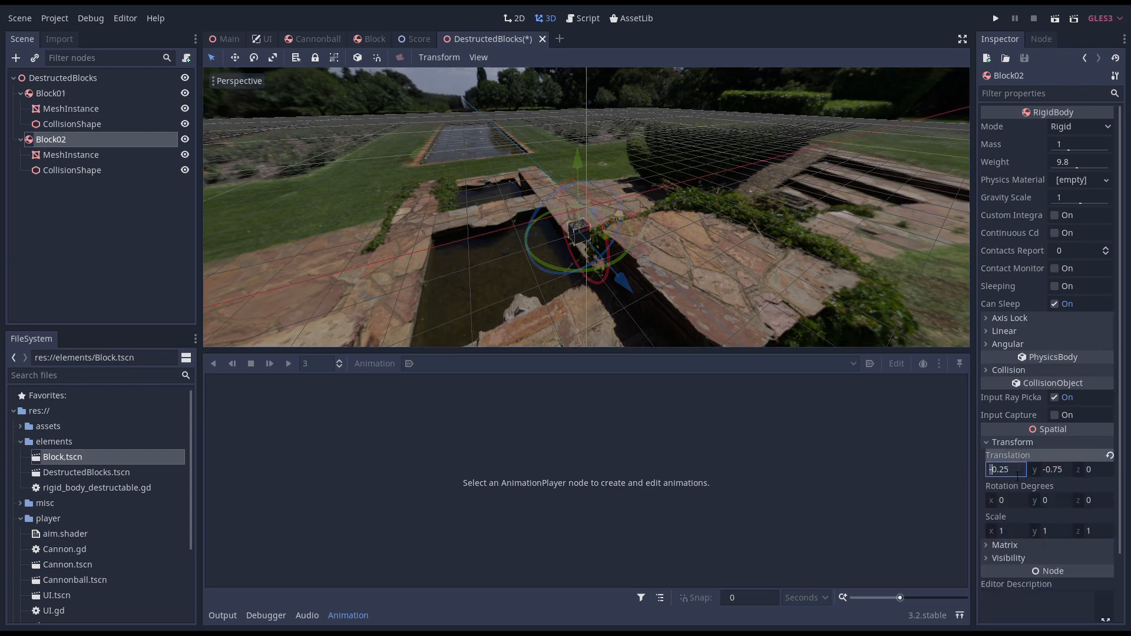
pyautogui.write('0.25')
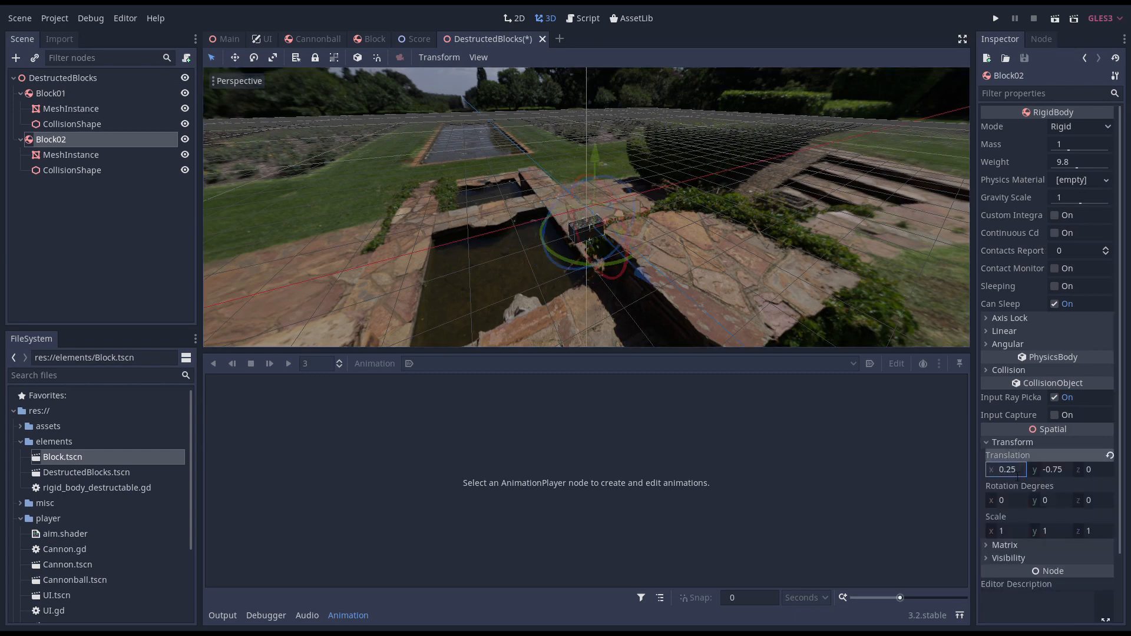
pyautogui.click(52, 185)
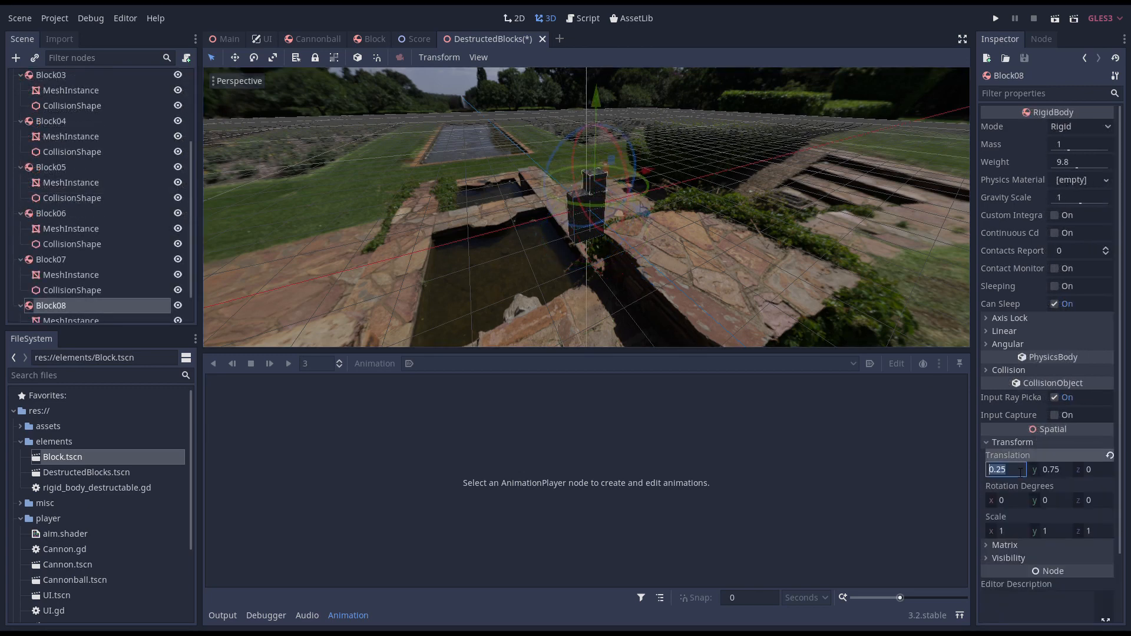
pyautogui.write('-0.25')
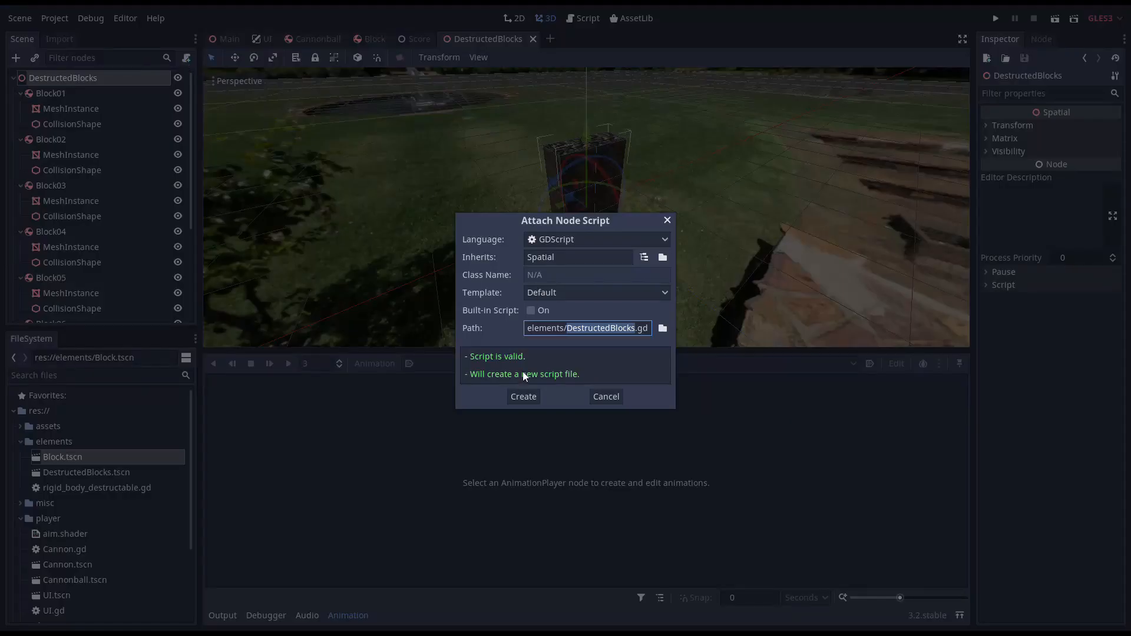
# - Create DestructedBlocks.gd with copy_velocity(velocity) assigning each child's linear_velocity
pyautogui.click(523, 396)
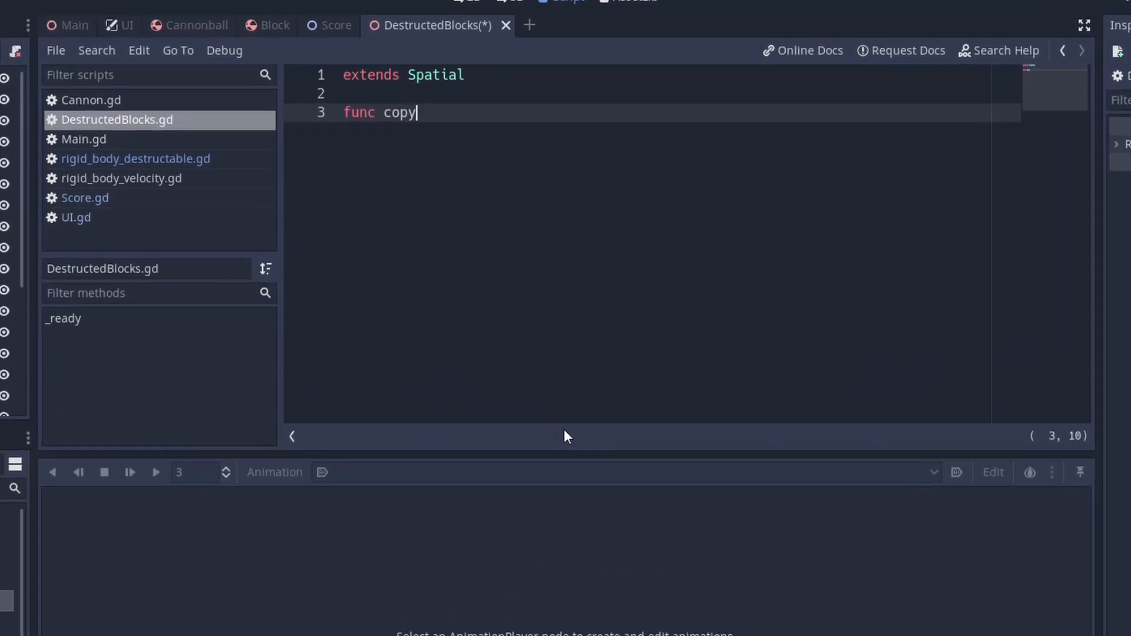
pyautogui.write('_velocity(veloc')
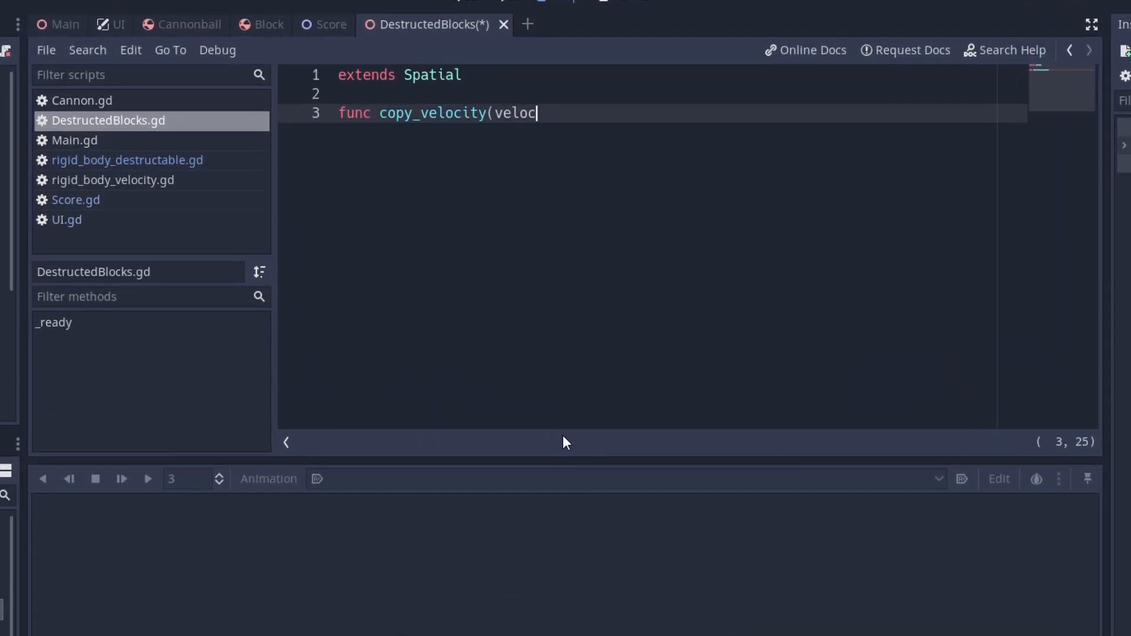
pyautogui.write('ity):')
pyautogui.write('block.l')
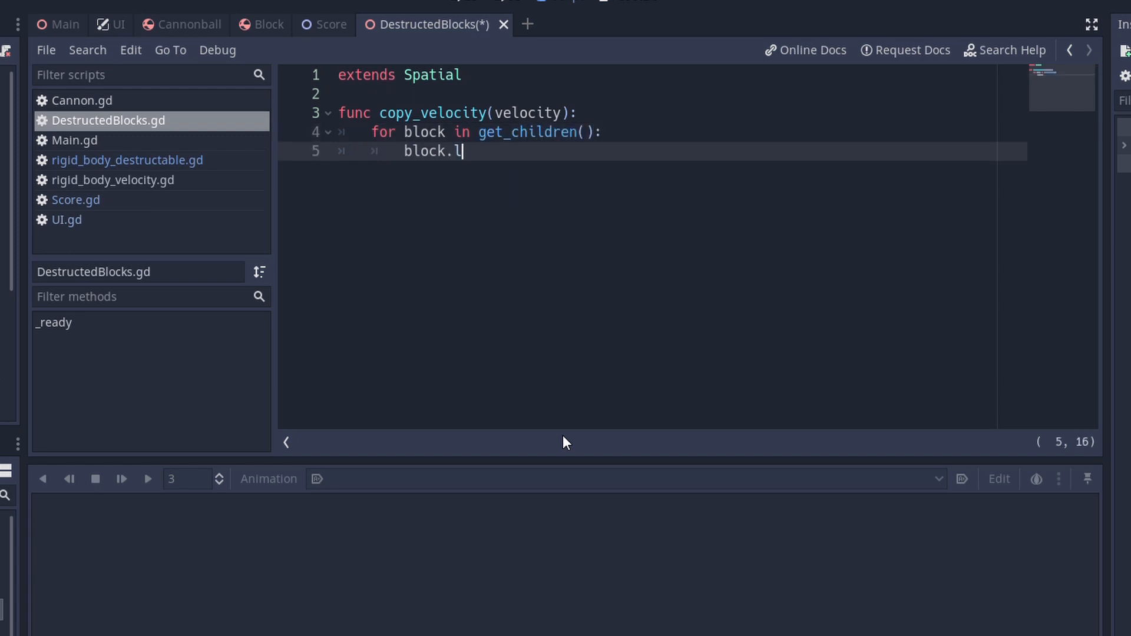
pyautogui.write('inear_velocity = velo')
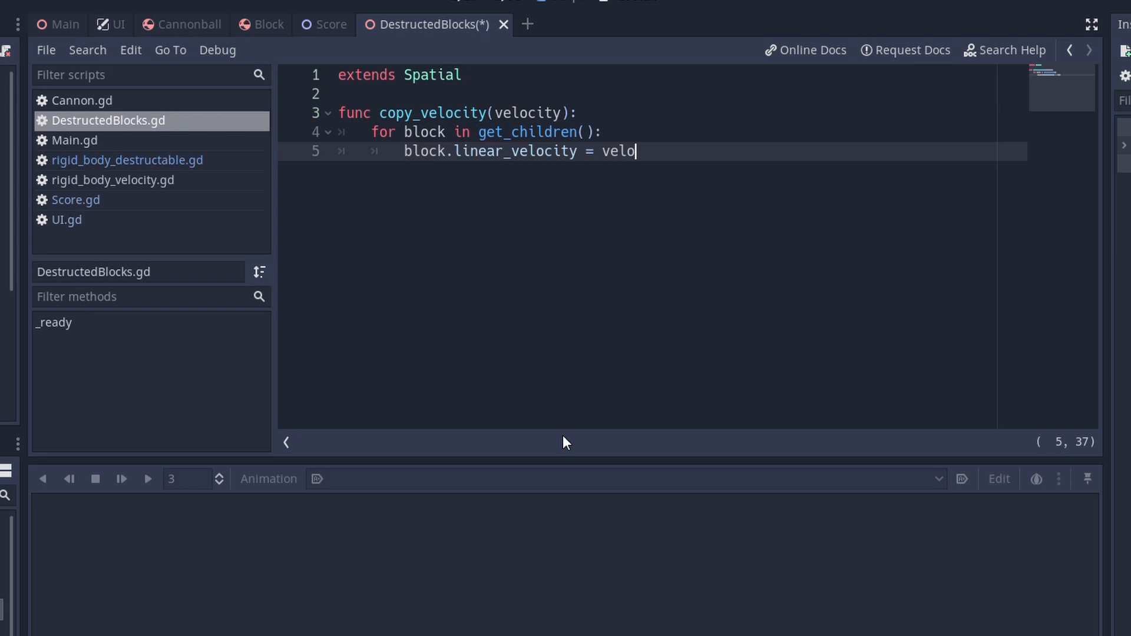
pyautogui.click(118, 160)
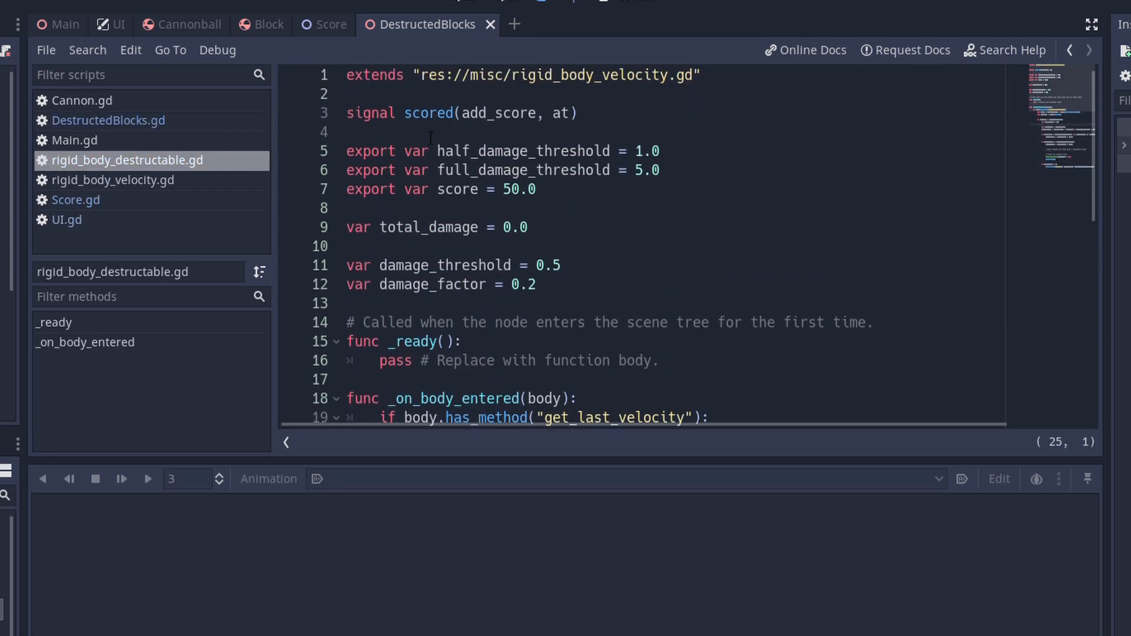
# - Add export (PackedScene) var destructed_scene below the signal in rigid_body_destructable.gd
pyautogui.click(429, 132)
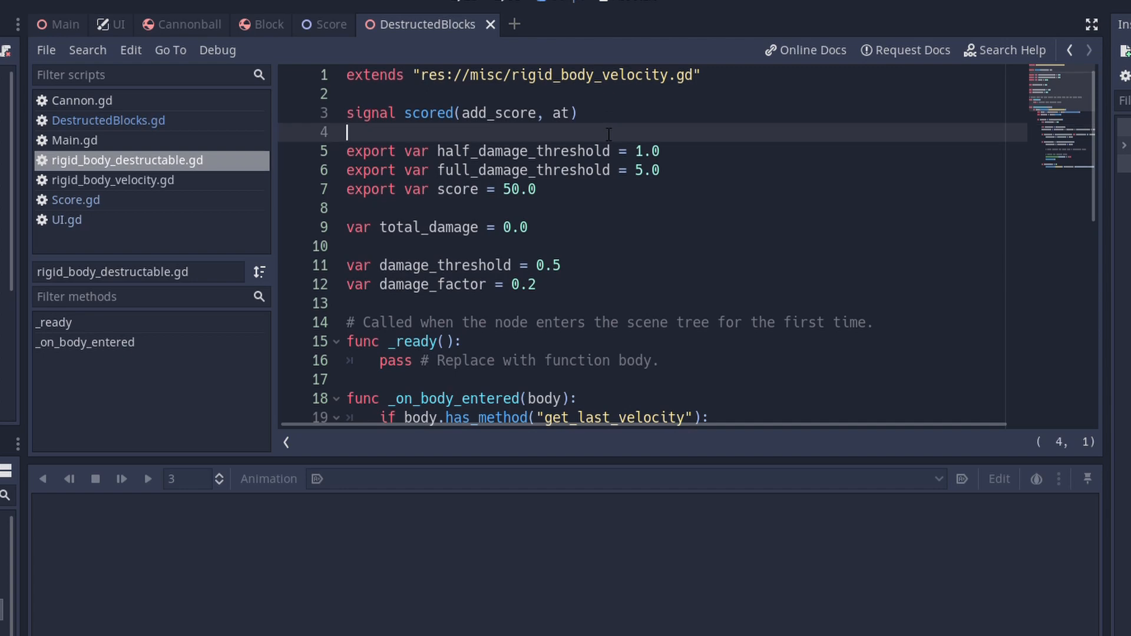
pyautogui.write('export (Packed')
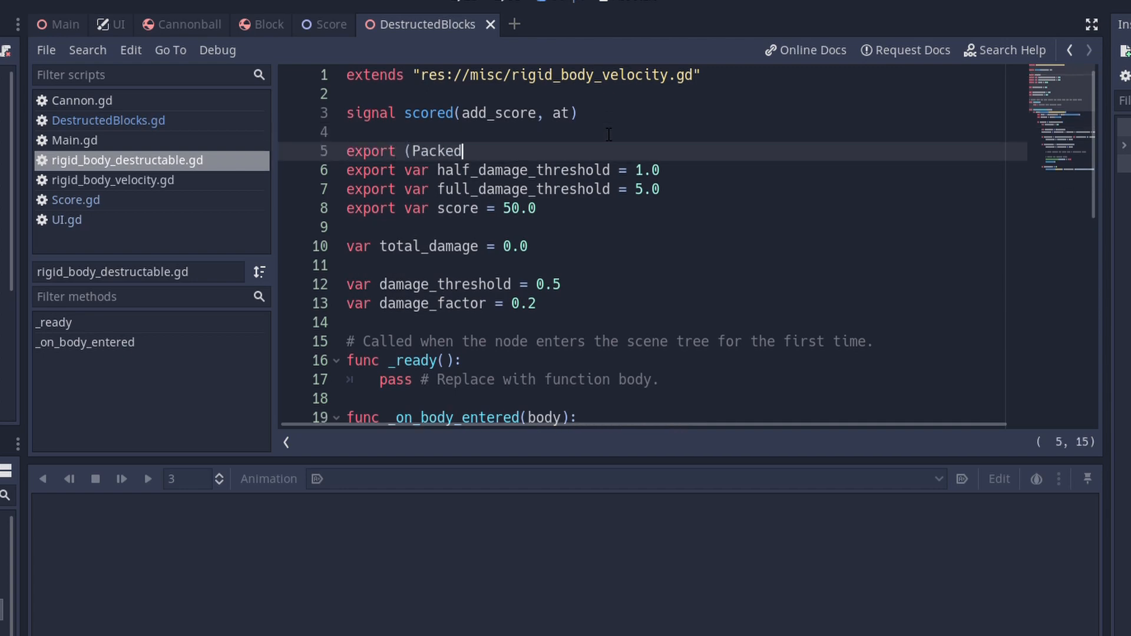
pyautogui.write('Scene) var')
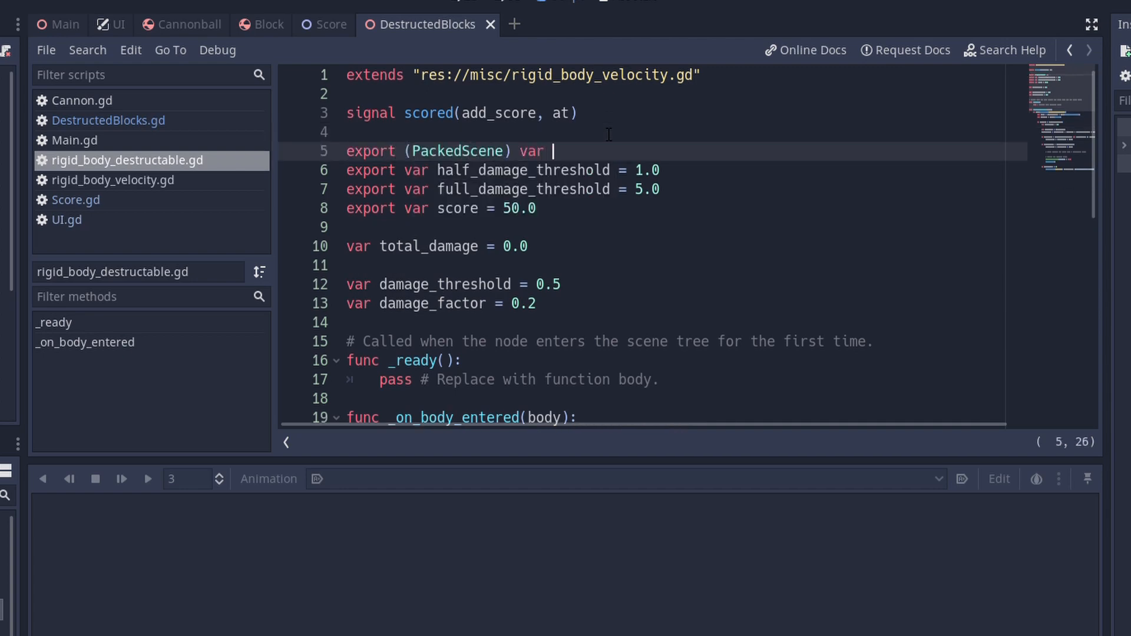
pyautogui.write('destruc')
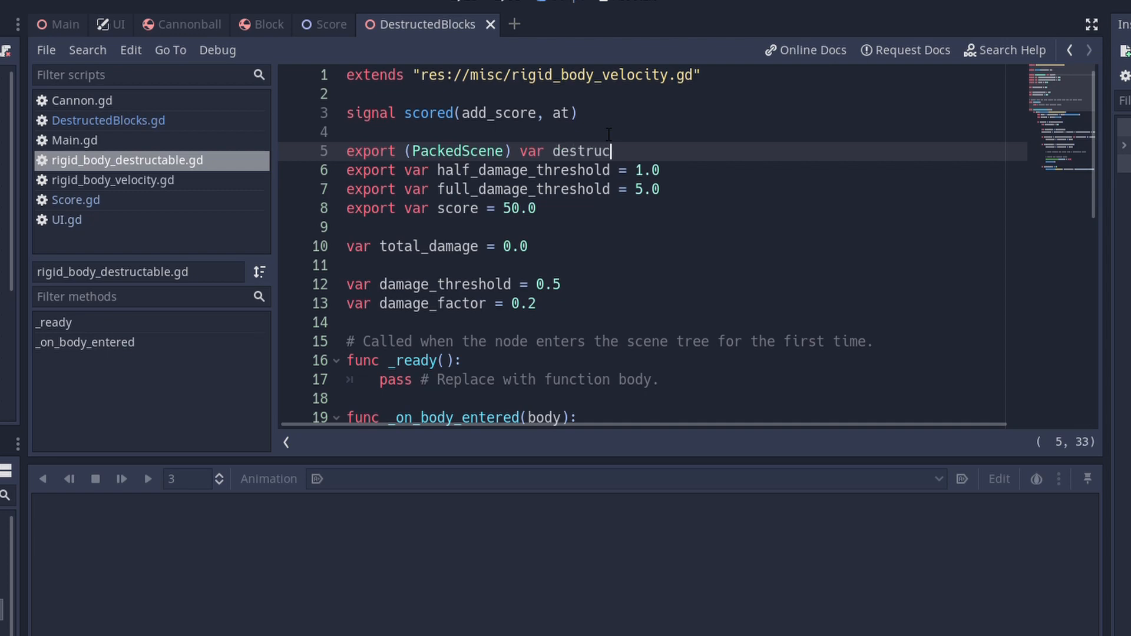
pyautogui.write('ted_scene')
pyautogui.write('var new_scene')
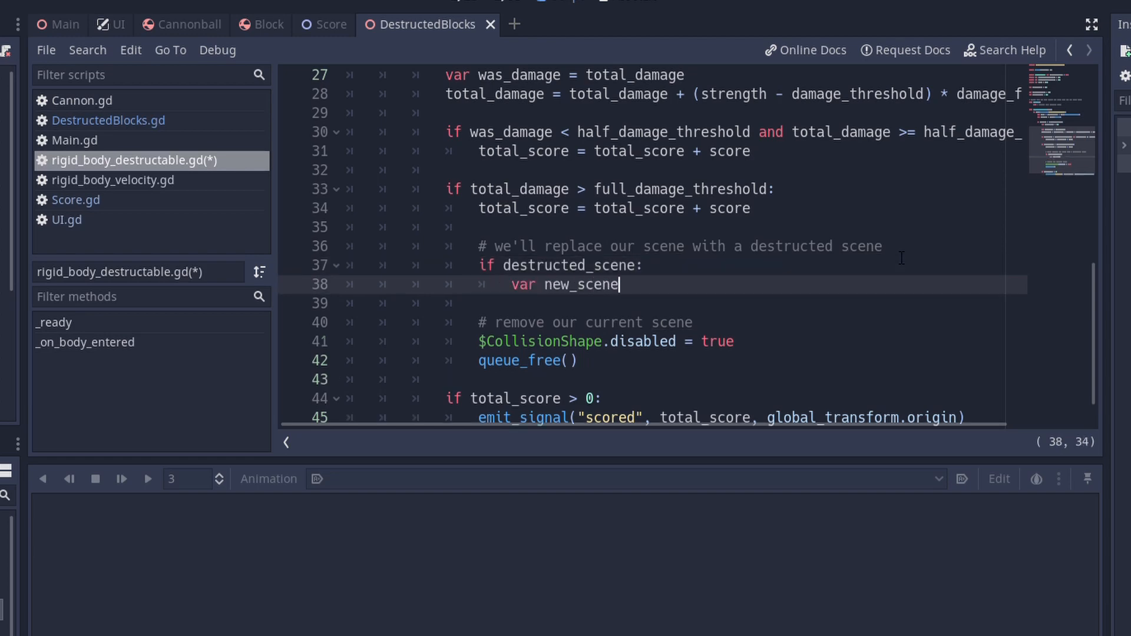
# - Instance destructed_scene, copy the block's global_transform, and pass on its linear_velocity
pyautogui.write('= destructed_scene.instance(')
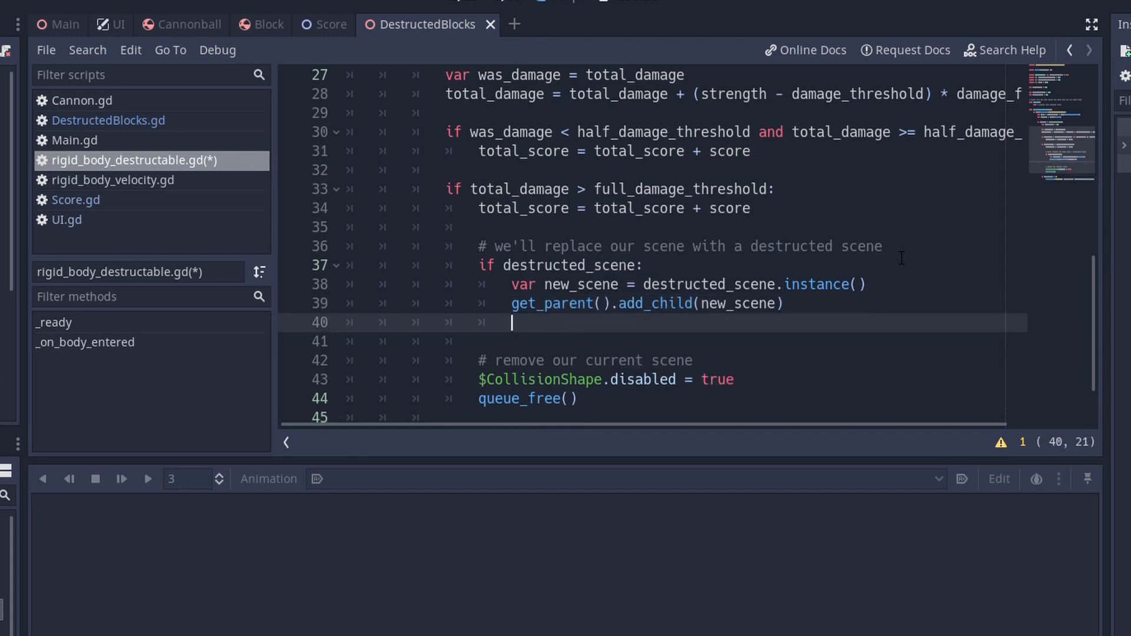
pyautogui.write('new_scene.global_tr')
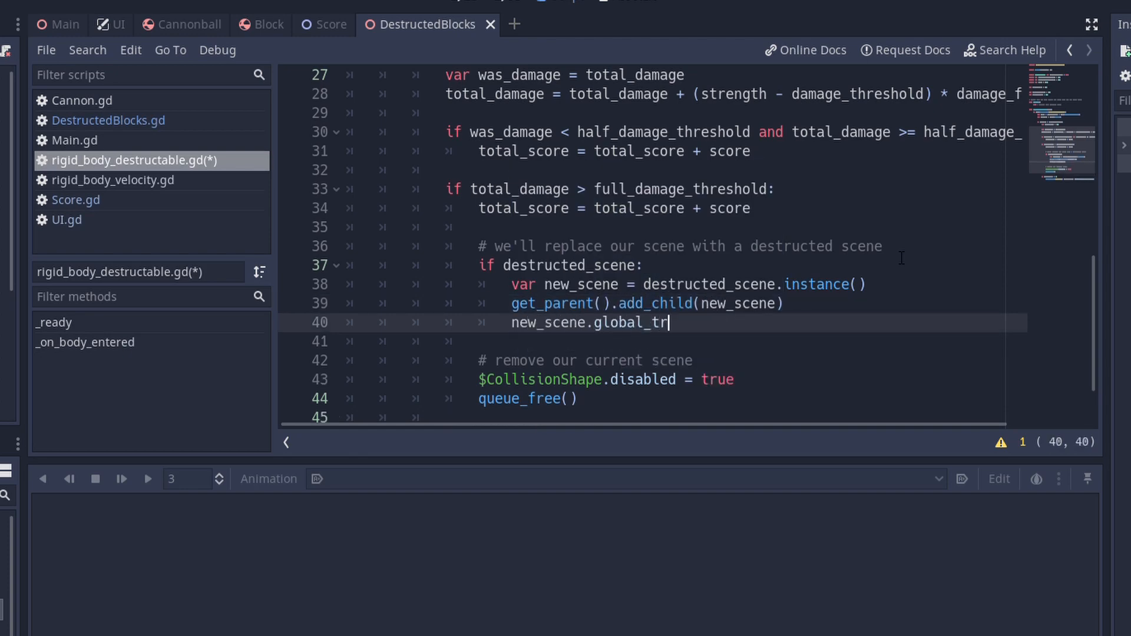
pyautogui.write('ansform = global_transform')
pyautogui.click(654, 342)
pyautogui.write('new_scene.copy_')
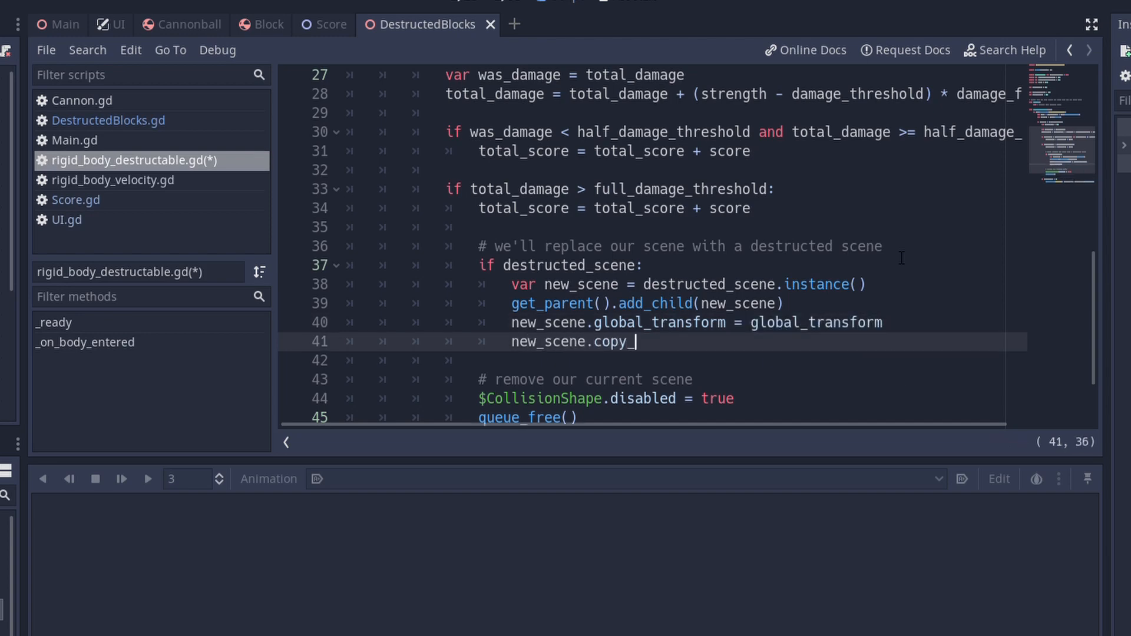
pyautogui.write('velocity(linear_velocity)')
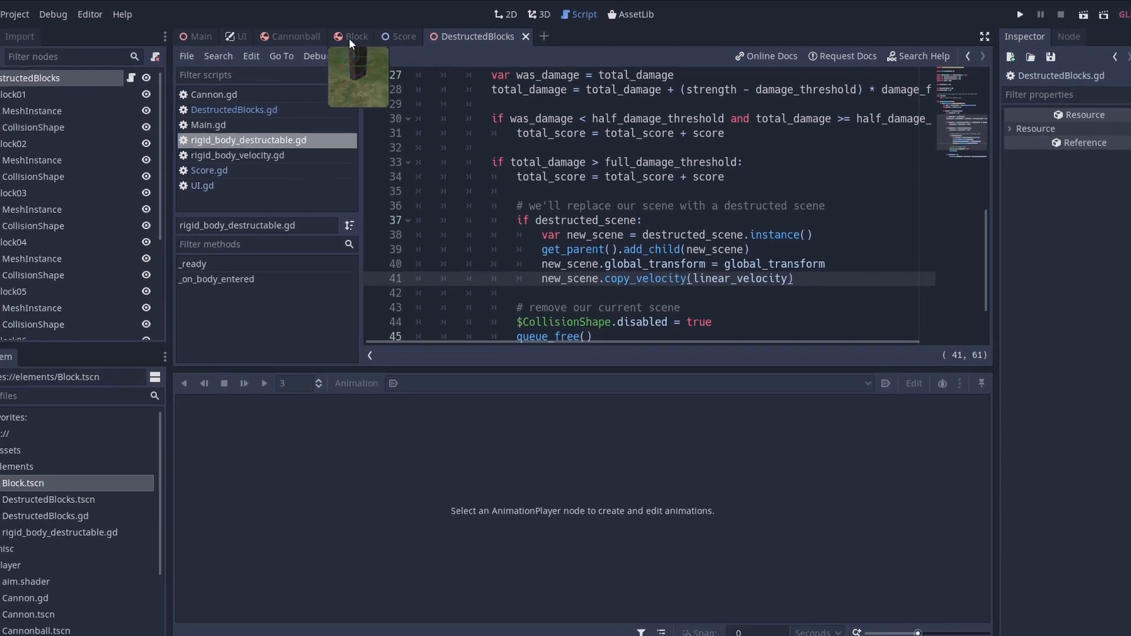
# - In the Block scene, assign the Destructed Scene property in the Inspector
pyautogui.click(355, 36)
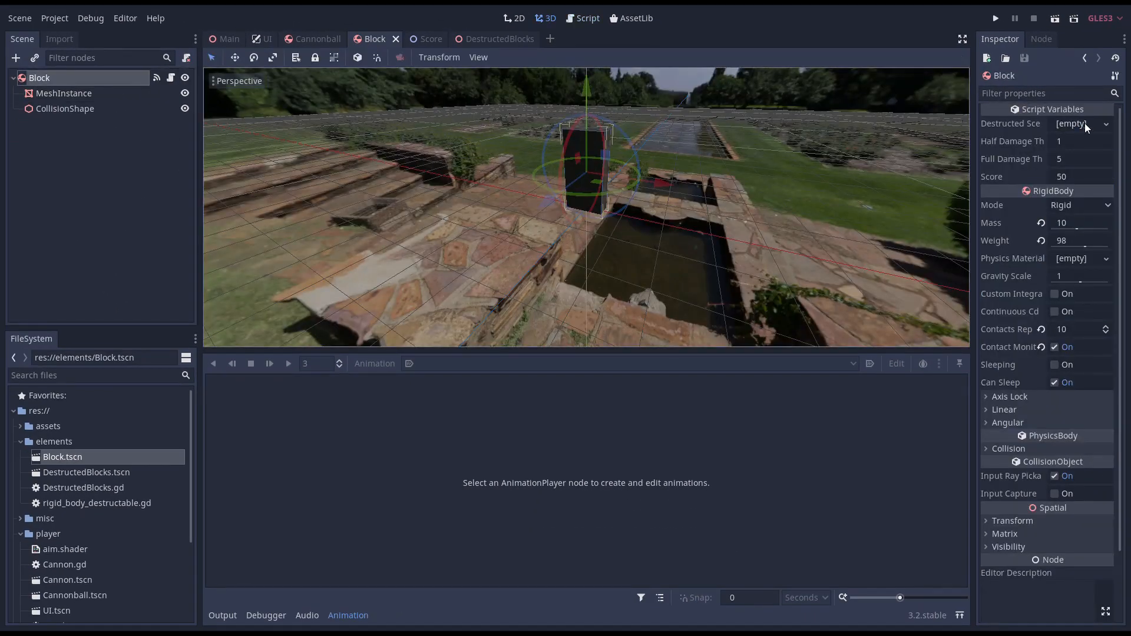
pyautogui.click(1105, 123)
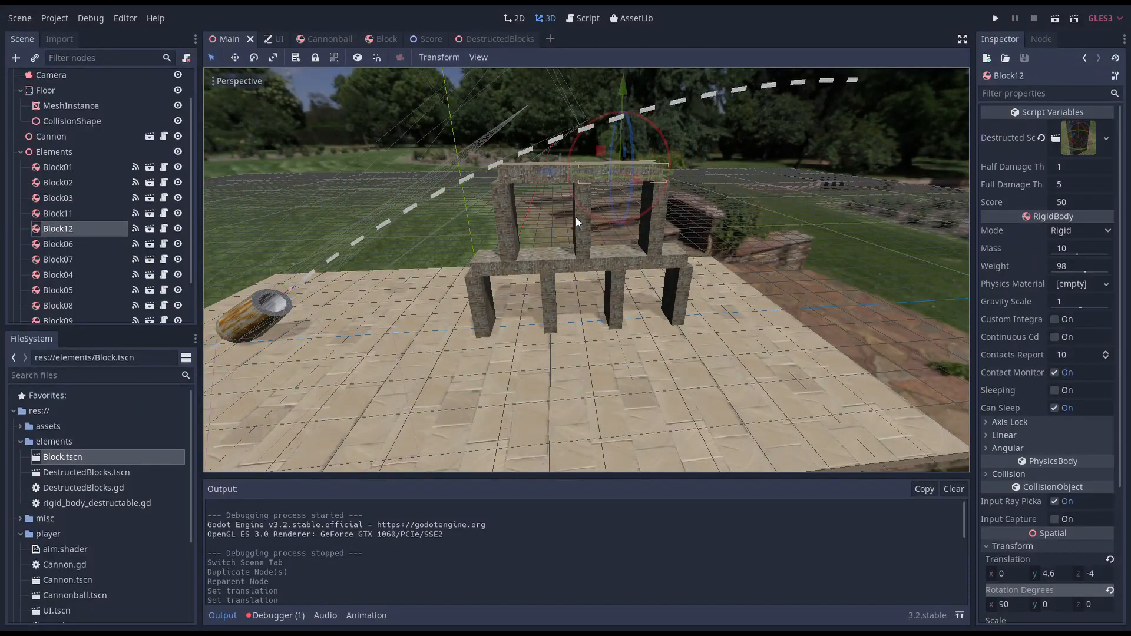
pyautogui.moveTo(606, 203)
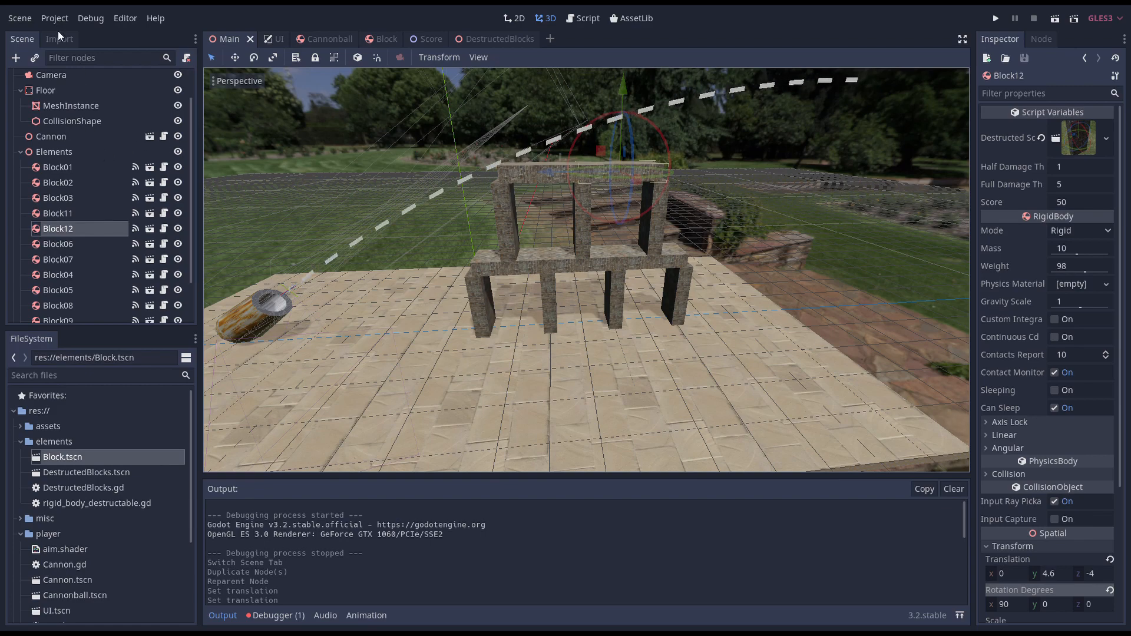
# - Create a new scene with a RigidBody root renamed Triangle
pyautogui.click(549, 38)
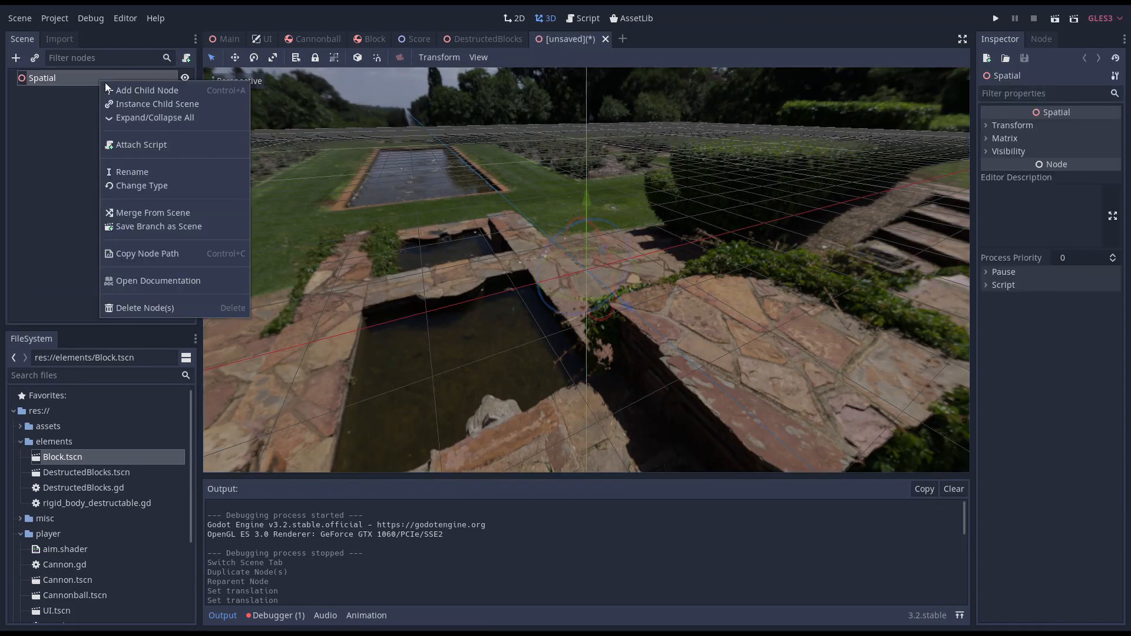
pyautogui.click(142, 185)
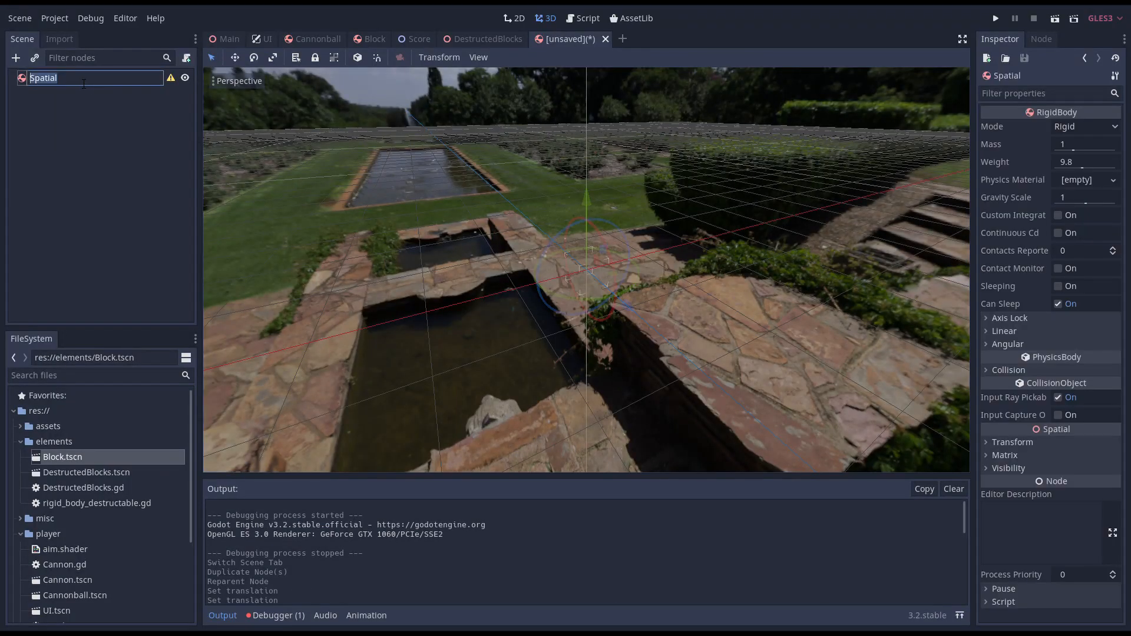
pyautogui.click(15, 58)
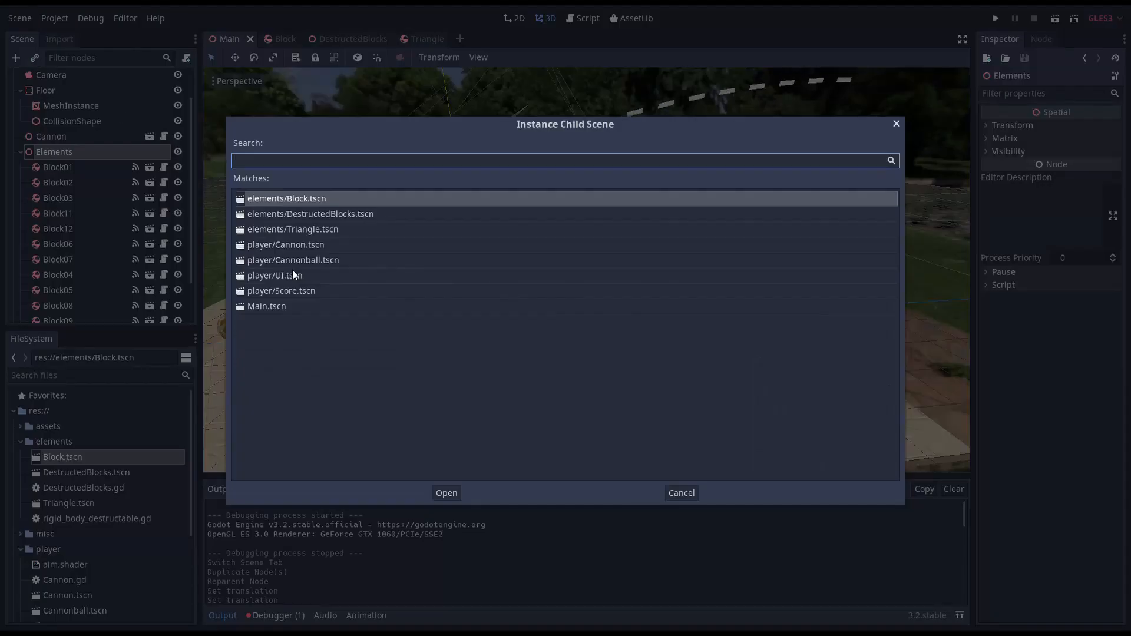
# - Instance Triangle.tscn into Main and give its 2×1×0.4 prism mesh a material
pyautogui.click(446, 493)
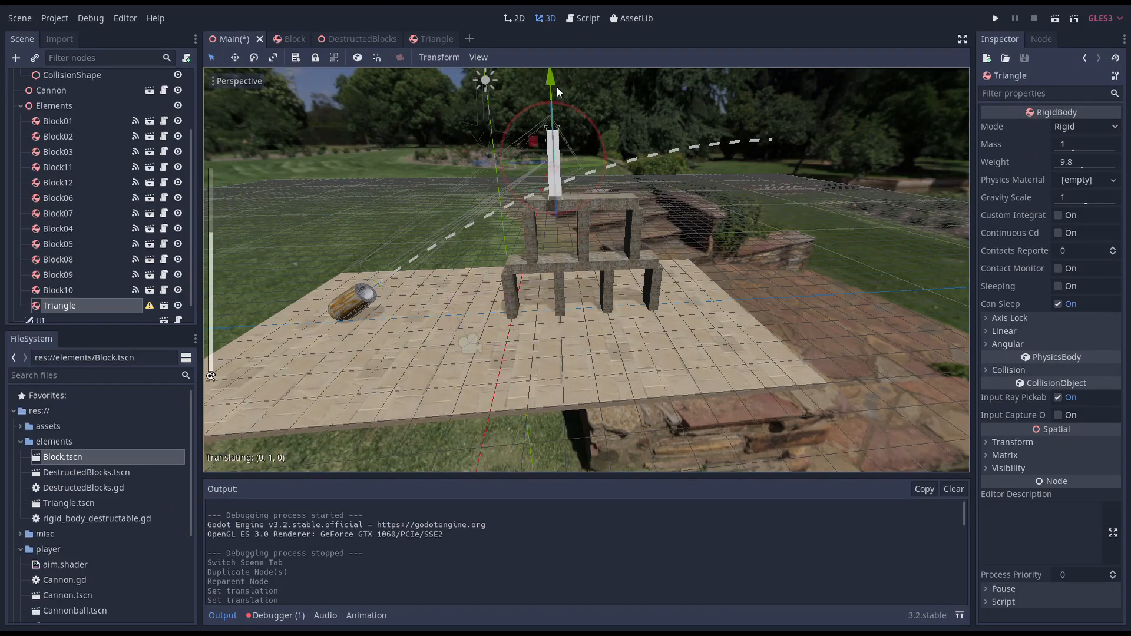
pyautogui.click(427, 39)
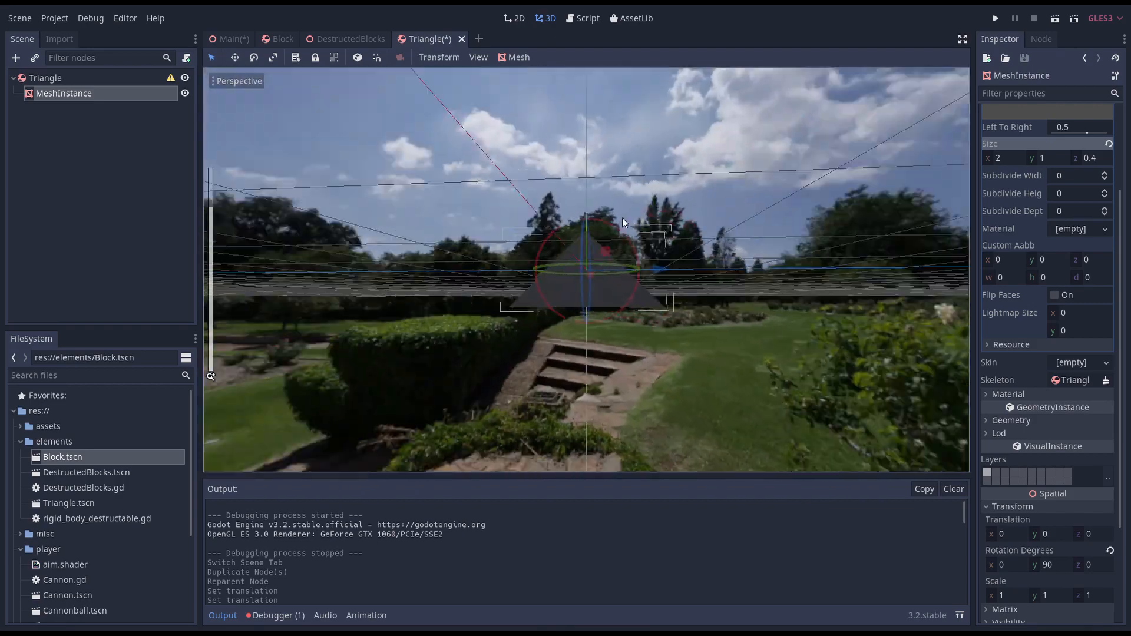
pyautogui.click(986, 394)
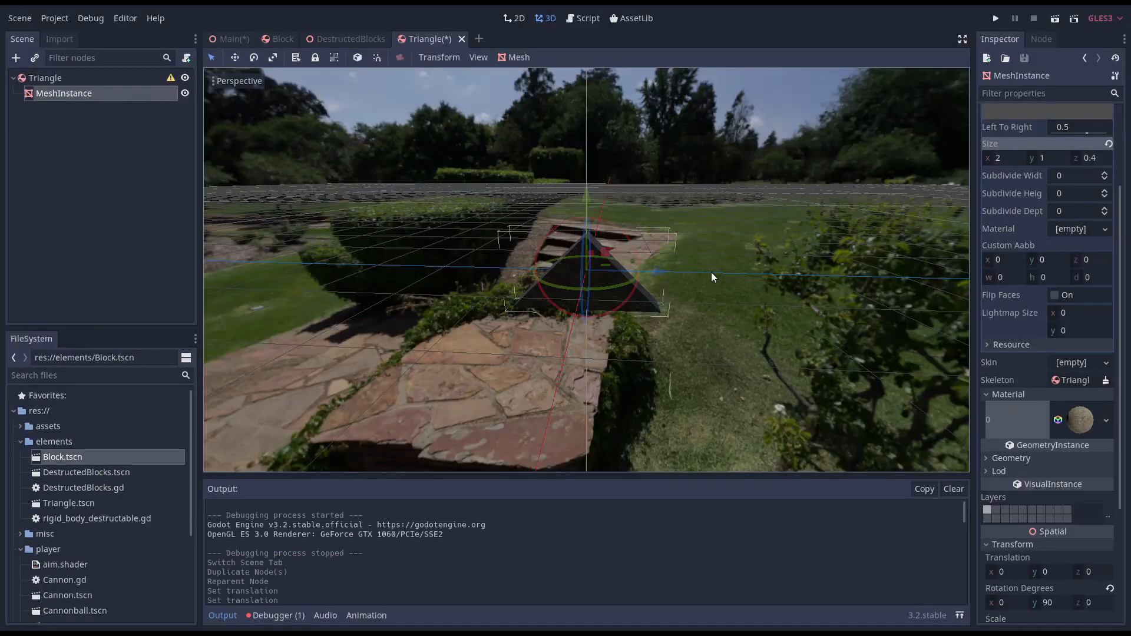
# - Generate a trimesh collision sibling from the prism mesh and rotate it 90° on y
pyautogui.click(518, 57)
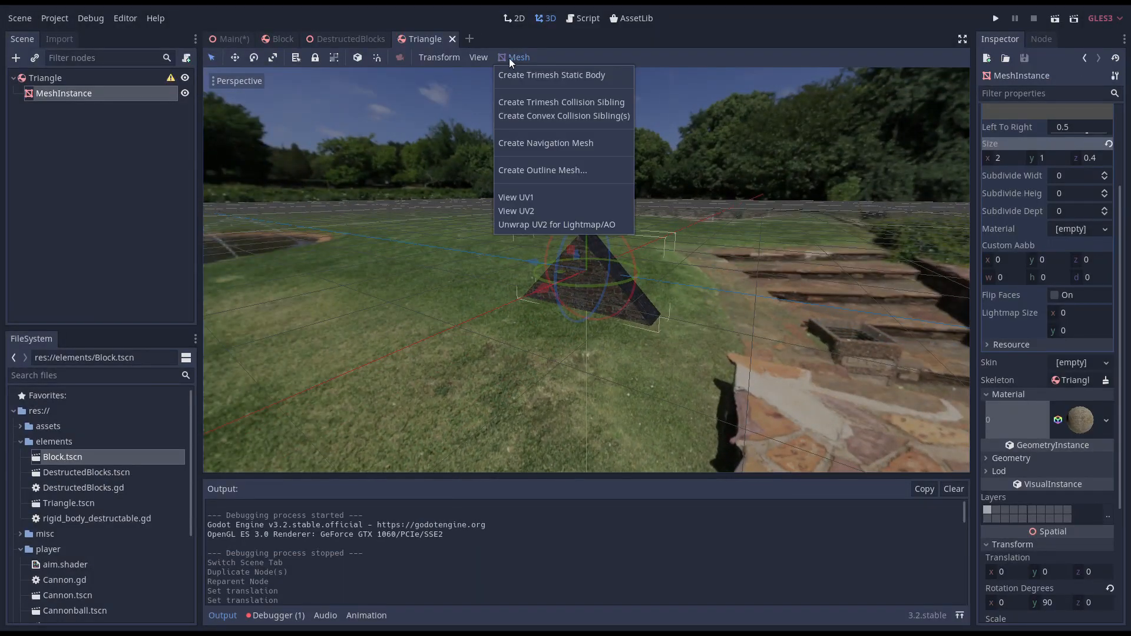
pyautogui.moveTo(554, 108)
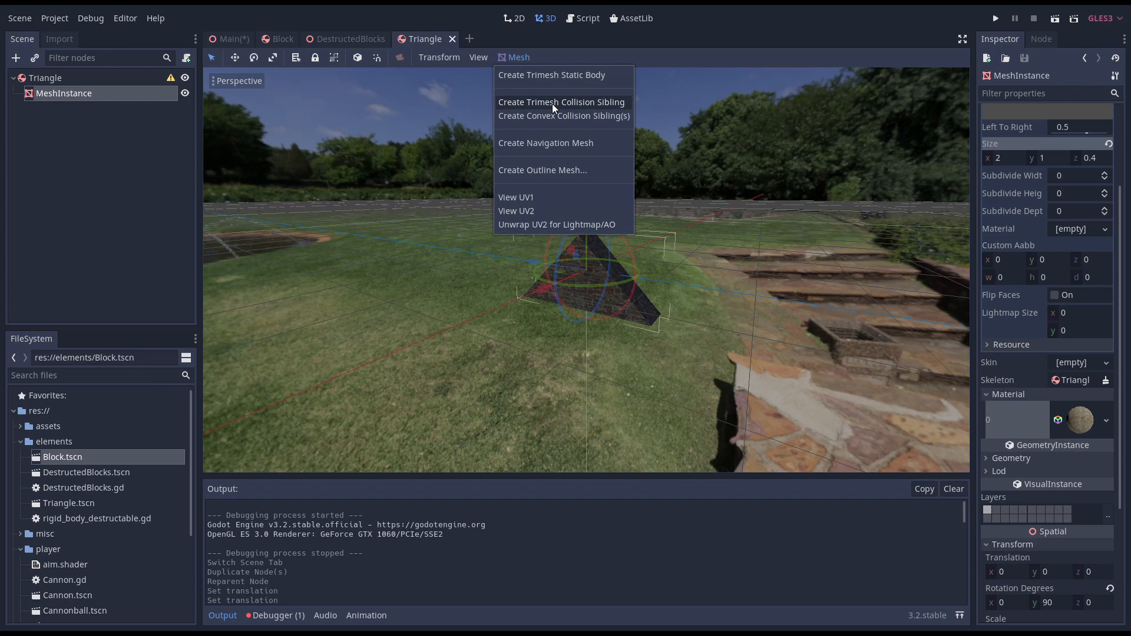
pyautogui.click(561, 102)
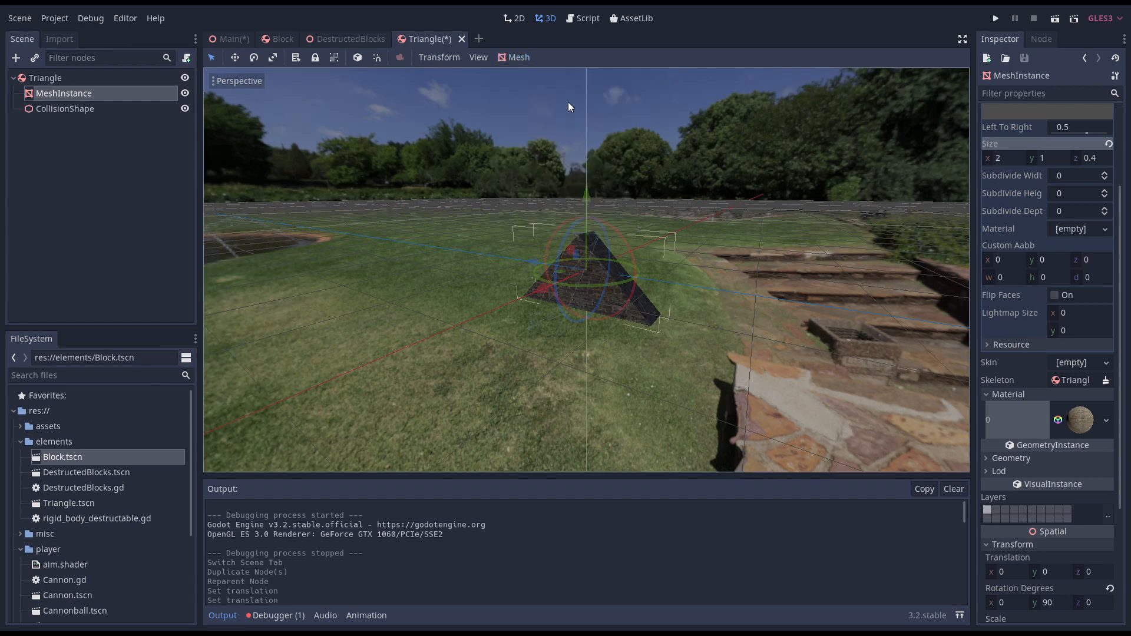
pyautogui.click(64, 109)
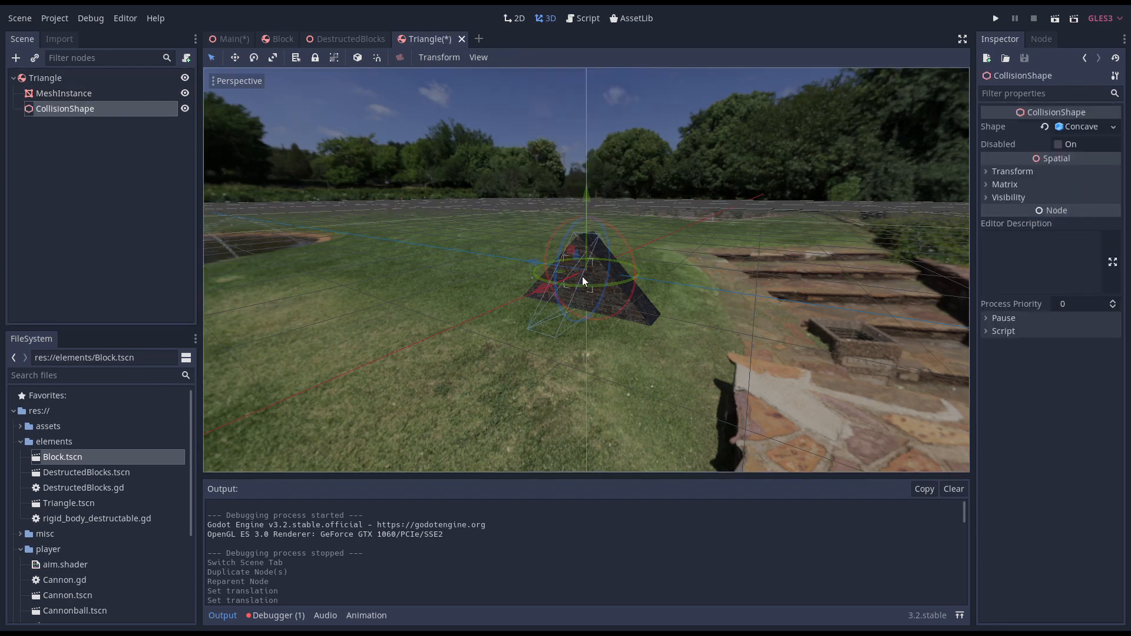
pyautogui.moveTo(584, 280); pyautogui.dragTo(491, 306)
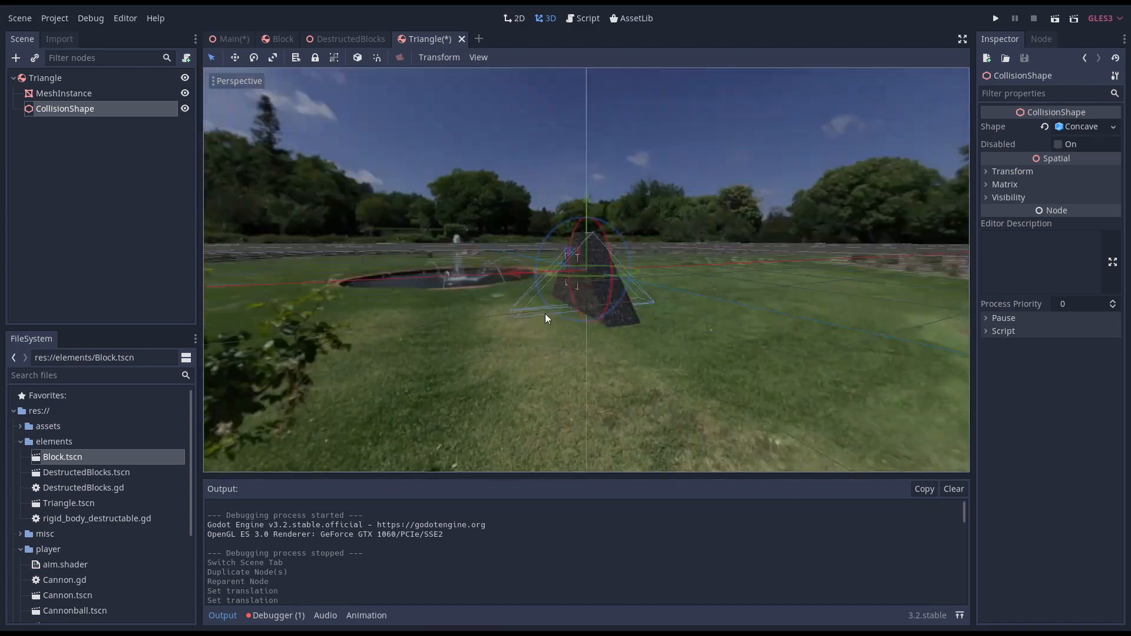
pyautogui.click(1008, 171)
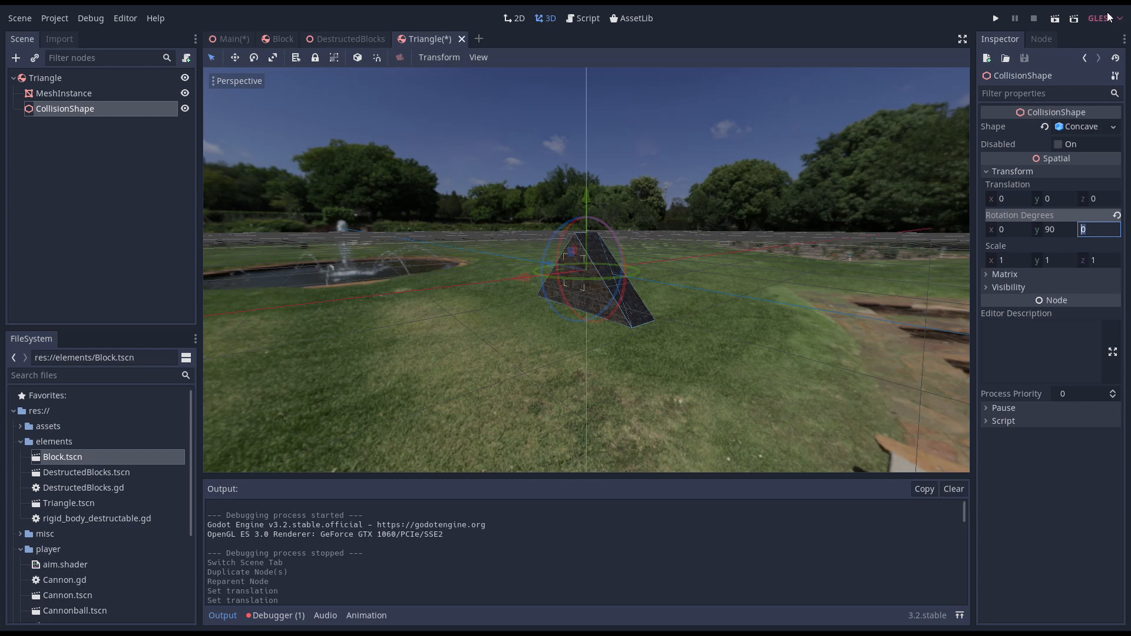
pyautogui.moveTo(966, 51)
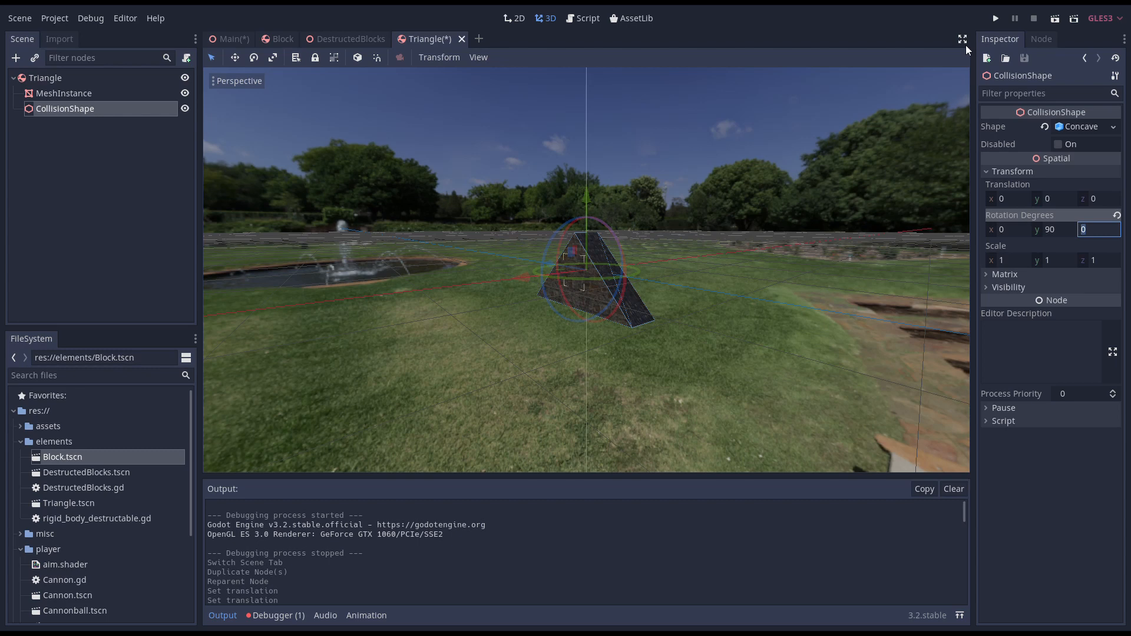
pyautogui.moveTo(784, 13)
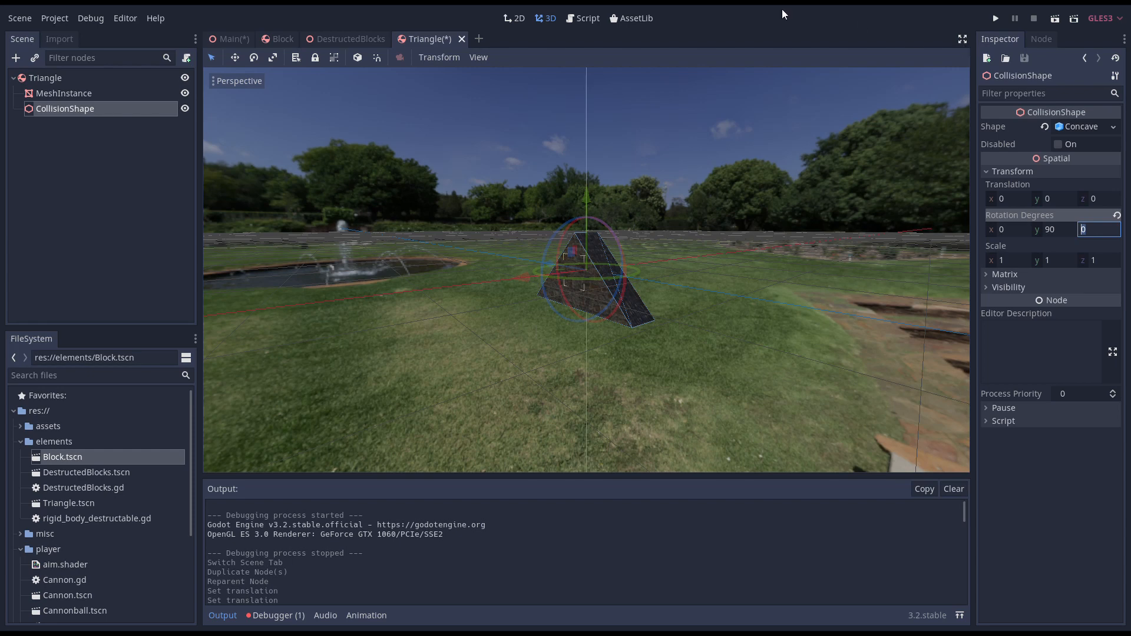
pyautogui.click(45, 77)
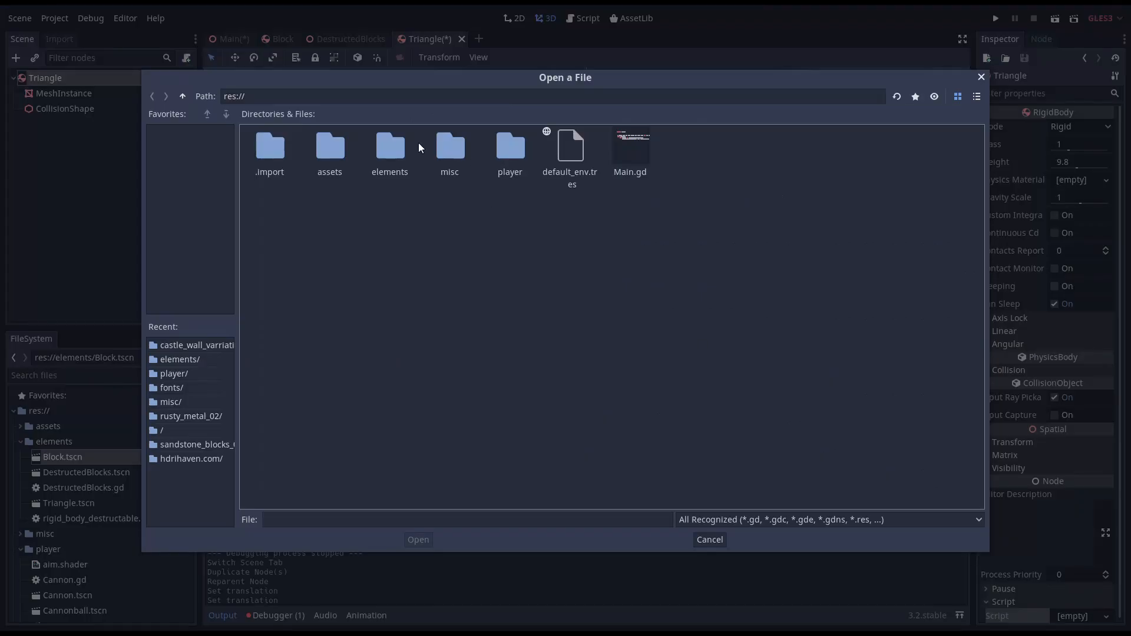
# - Attach rigid_body_destructable.gd to Triangle and place Triangle01 and Triangle02 atop Main's blocks
pyautogui.click(710, 539)
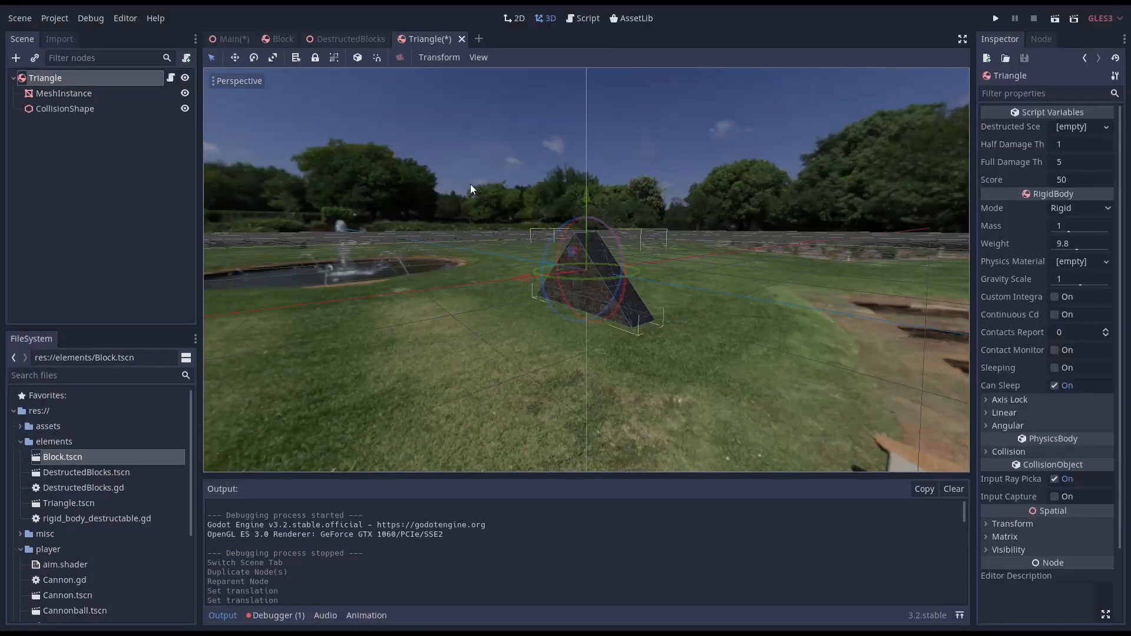
pyautogui.click(230, 39)
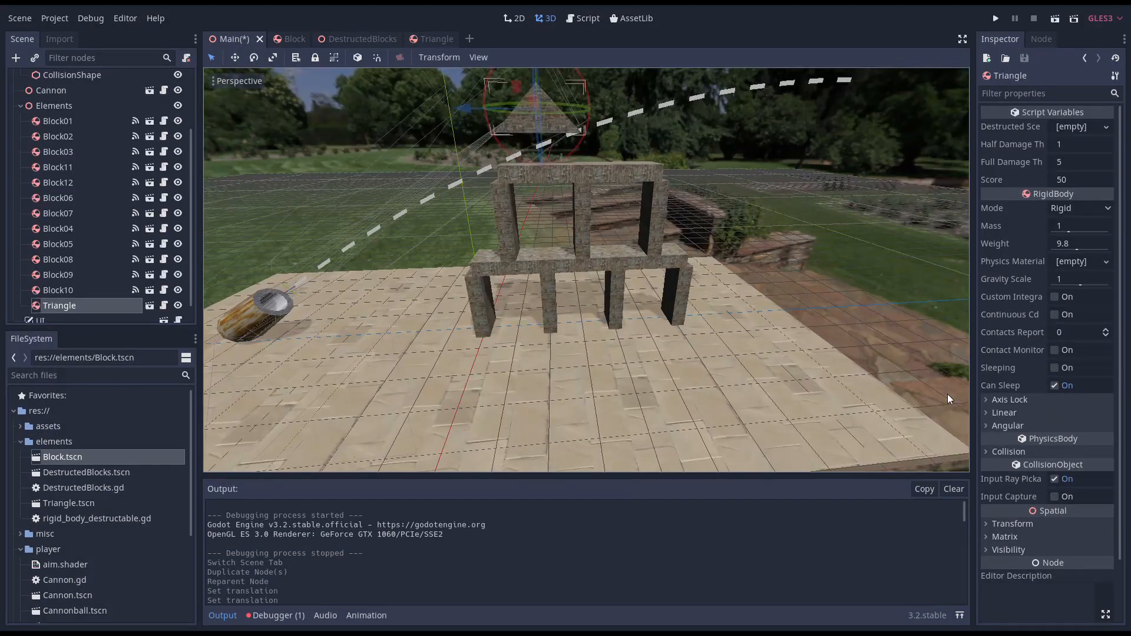
pyautogui.click(1012, 524)
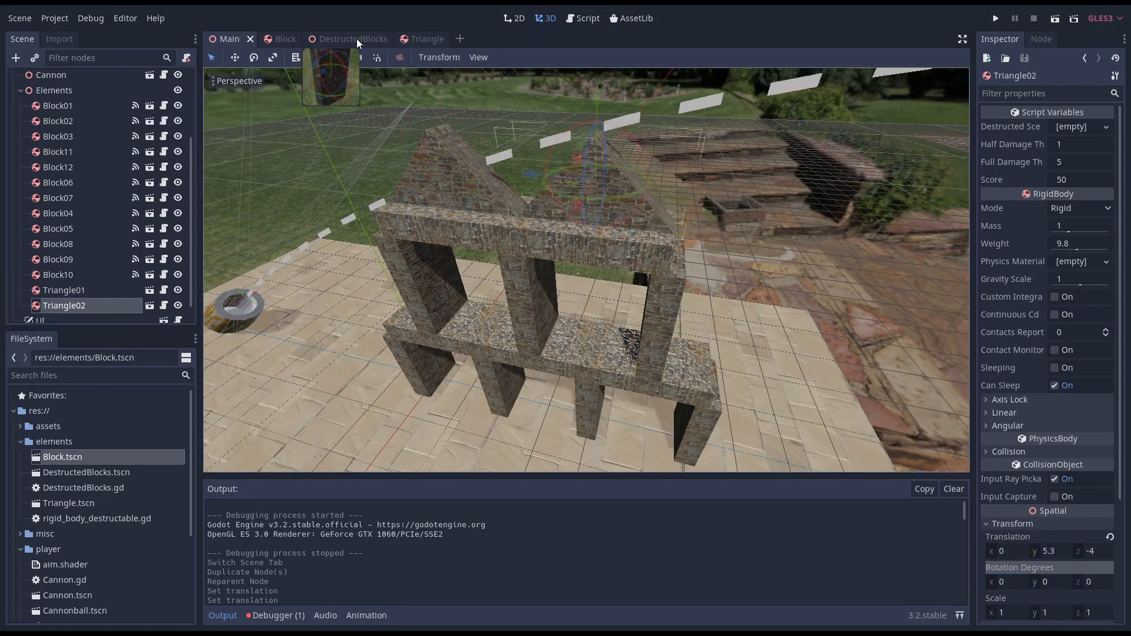
pyautogui.click(281, 38)
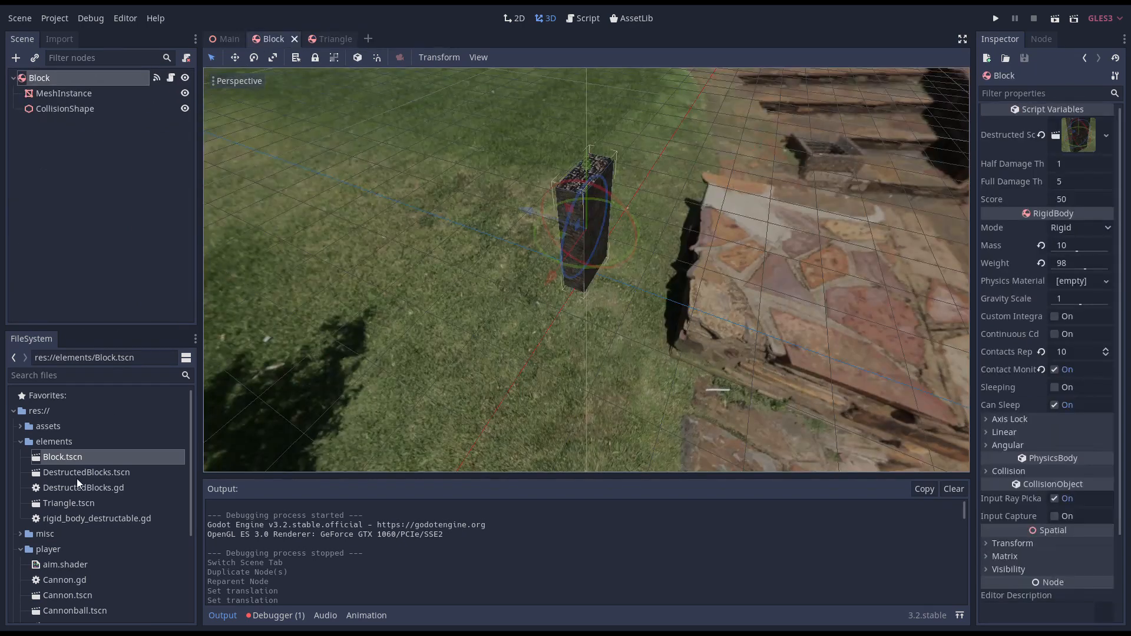
# - Rename DestructedBlocks.gd to Destructed.gd in the FileSystem dock
pyautogui.rightClick(76, 488)
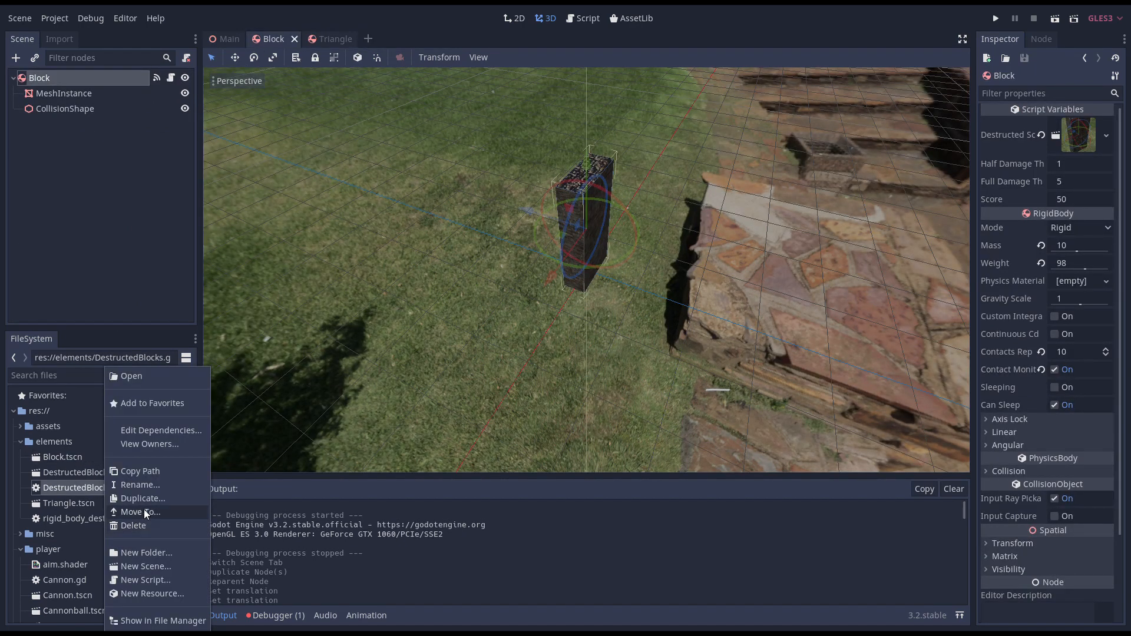
pyautogui.click(140, 485)
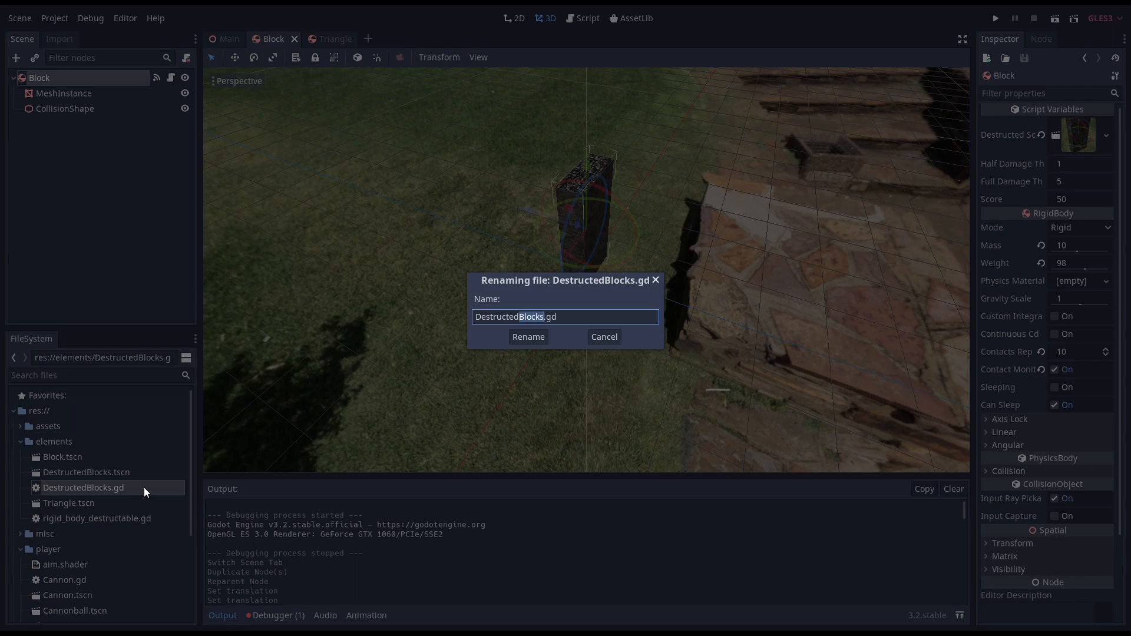
pyautogui.click(529, 337)
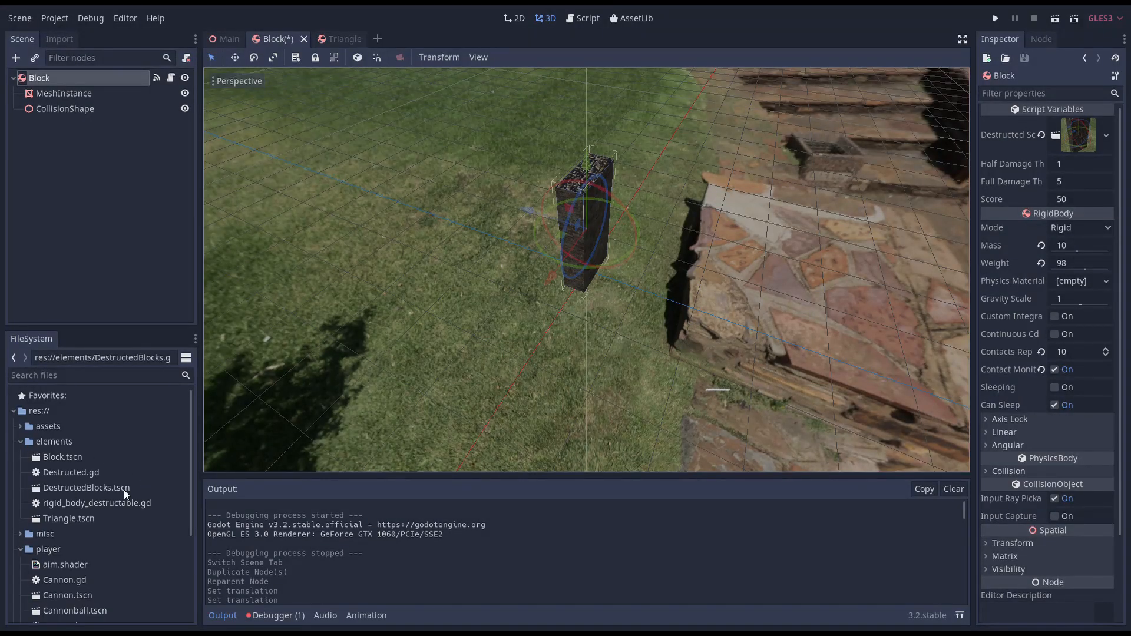
pyautogui.moveTo(121, 503)
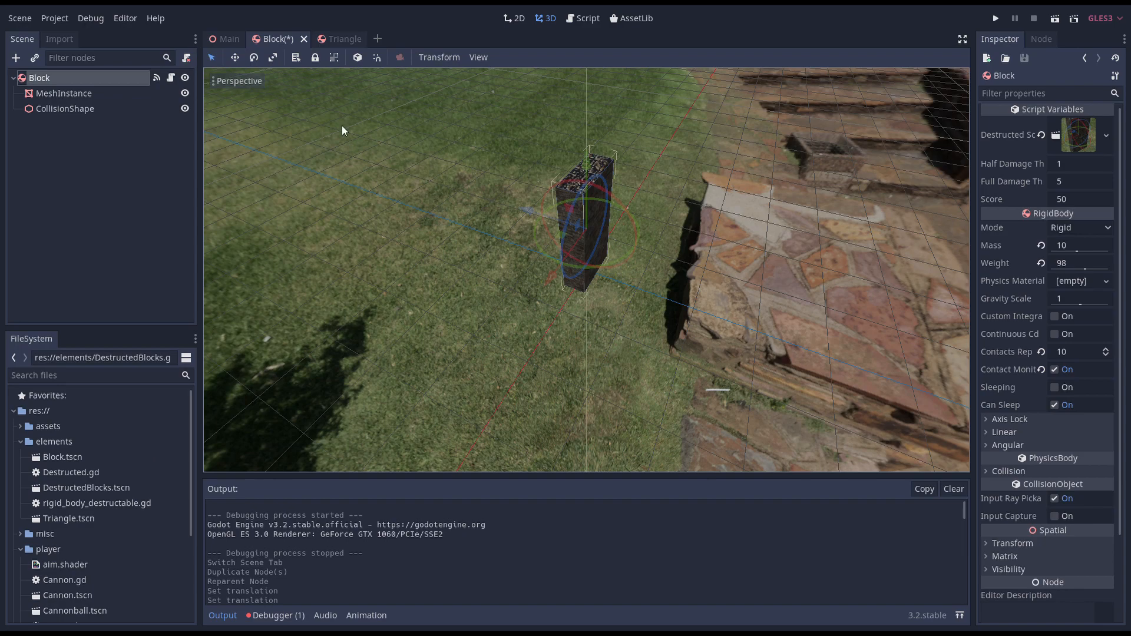
pyautogui.click(19, 17)
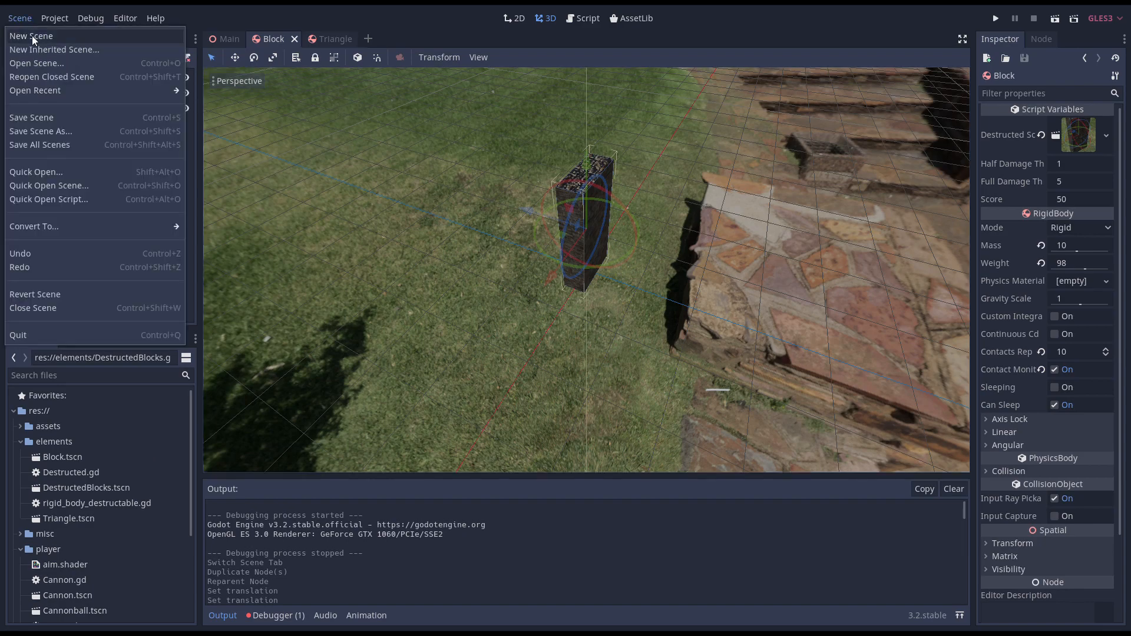
# - Start a DestructedTriangles scene and add the first triangle rigid body
pyautogui.click(32, 36)
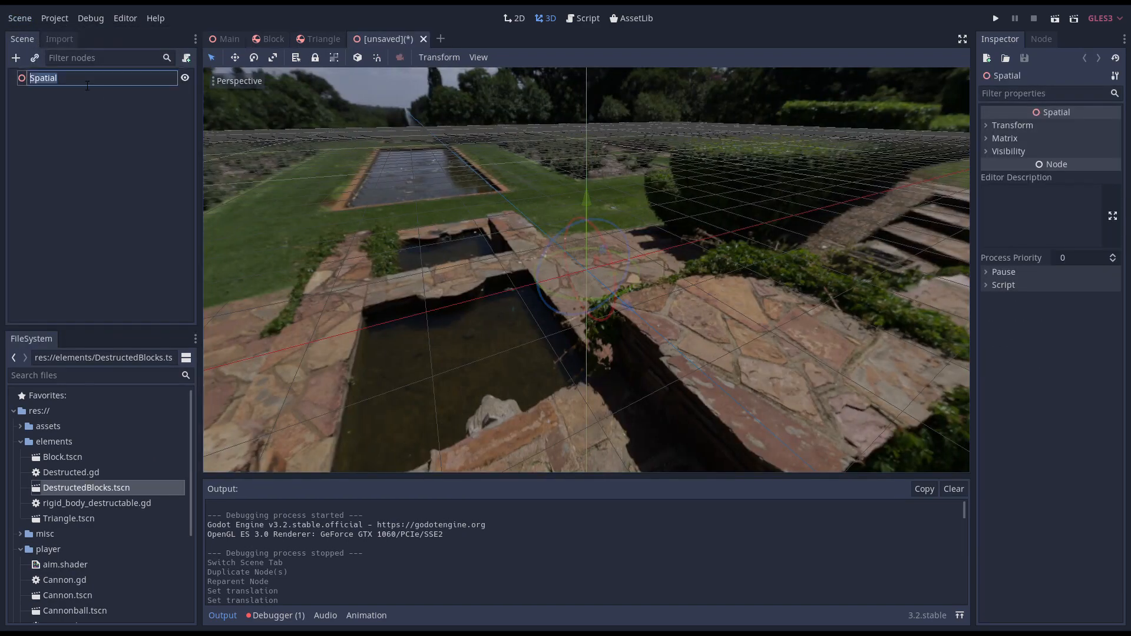
pyautogui.write('DestructedTriangles')
pyautogui.write('Rigid')
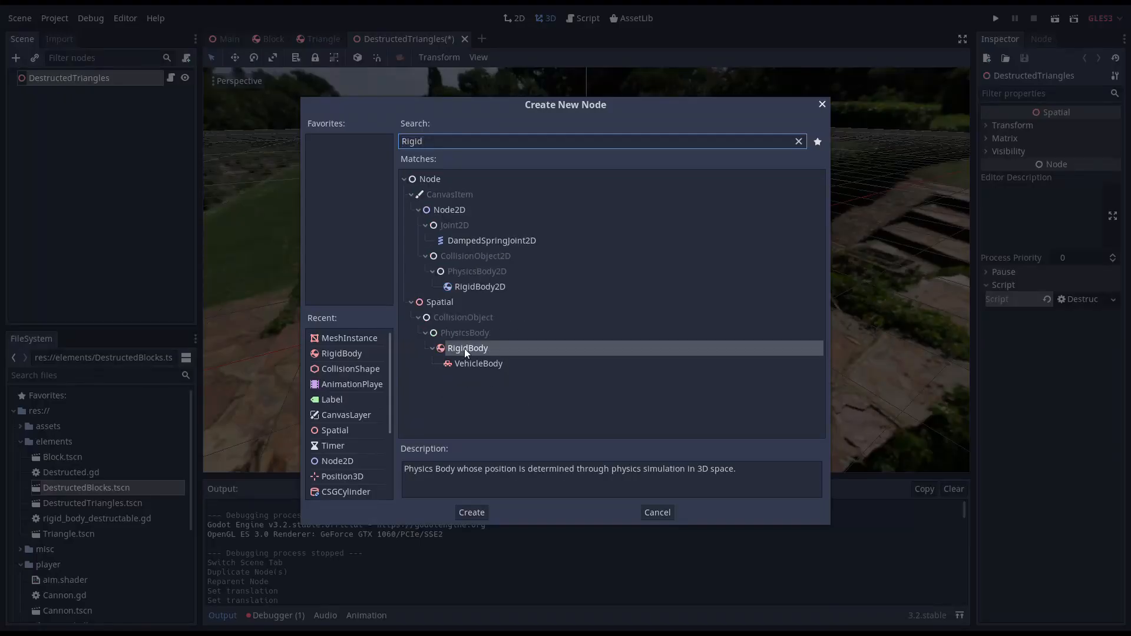
pyautogui.click(471, 513)
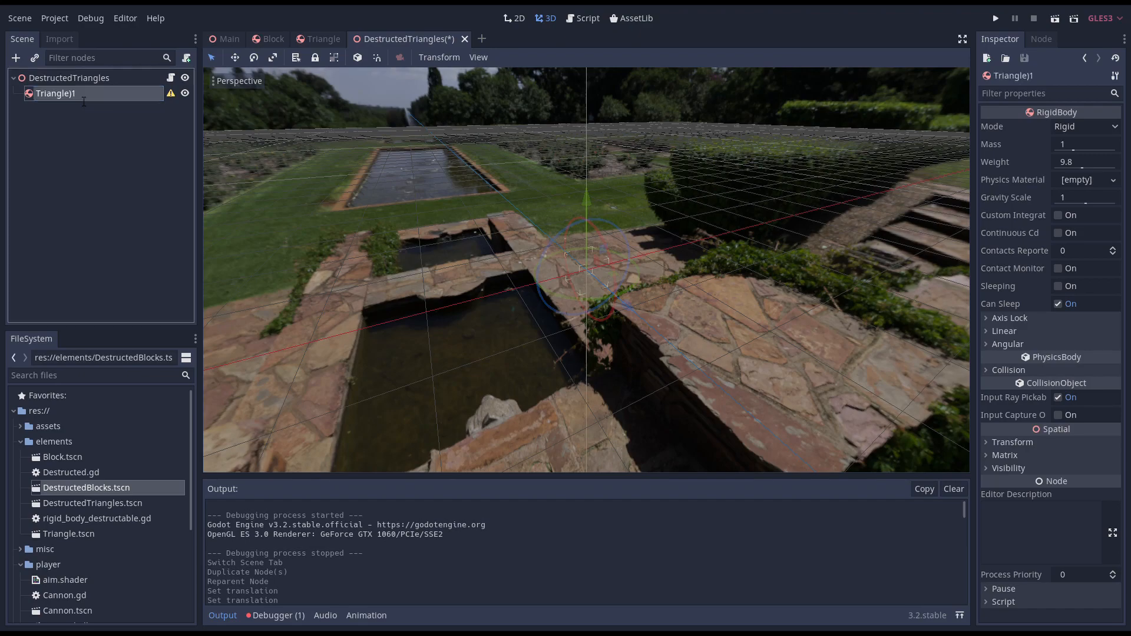
pyautogui.click(16, 58)
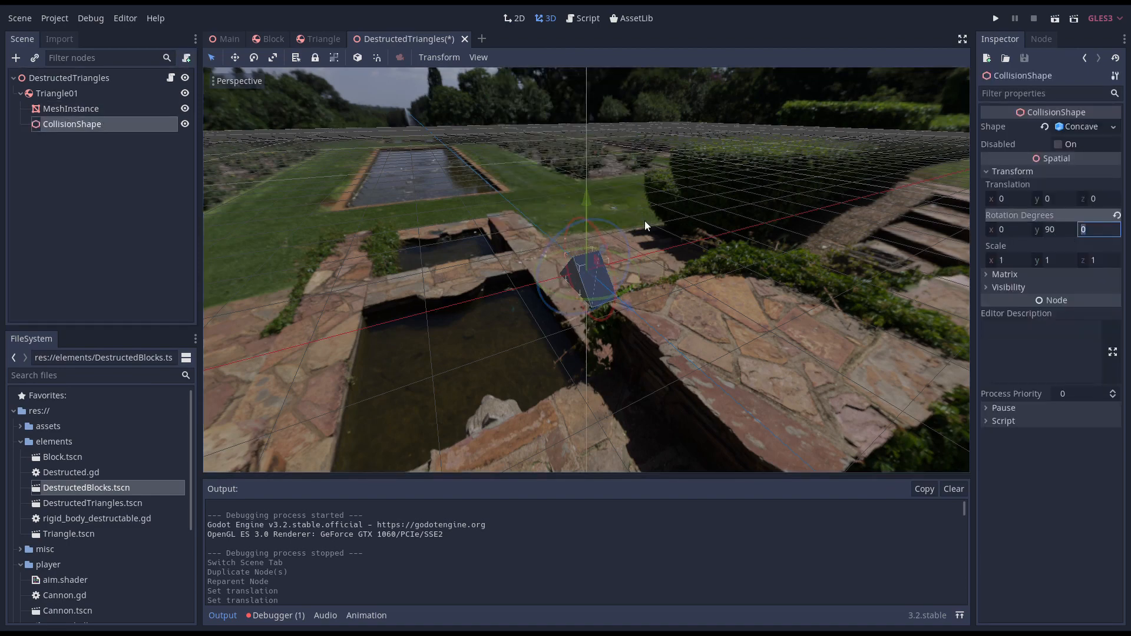
# - Rotate the collision shapes 90° and set up the remaining triangles' transforms and meshes
pyautogui.click(56, 93)
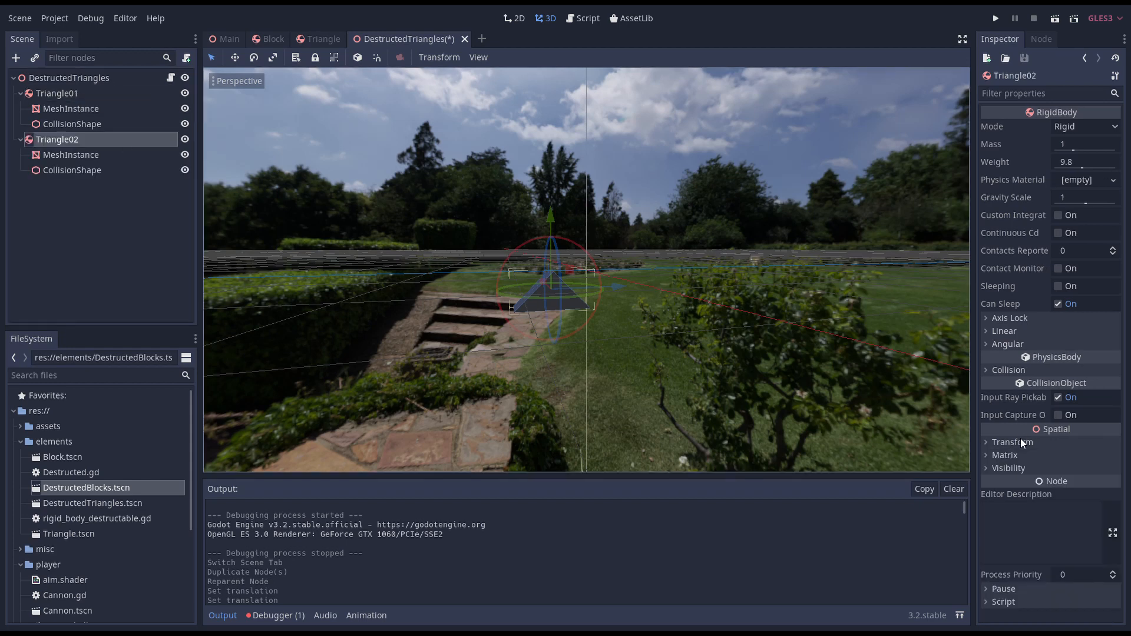
pyautogui.click(1012, 442)
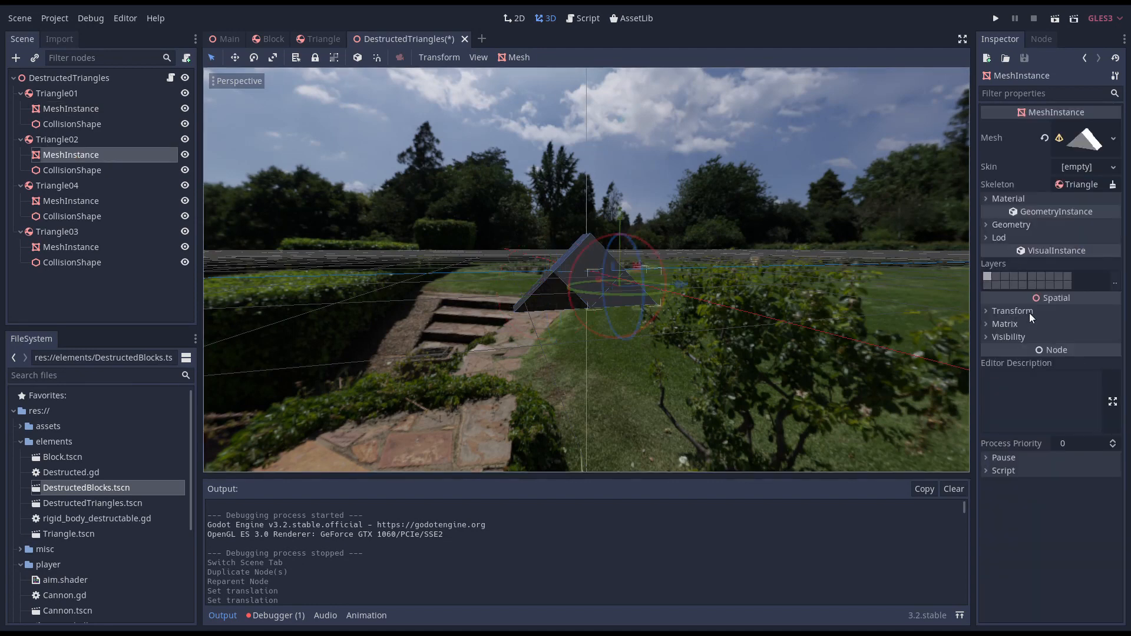
pyautogui.click(987, 198)
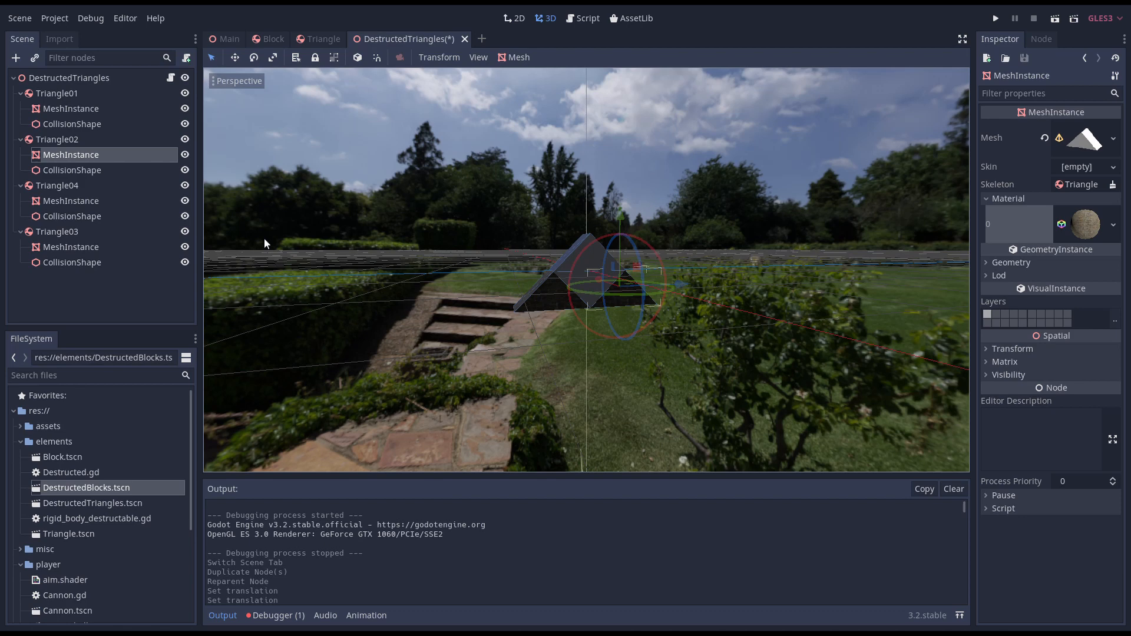
pyautogui.click(1085, 213)
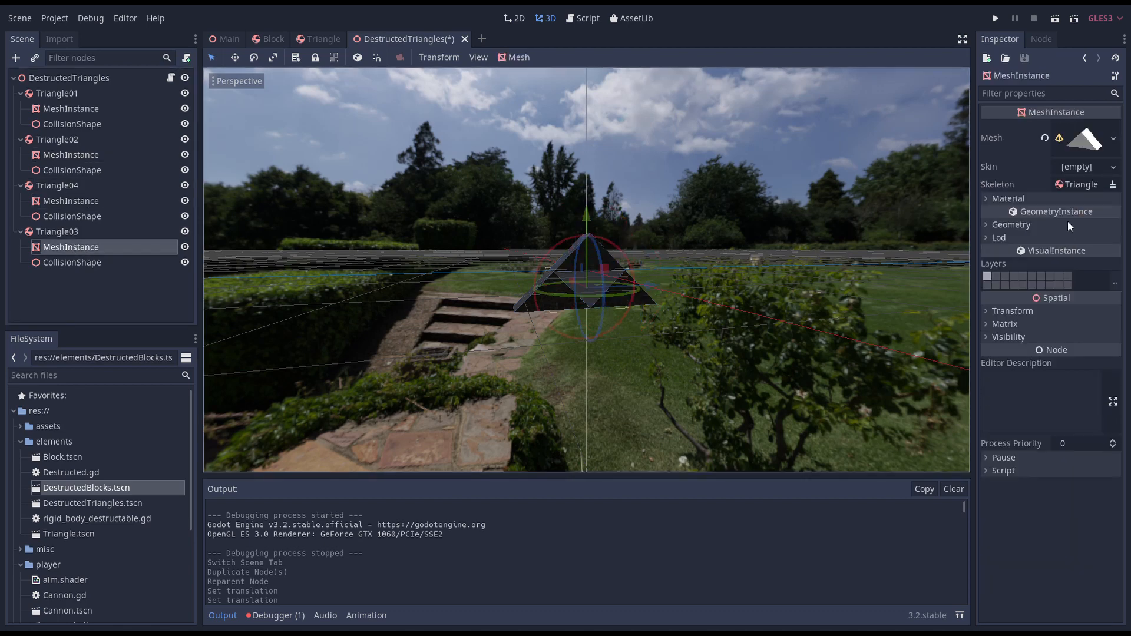
pyautogui.click(321, 39)
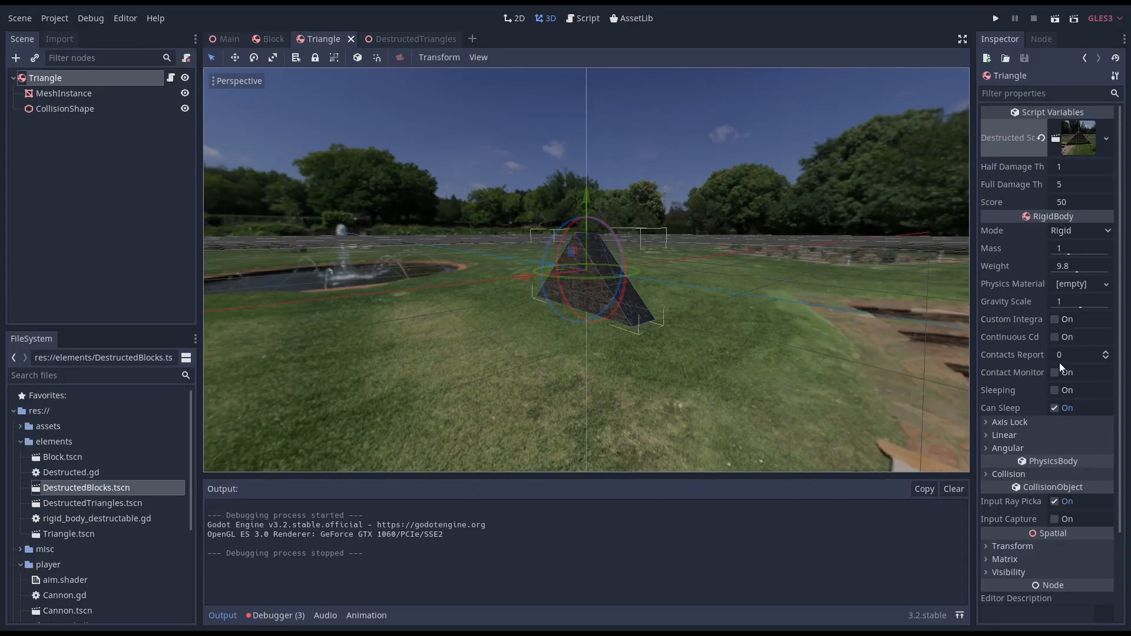
# - Turn on Triangle contact monitoring and reporting, then connect body_entered to a handler
pyautogui.click(1055, 372)
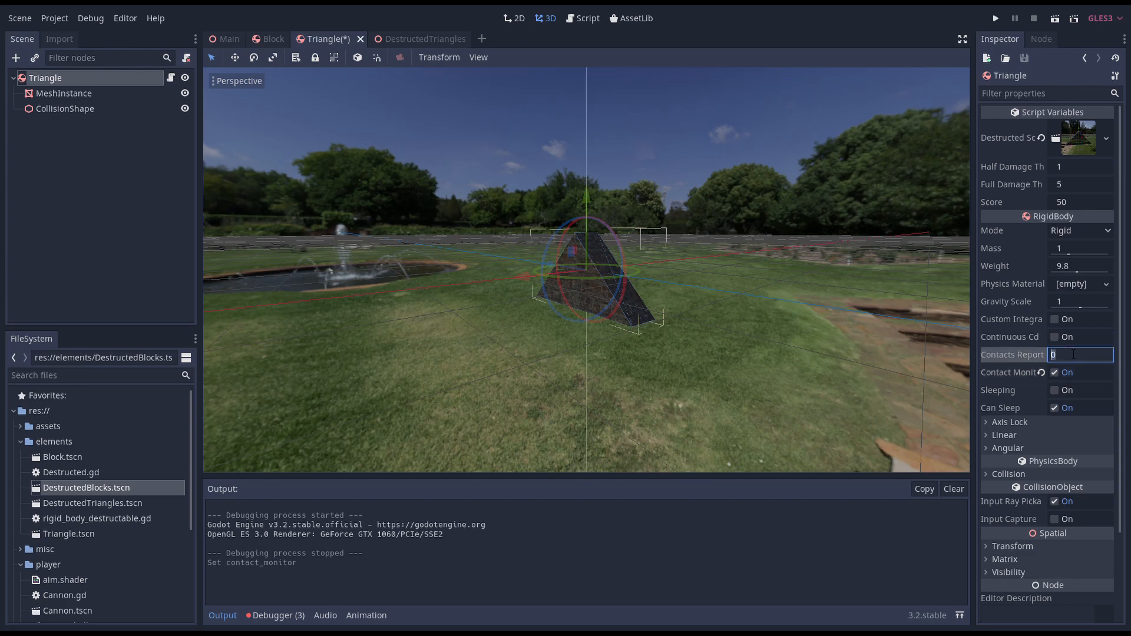
pyautogui.click(1041, 39)
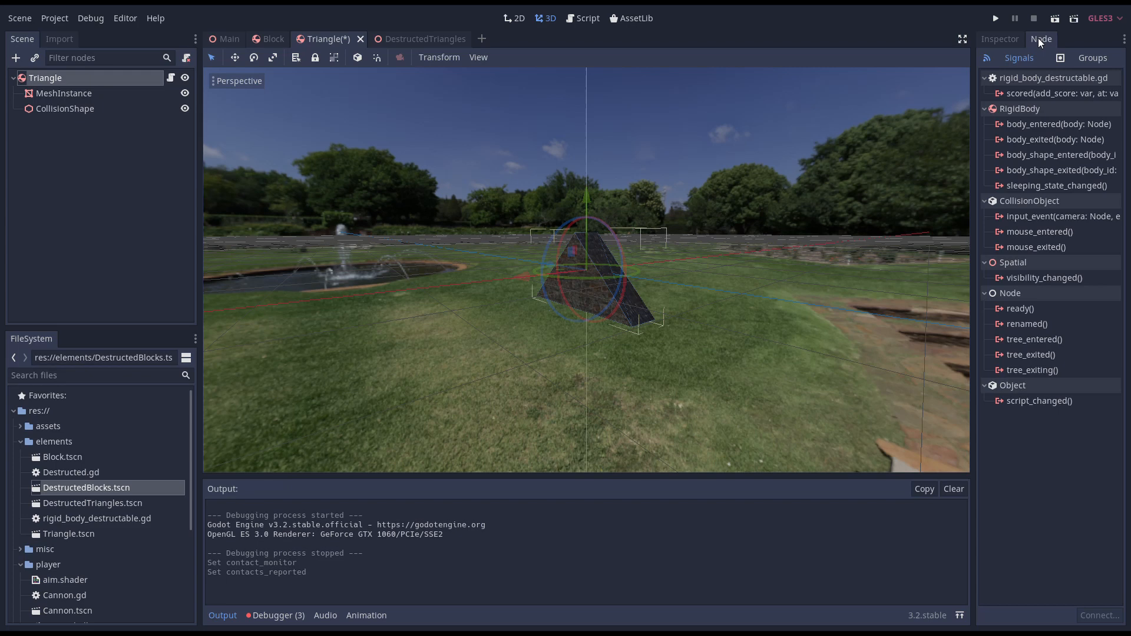
pyautogui.click(1052, 124)
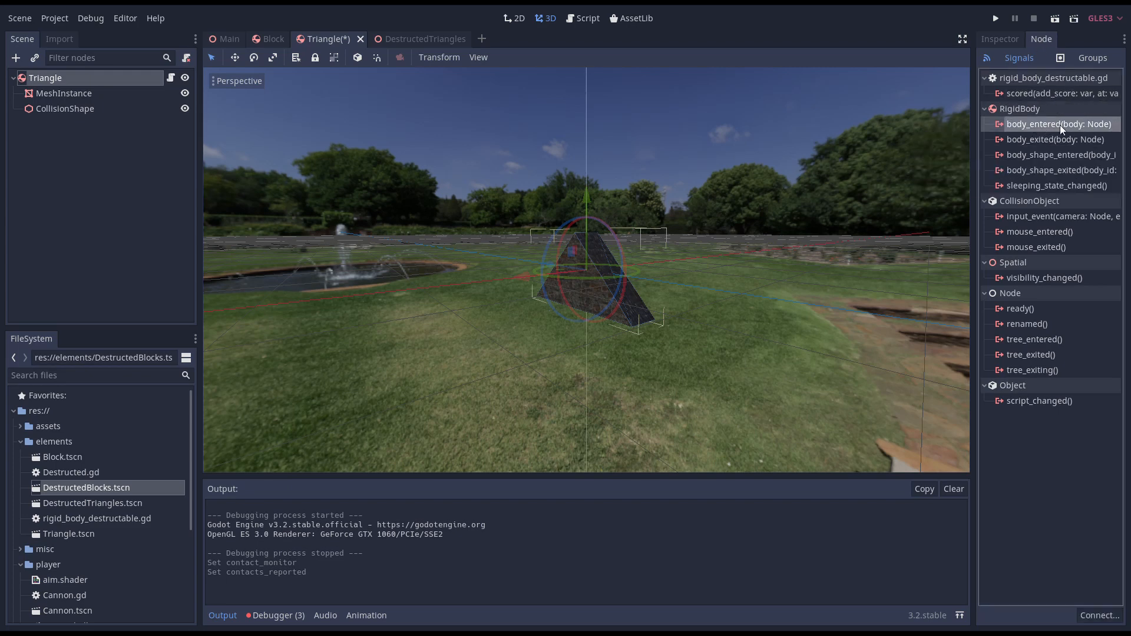
pyautogui.doubleClick(1057, 124)
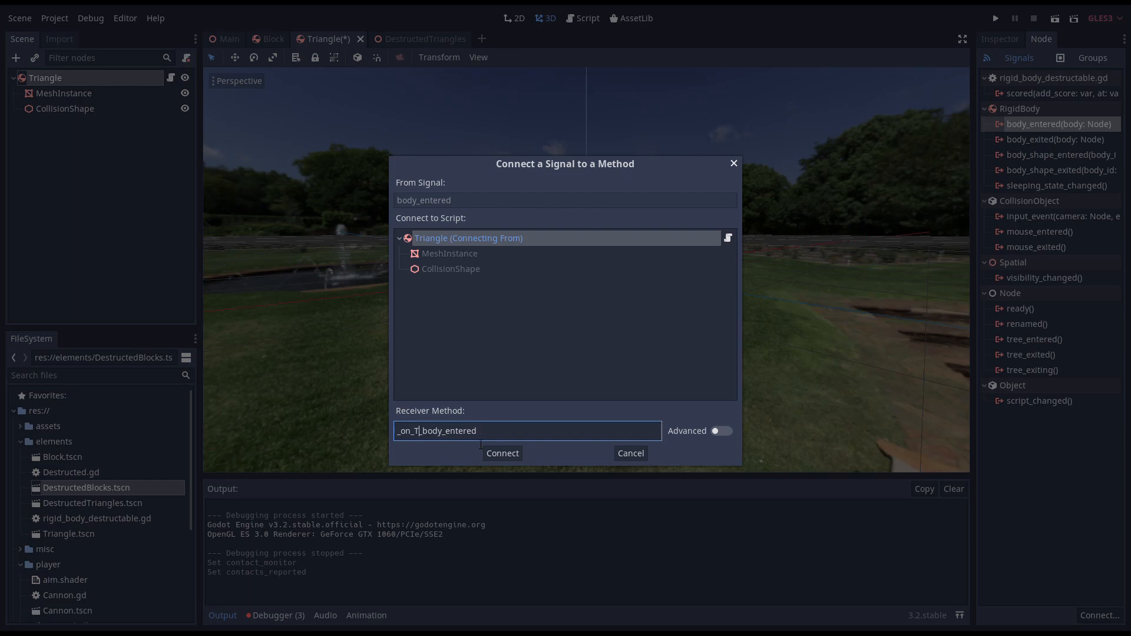
pyautogui.click(995, 18)
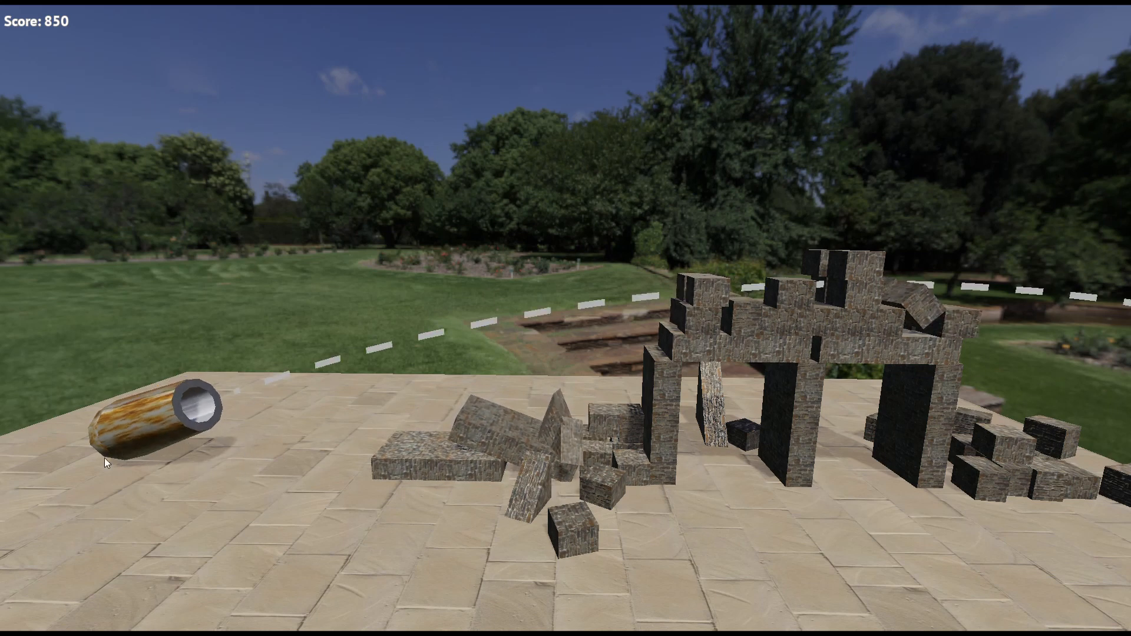
# - Fire two cannonballs at the block towers in the running game
pyautogui.click(106, 460)
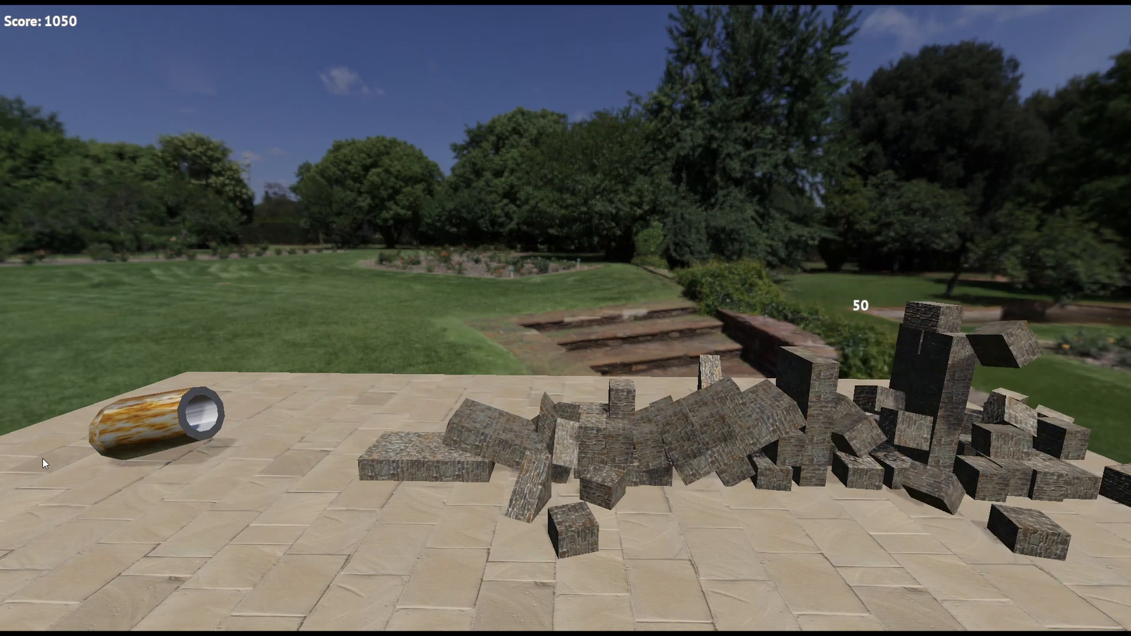
pyautogui.click(198, 419)
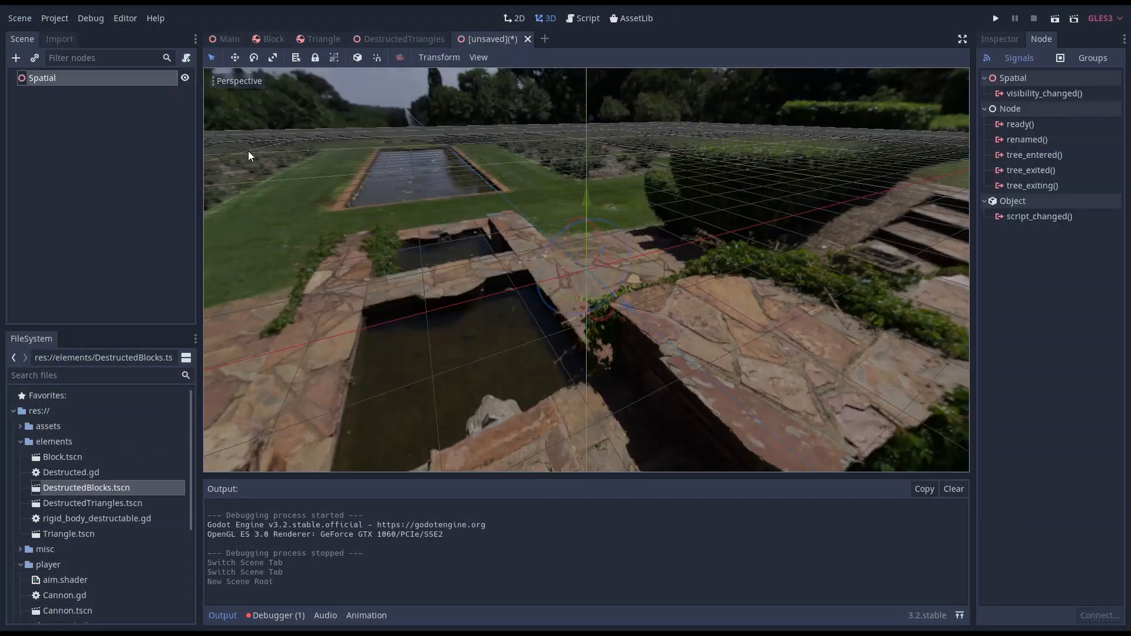
# - Change the Boom root's type, save Boom.tscn, and pick a collision shape
pyautogui.rightClick(41, 77)
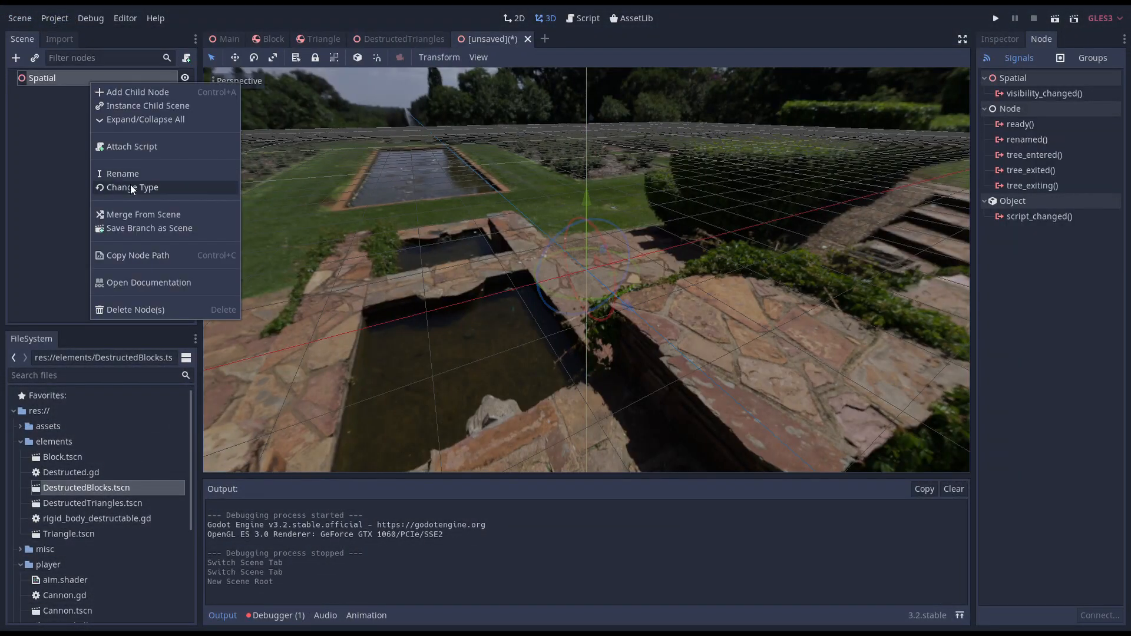
pyautogui.click(132, 186)
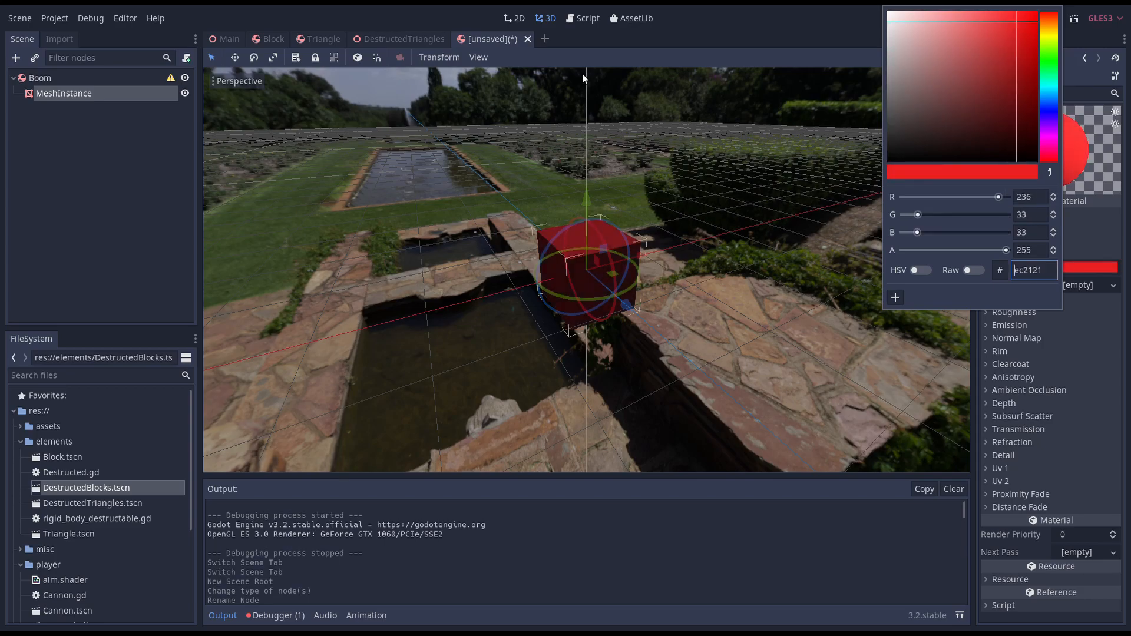
pyautogui.press('ctrl+s')
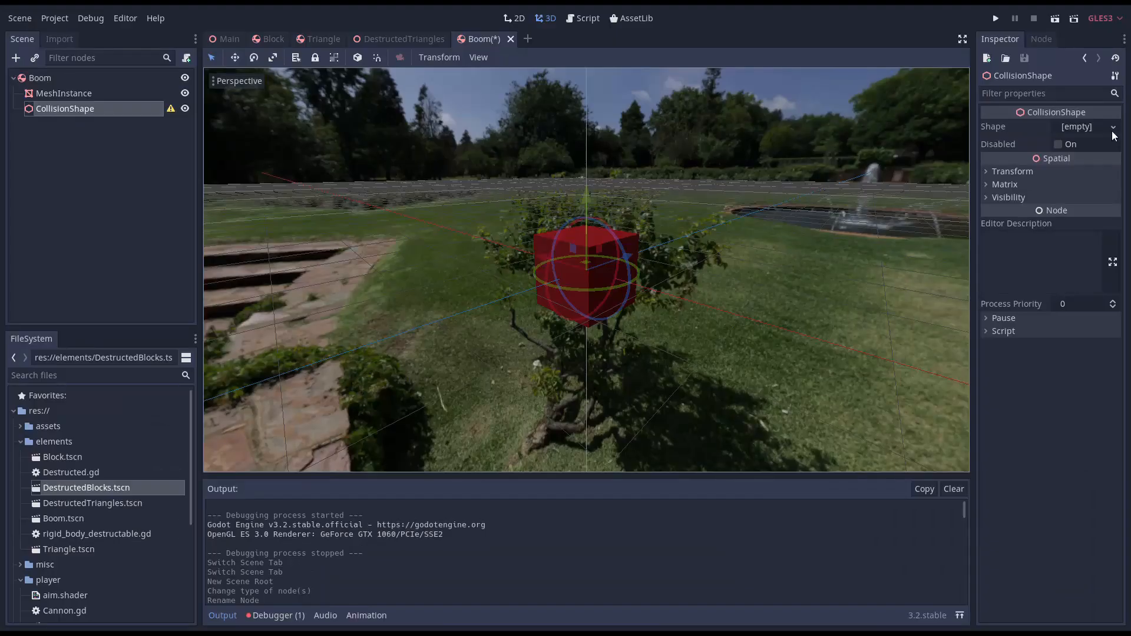
pyautogui.click(1114, 126)
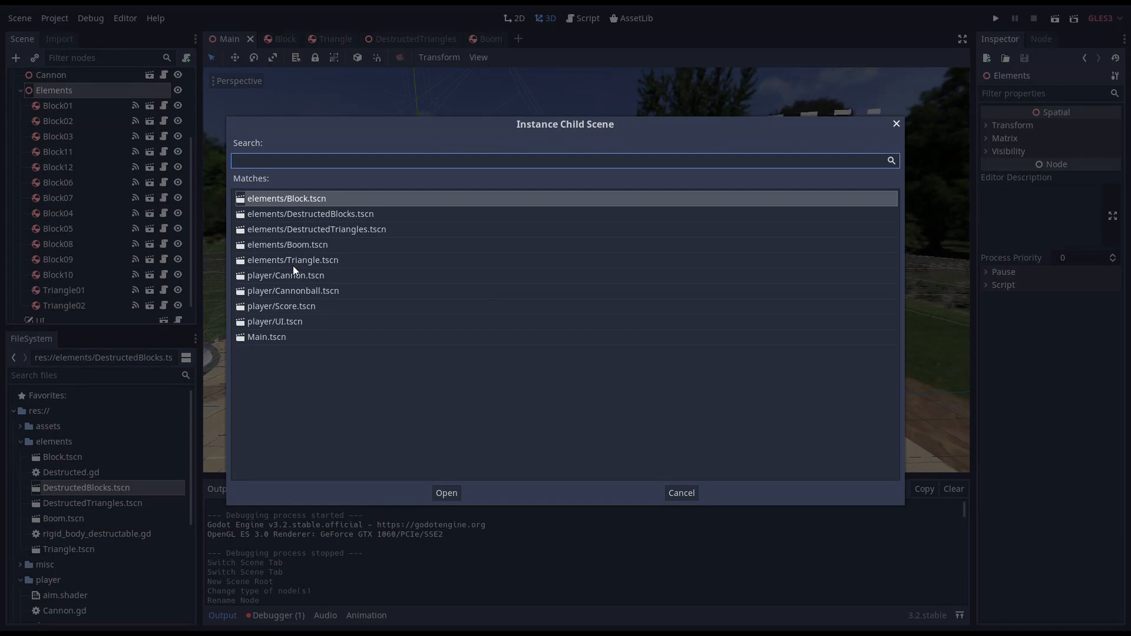
# - Instance elements/Boom.tscn under Main's Elements node
pyautogui.click(446, 493)
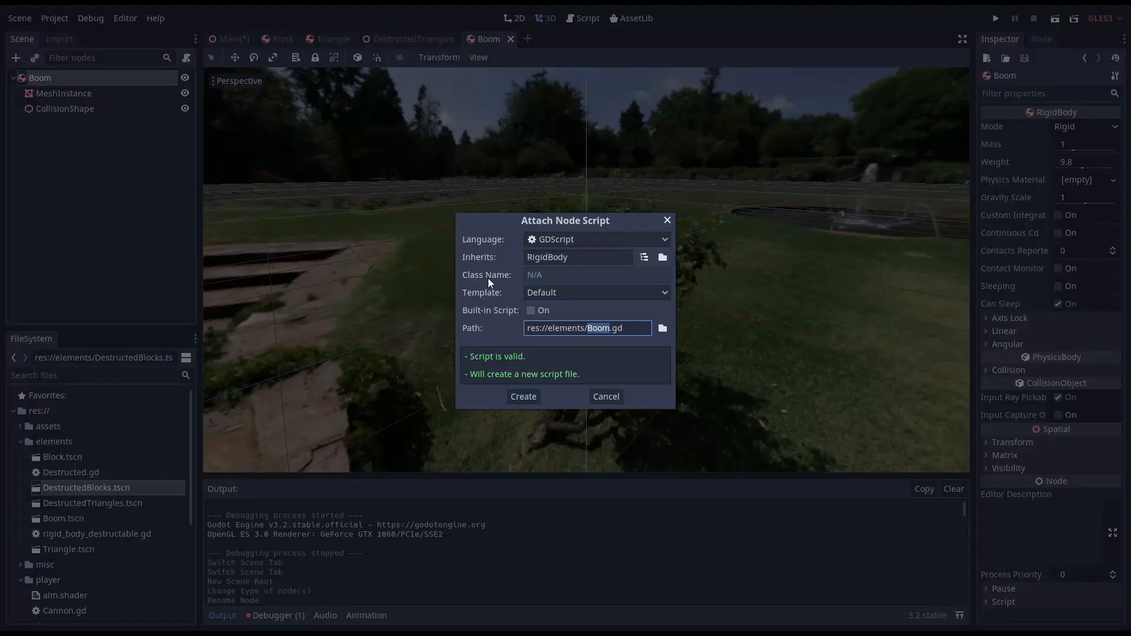
# - Create res://elements/Boom.gd on Boom's root and return to the 3D view
pyautogui.click(523, 396)
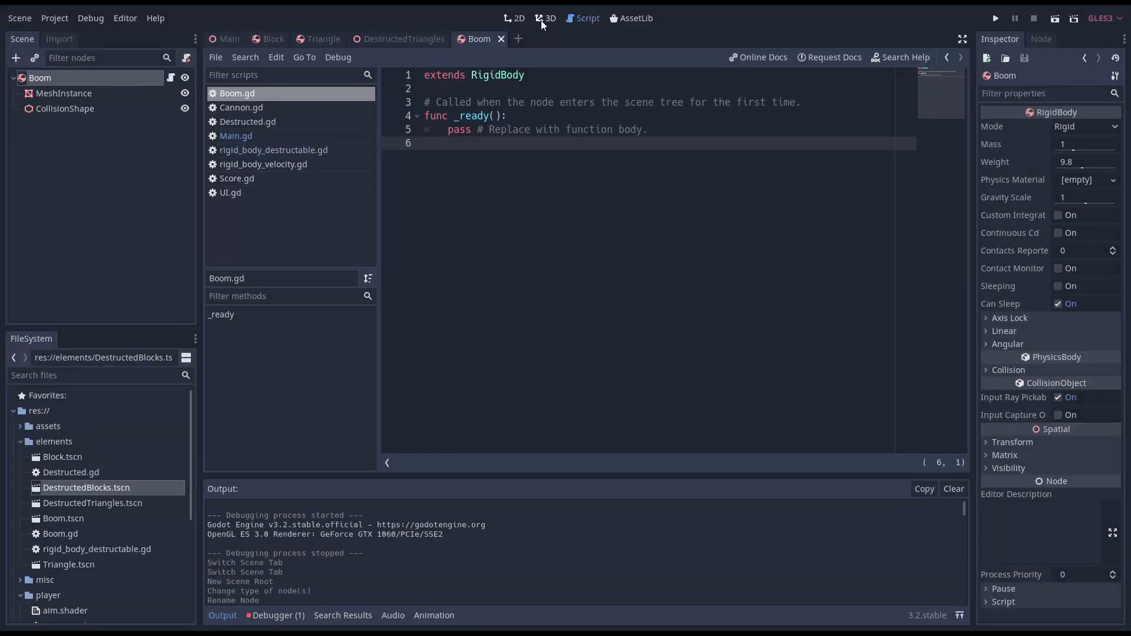
pyautogui.click(548, 18)
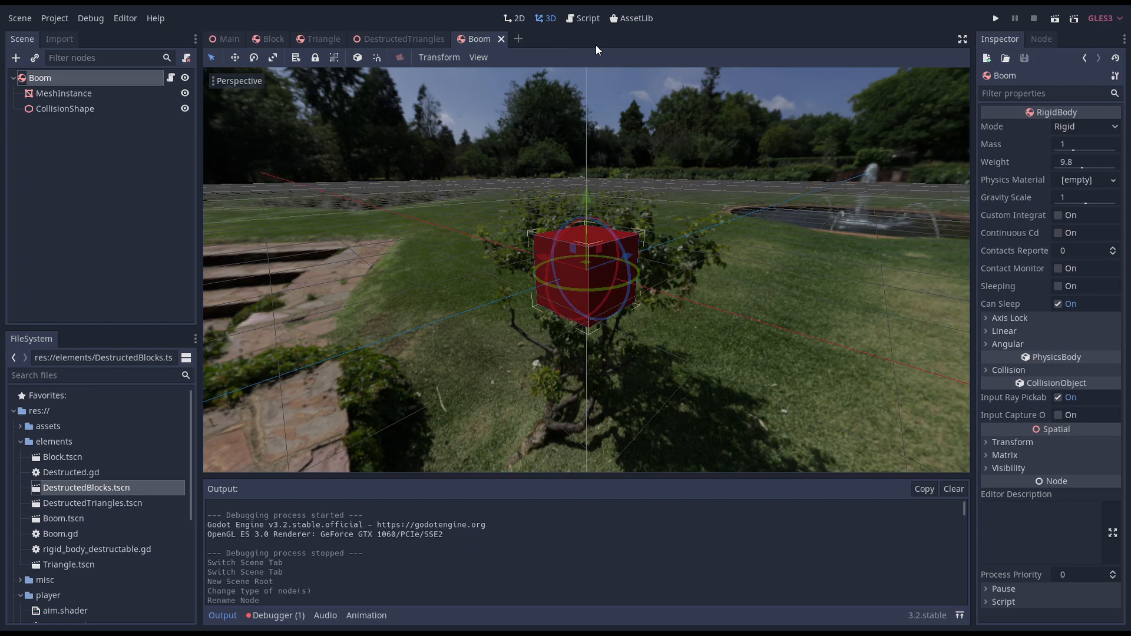
pyautogui.moveTo(715, 389)
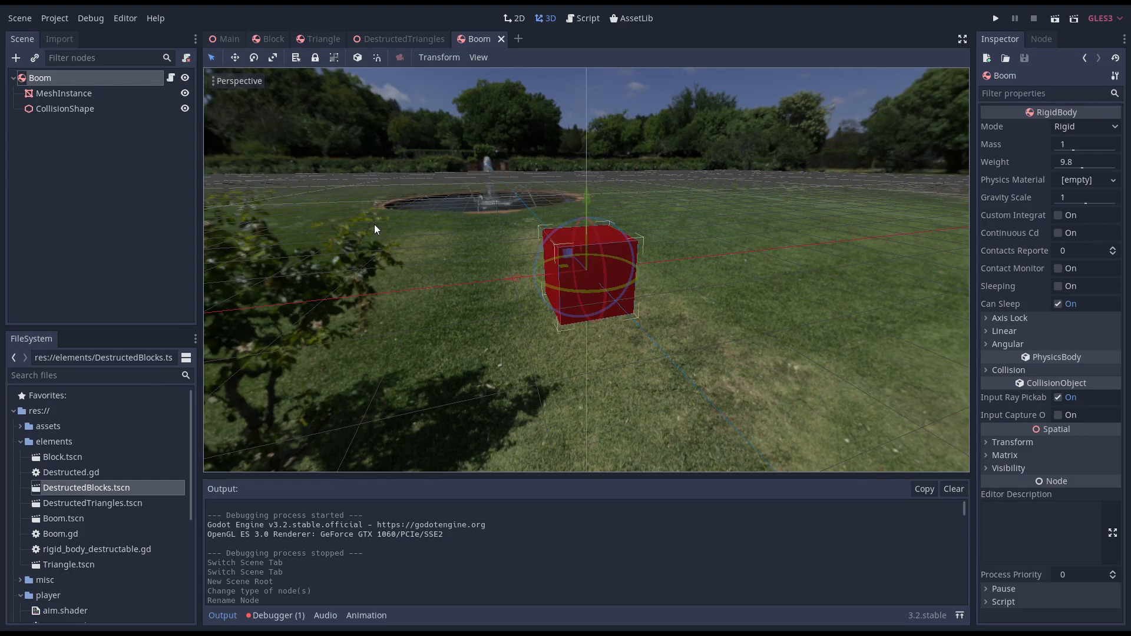
# - Add an Area child named Trigger under Boom
pyautogui.click(16, 58)
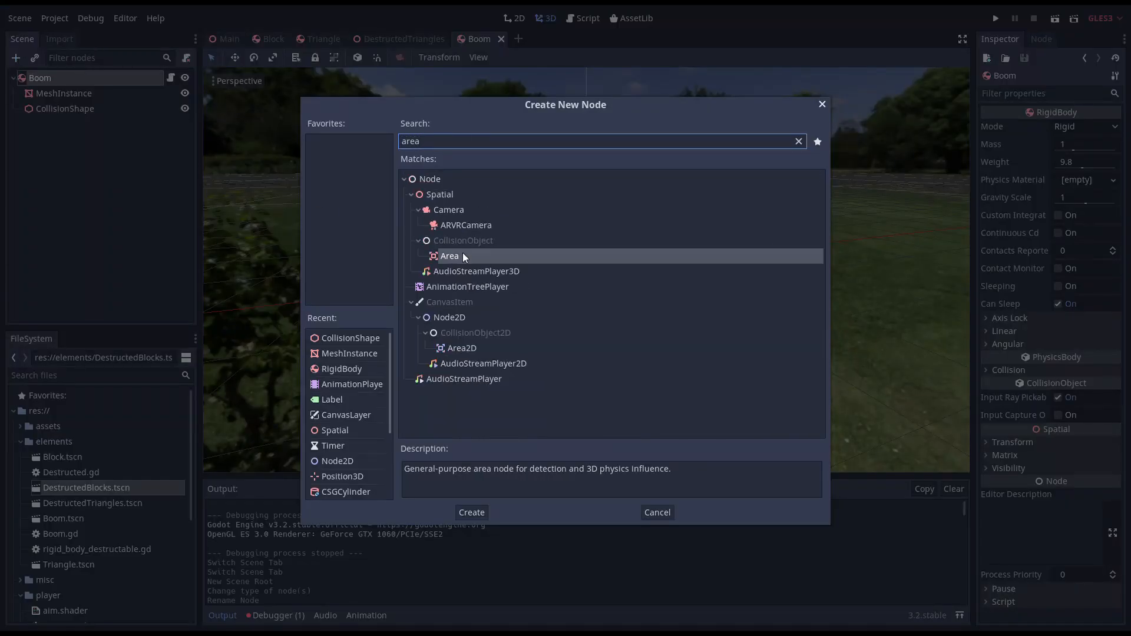
pyautogui.click(471, 512)
pyautogui.write('Trigger')
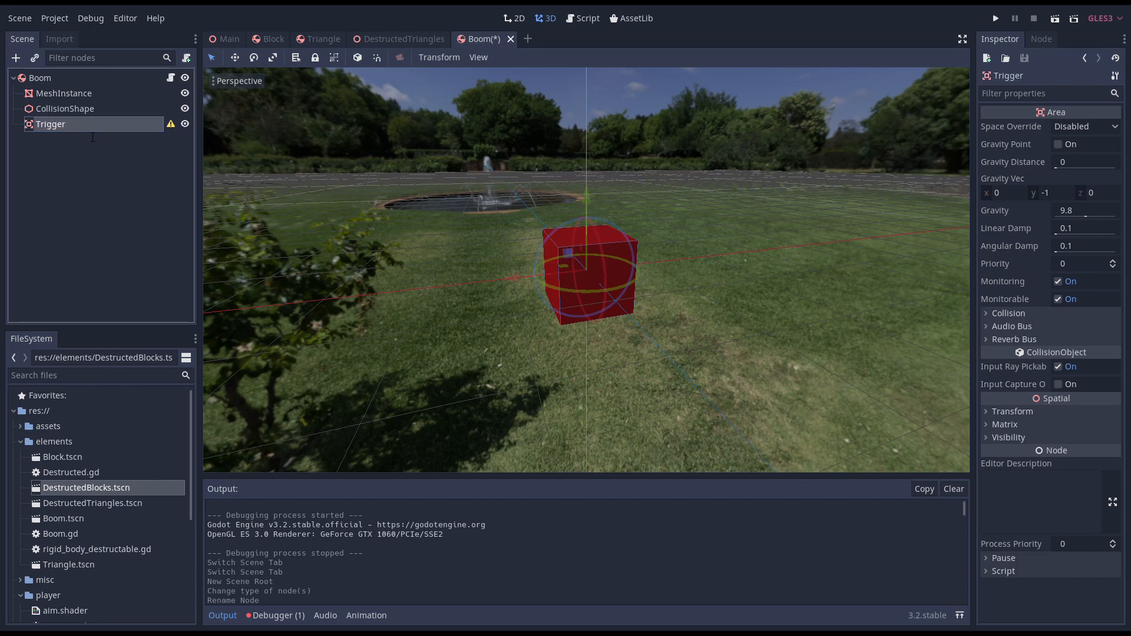
pyautogui.click(16, 57)
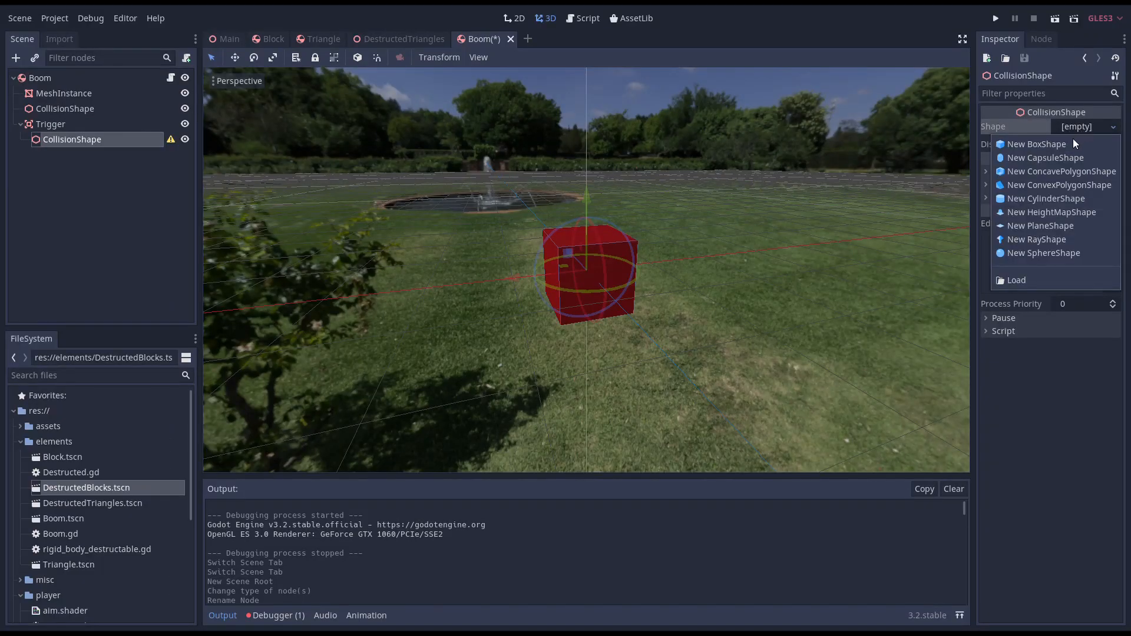
# - Give Trigger's CollisionShape a box shape with extents 0.55, 0.5, 0.55
pyautogui.click(1036, 143)
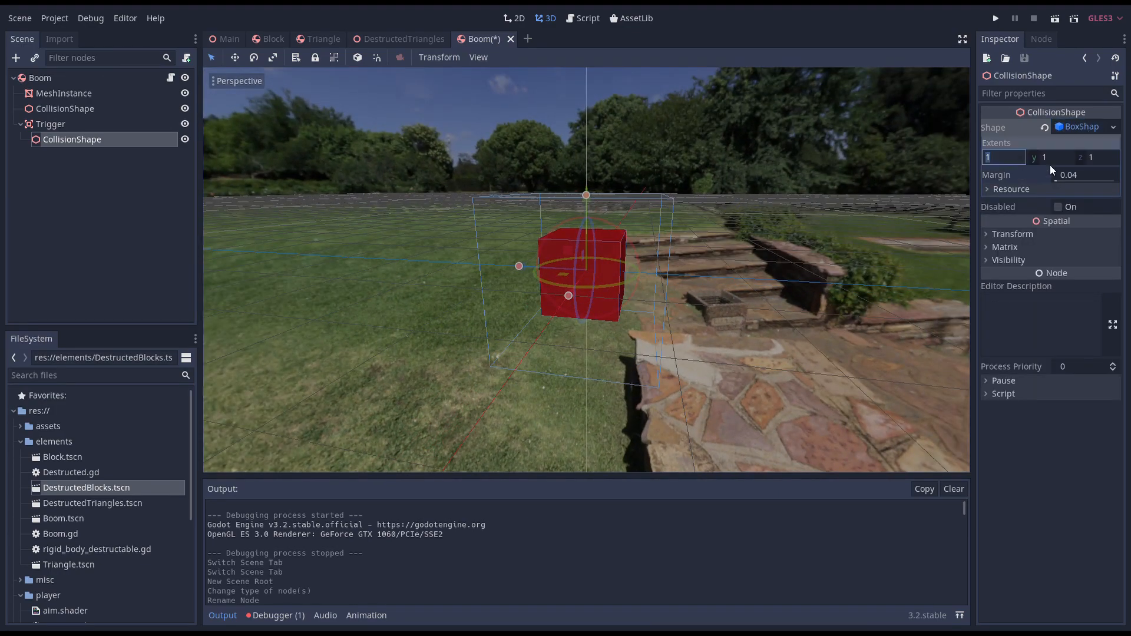
pyautogui.write('0.55')
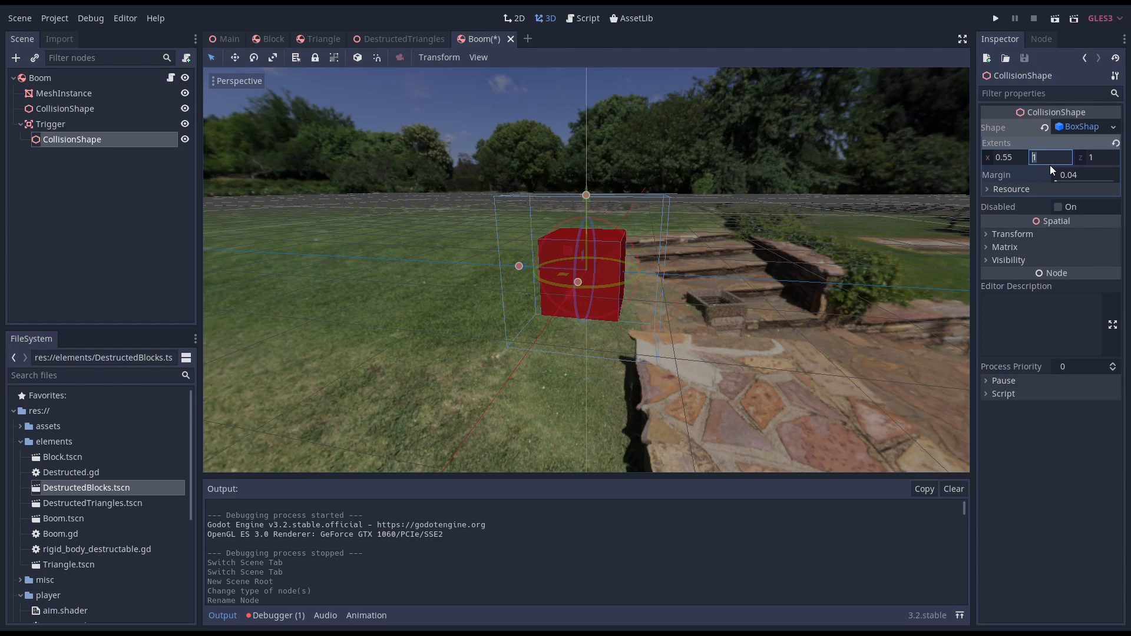
pyautogui.write('0.5')
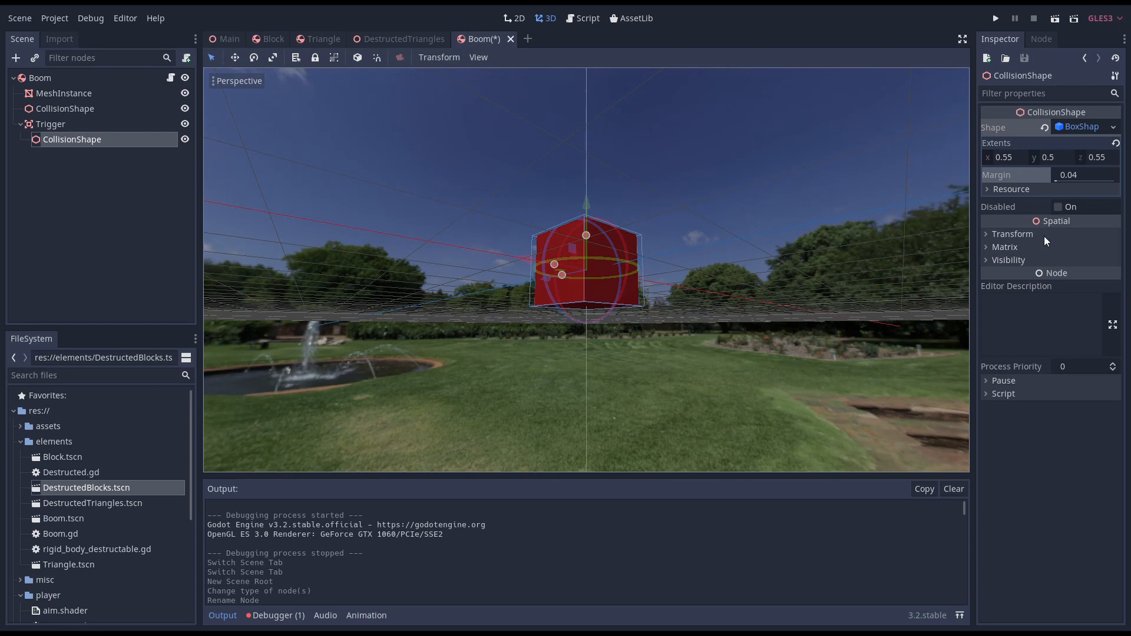
pyautogui.click(986, 233)
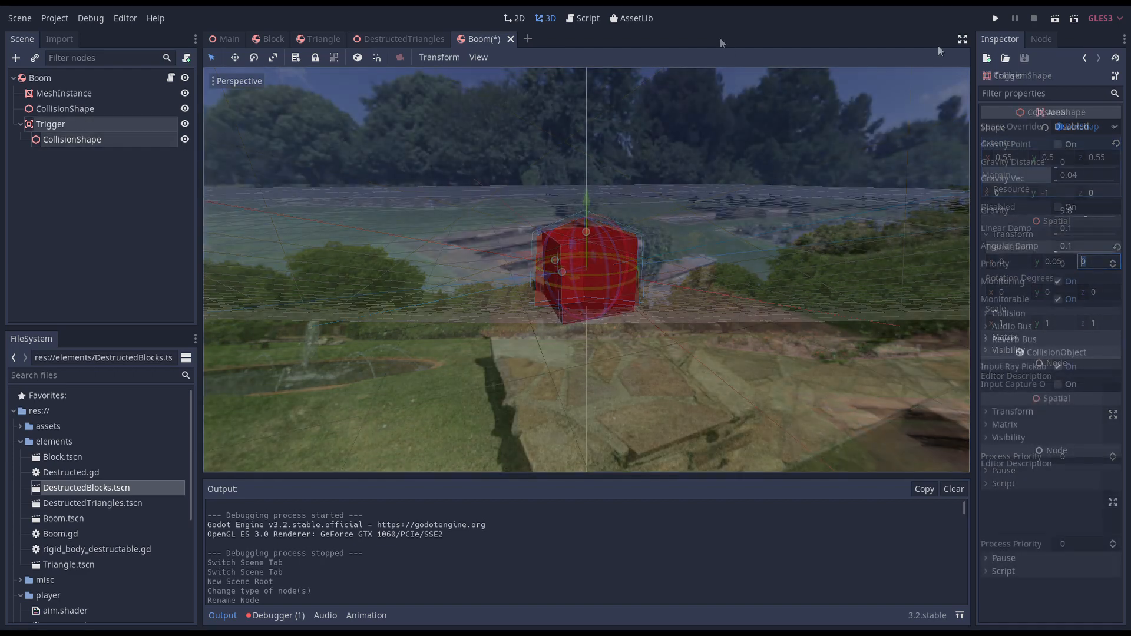
# - Connect Trigger's body_entered and write a handler that sets is_triggered once and calls queue_free()
pyautogui.click(1041, 39)
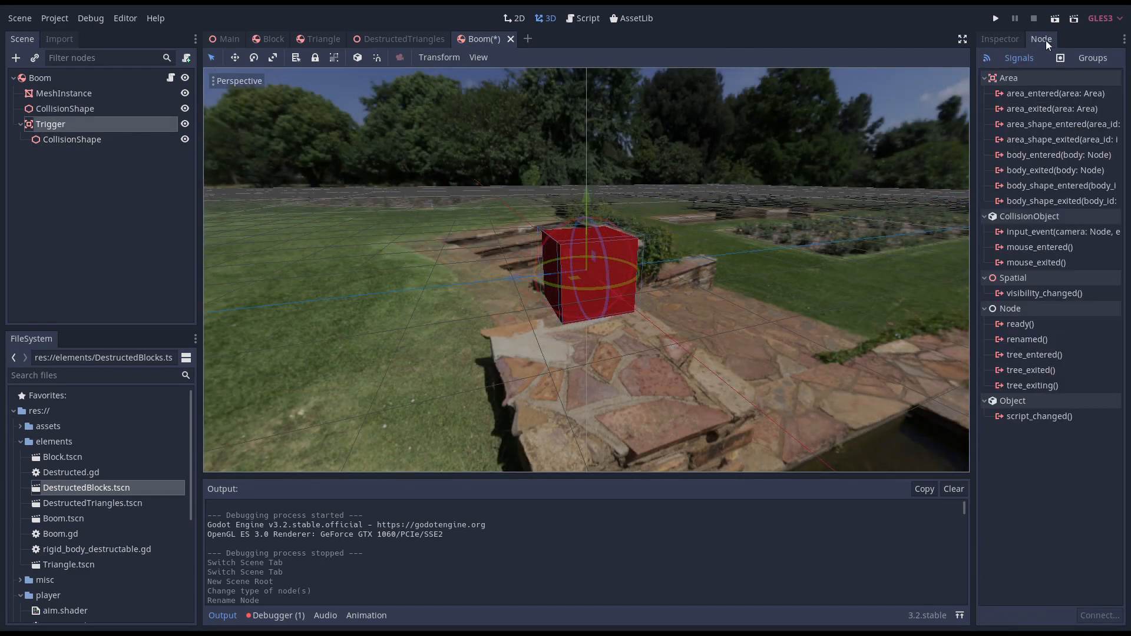
pyautogui.doubleClick(1048, 154)
pyautogui.write('if')
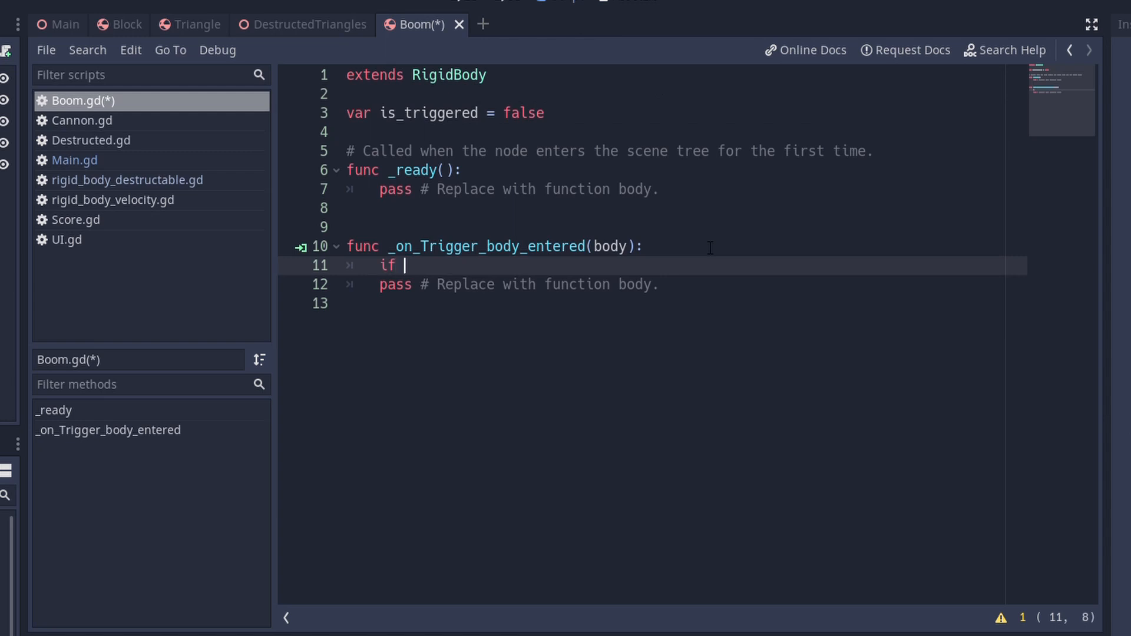
pyautogui.write('!is_trigge')
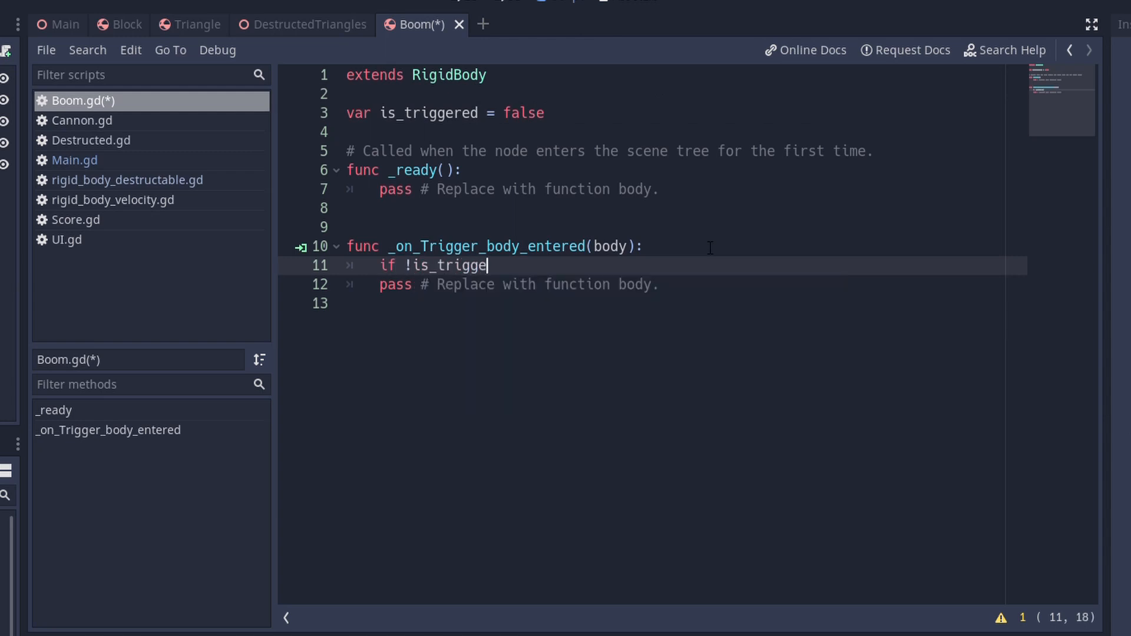
pyautogui.write('red:')
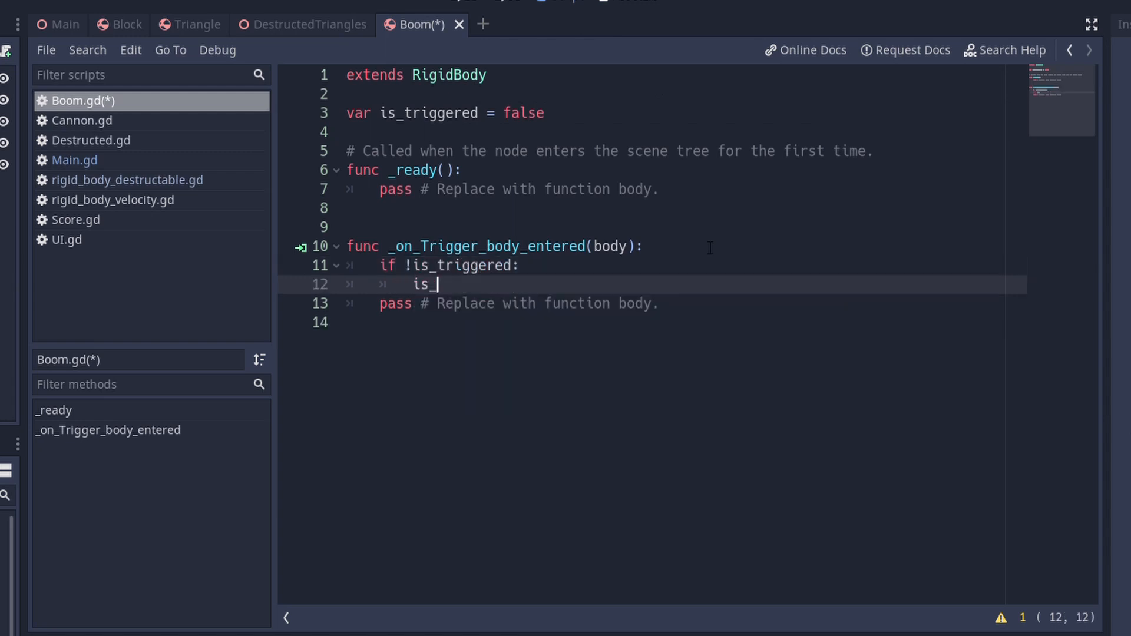
pyautogui.write('triggered = tr')
pyautogui.write('q')
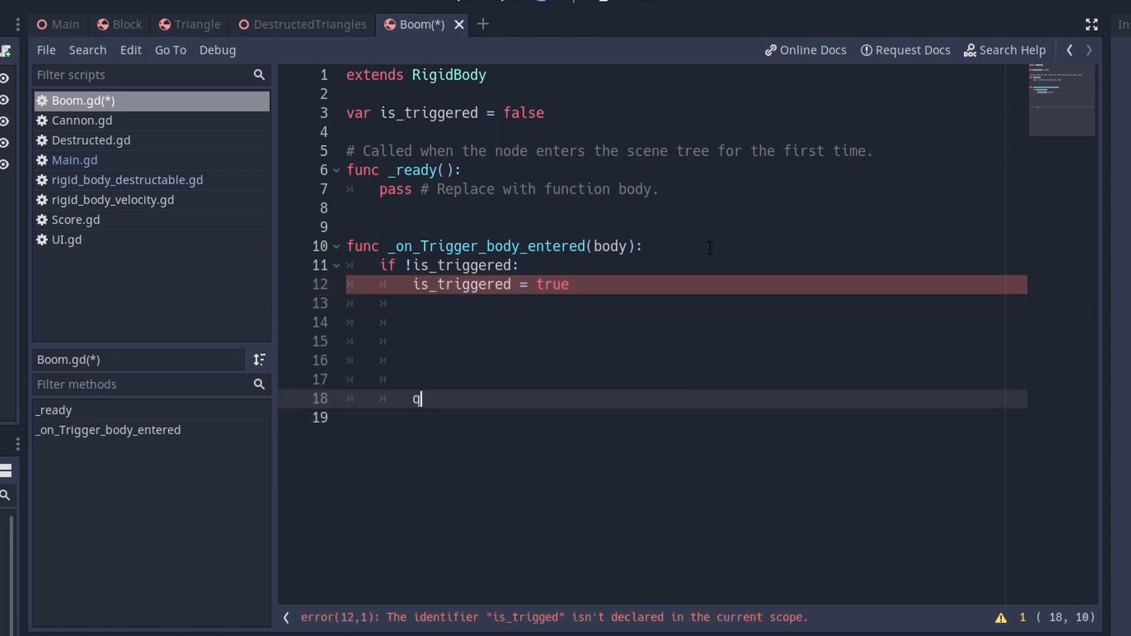
pyautogui.write('ueue_free()')
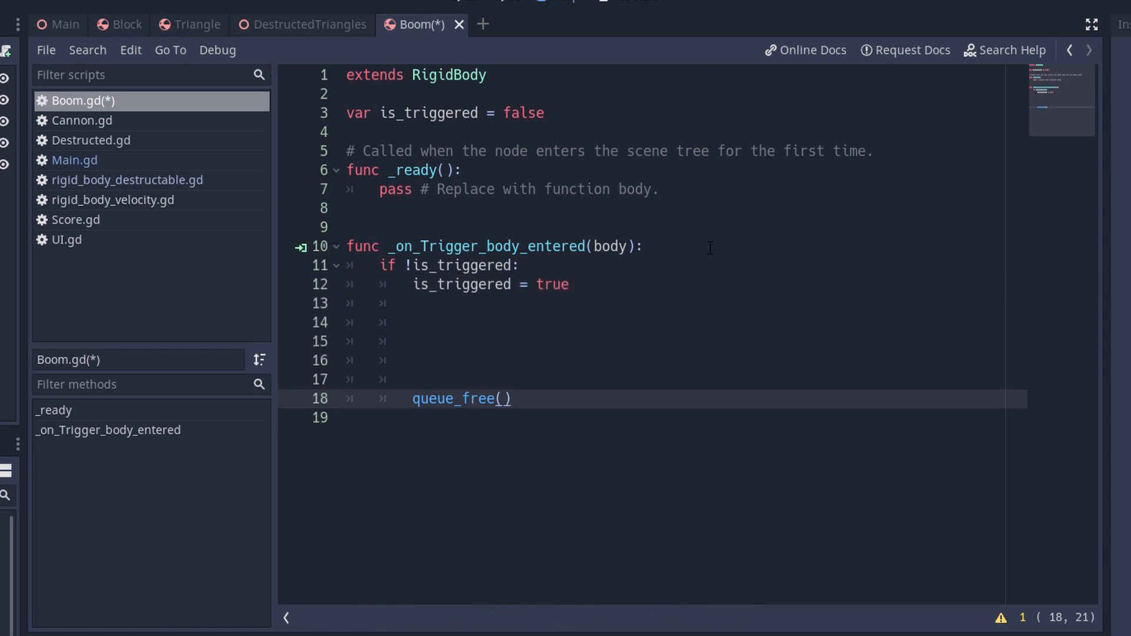
pyautogui.click(510, 399)
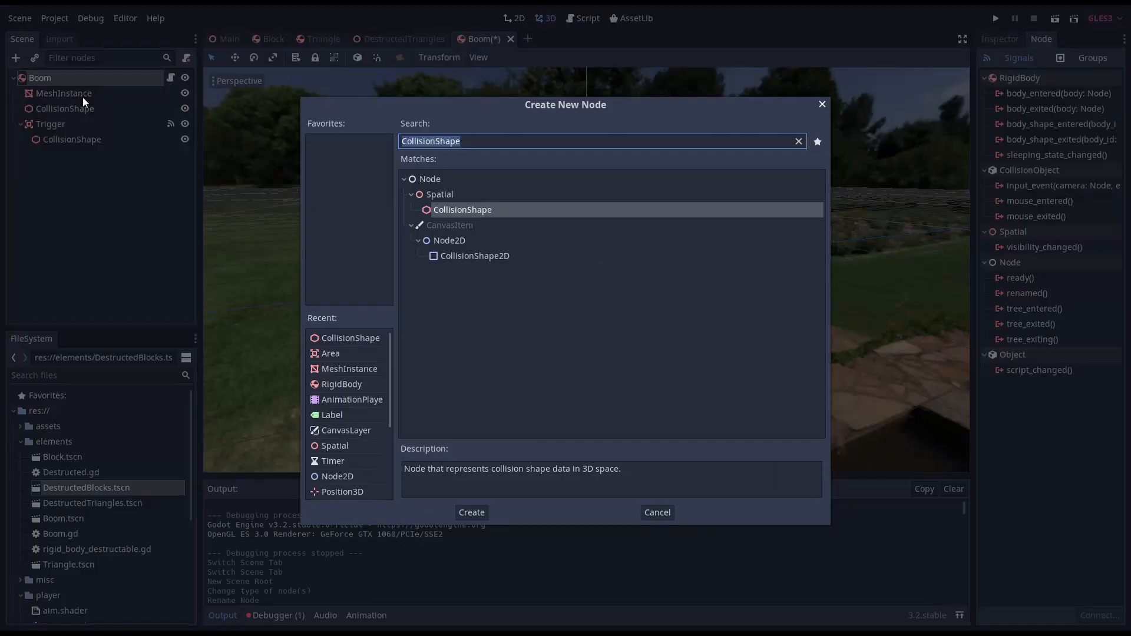
# - Add an EffectRange Area to Boom with a CollisionShape child and choose its shape
pyautogui.click(471, 513)
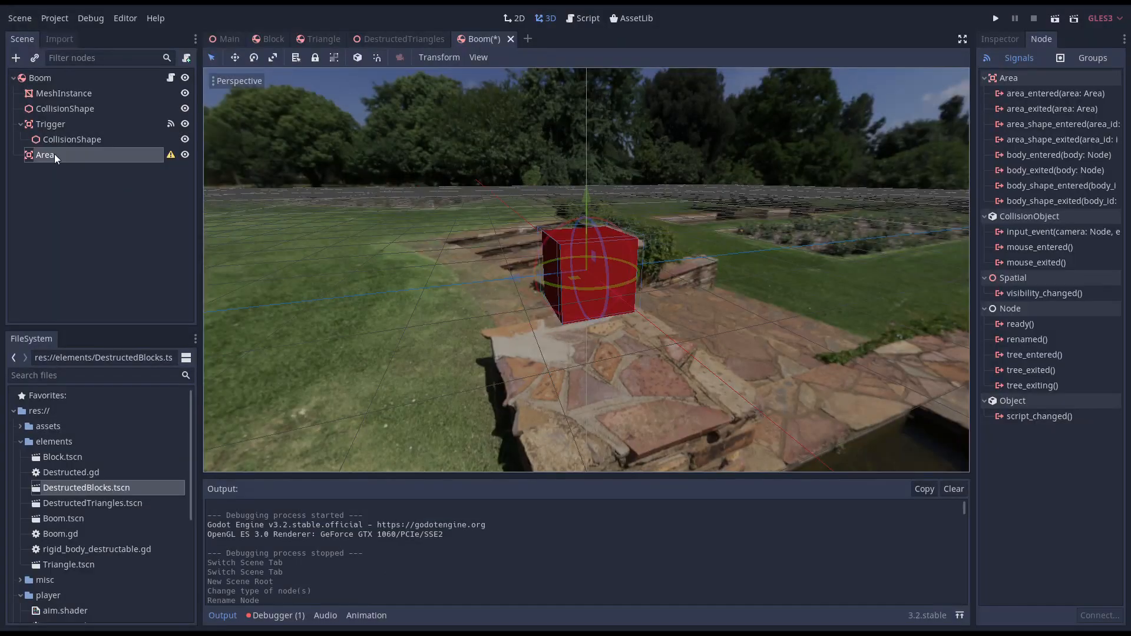
pyautogui.write('EffectRange')
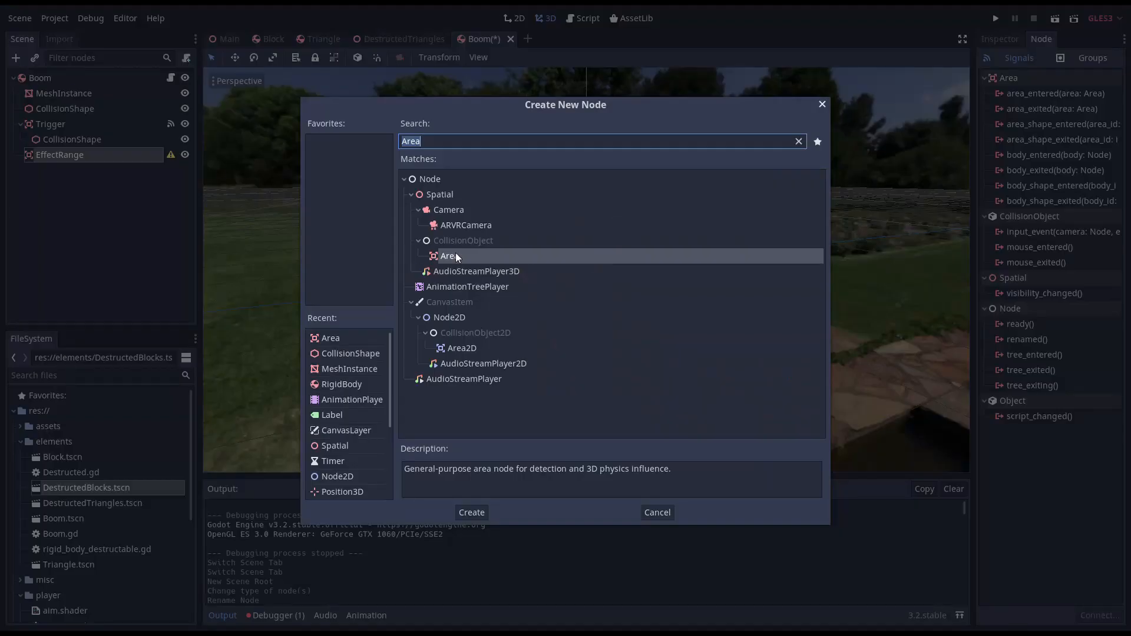
pyautogui.click(471, 512)
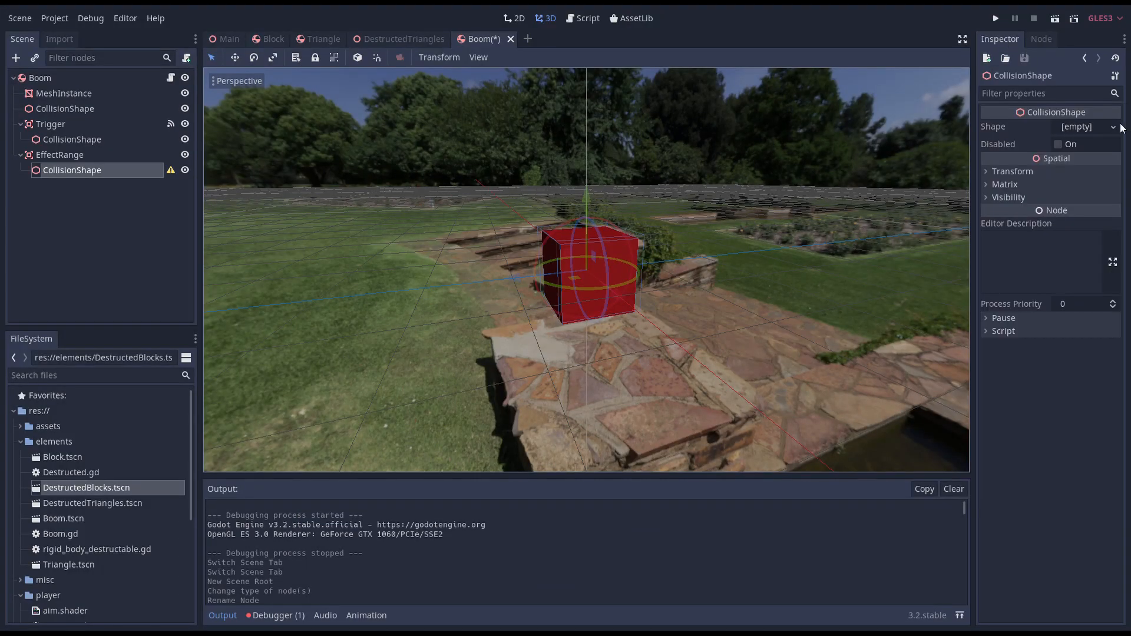
pyautogui.click(1112, 127)
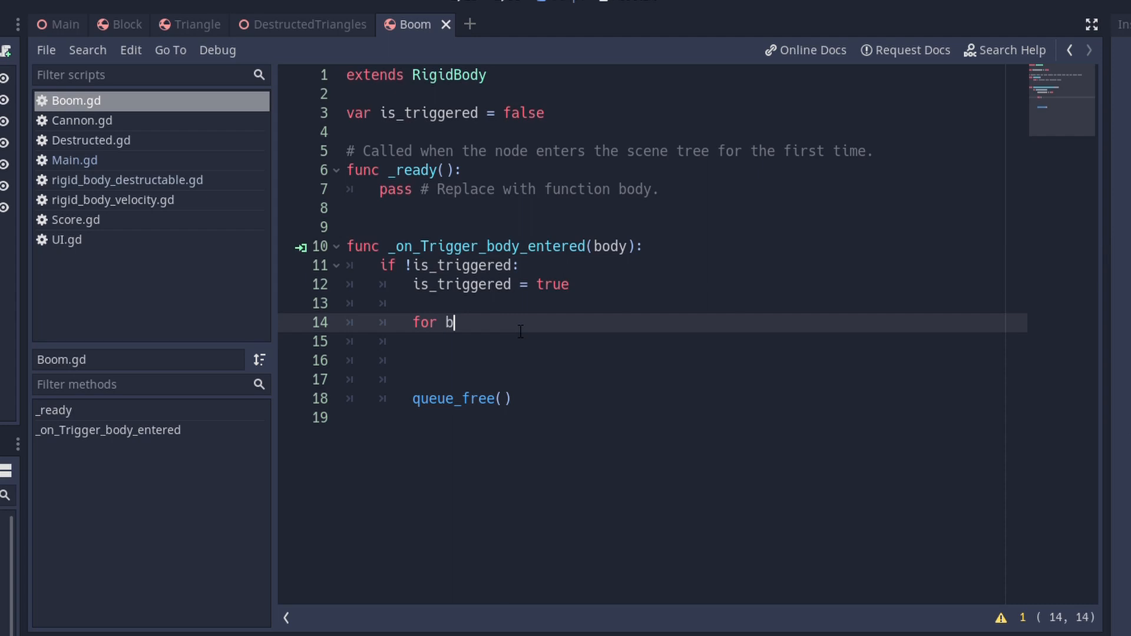
# - Loop over $EffectRange.get_overlapping_bodies(), filter RigidBodies, and compute each body's delta from the cube
pyautogui.write('ody in $EffectRange.')
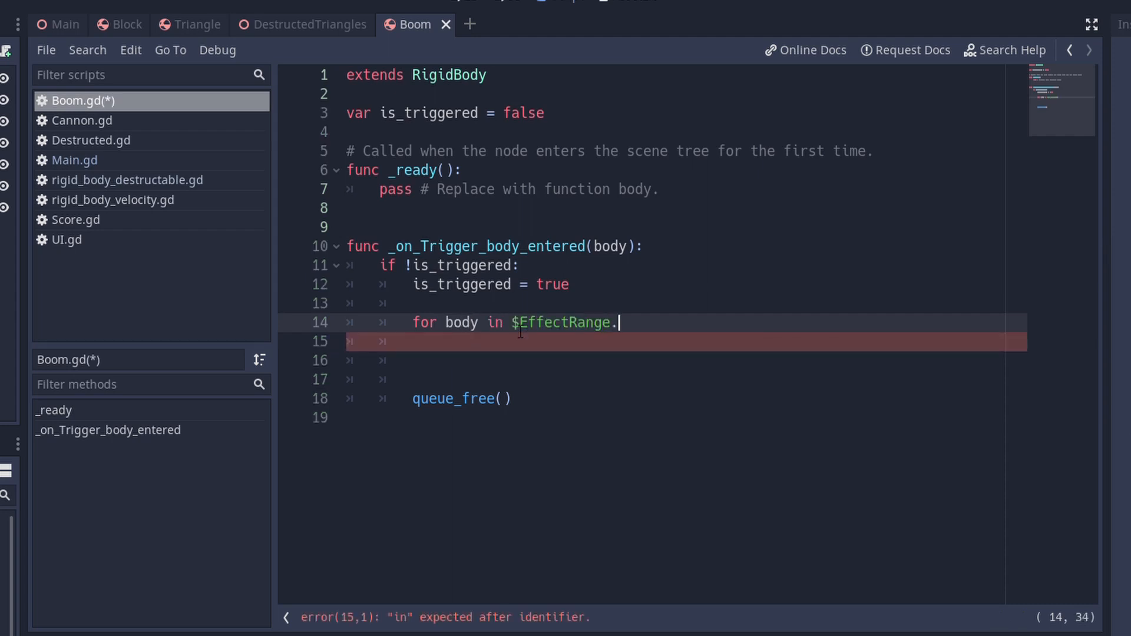
pyautogui.write('get_overlapping_bodies():')
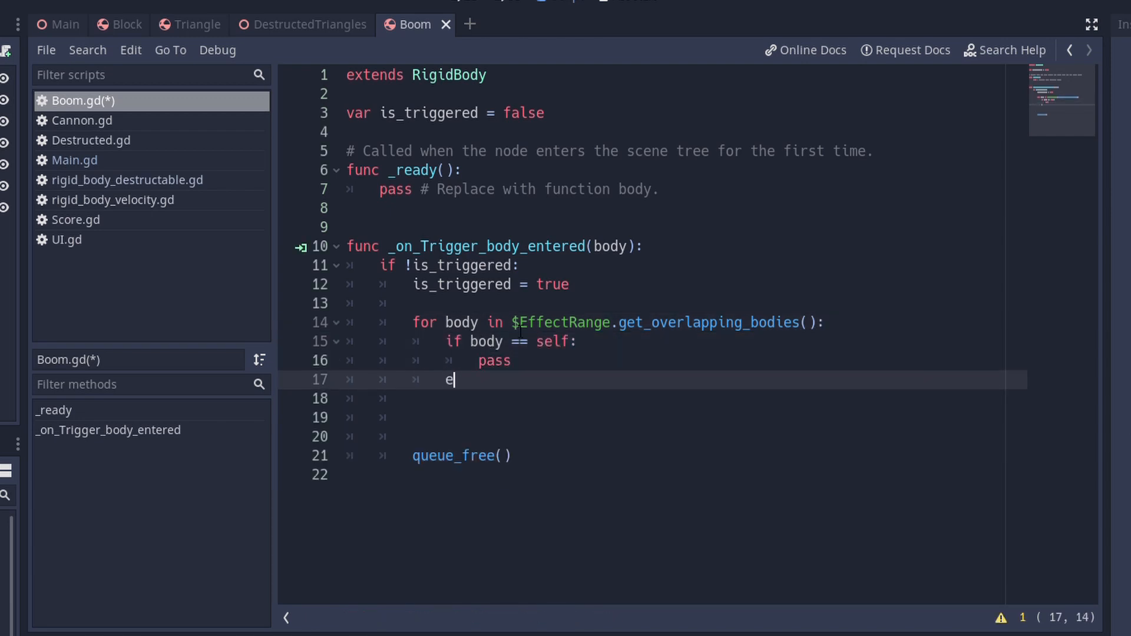
pyautogui.write('lif body is RigidBody:')
pyautogui.click(686, 399)
pyautogui.write('var')
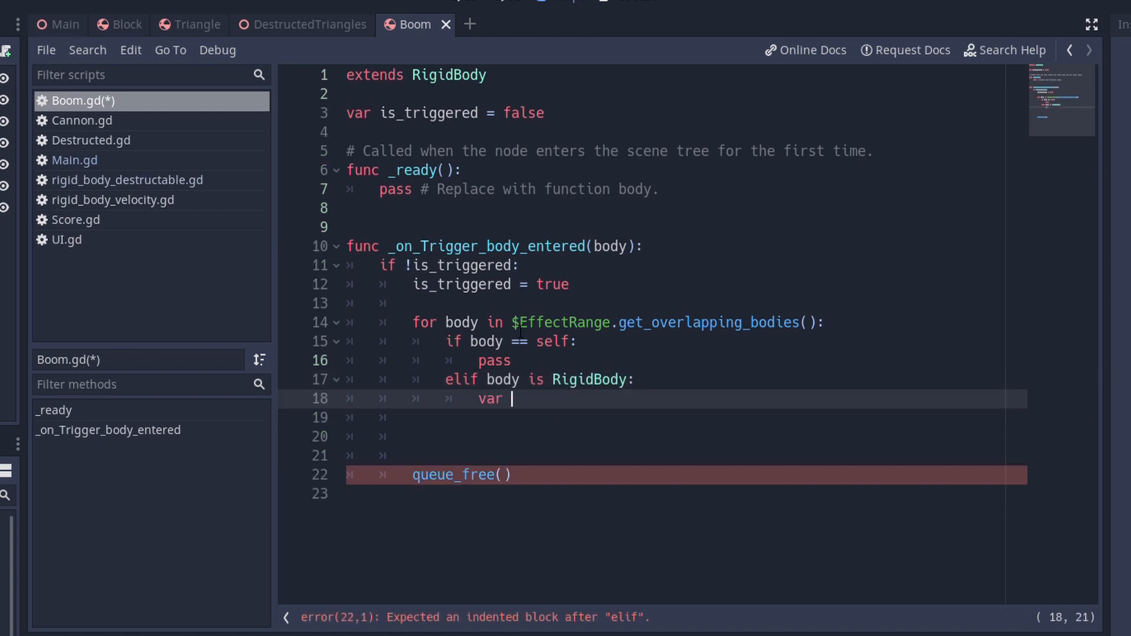
pyautogui.write('delta = body.')
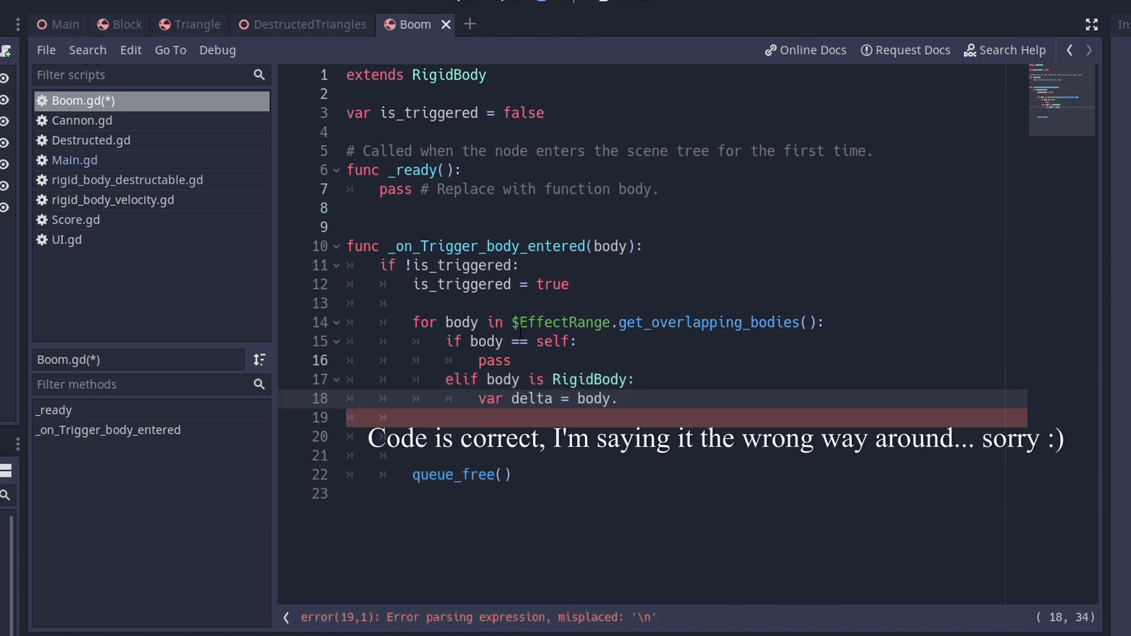
pyautogui.write('global_transform.origin')
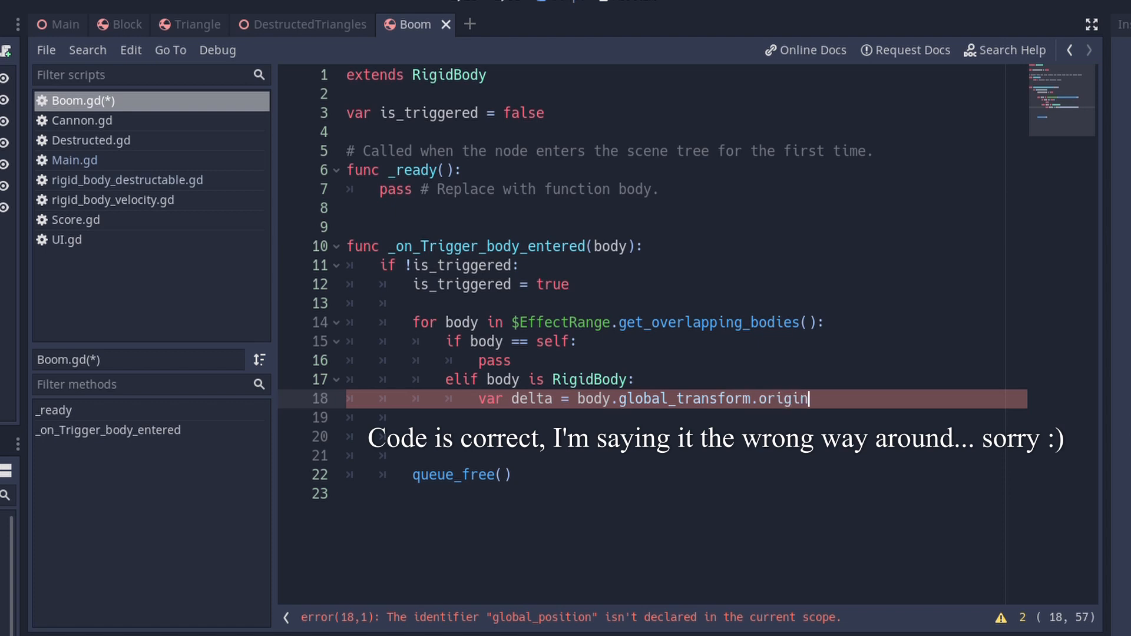
pyautogui.write('- global_transform.origin')
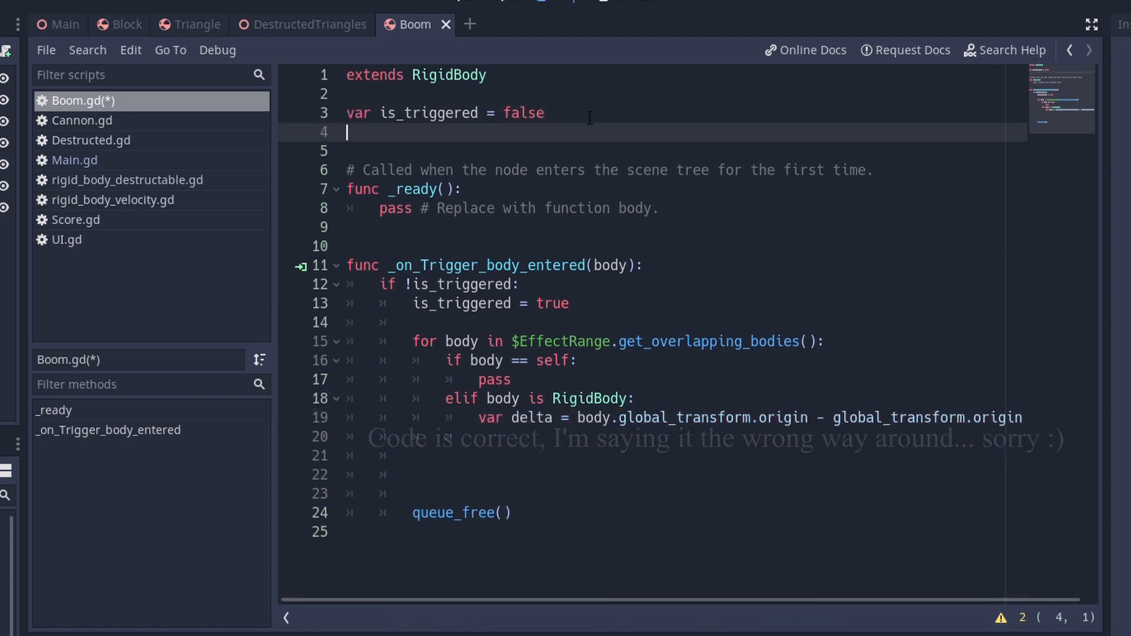
# - Add var impulse_strength = 1.0 and call apply_impulse with delta.normalized() on each body
pyautogui.write('var impulse')
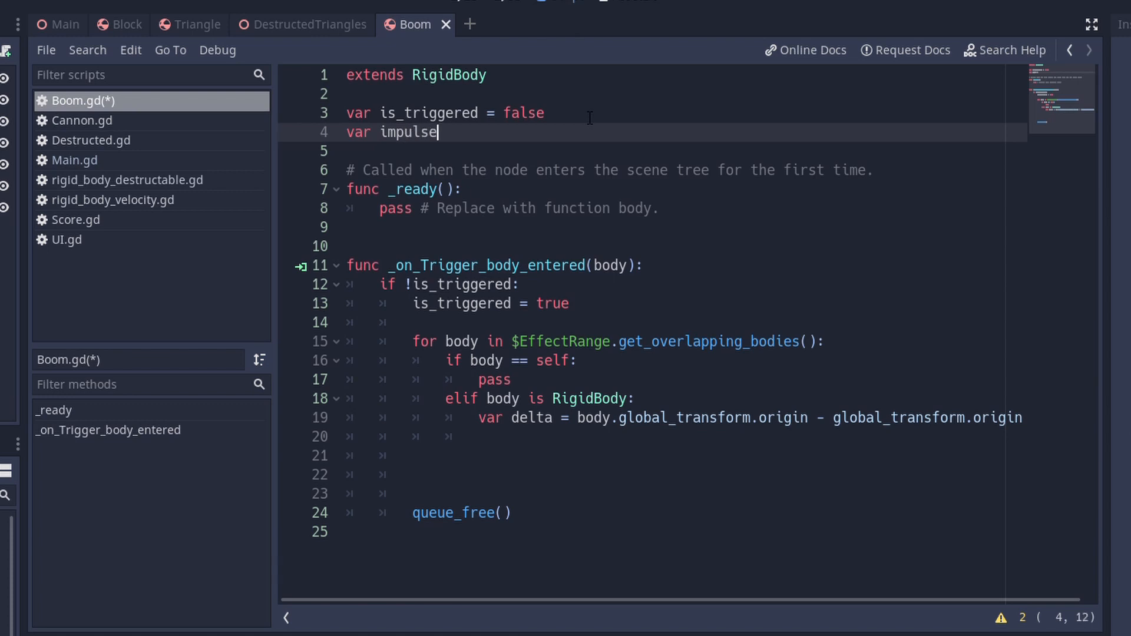
pyautogui.write('_strength = 1.')
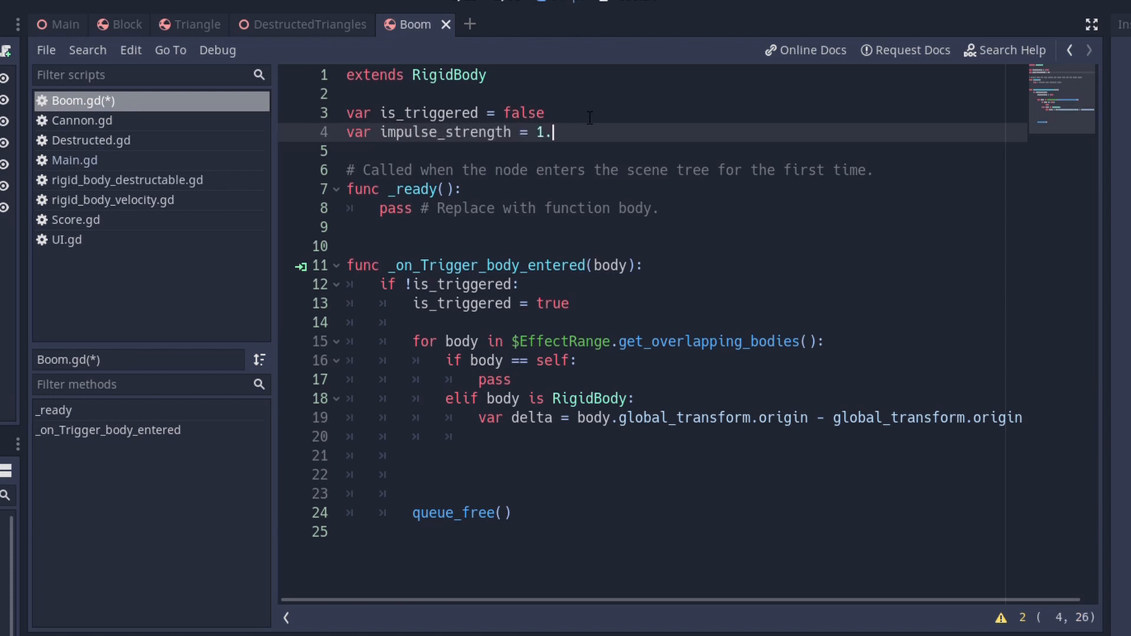
pyautogui.write('body.appl')
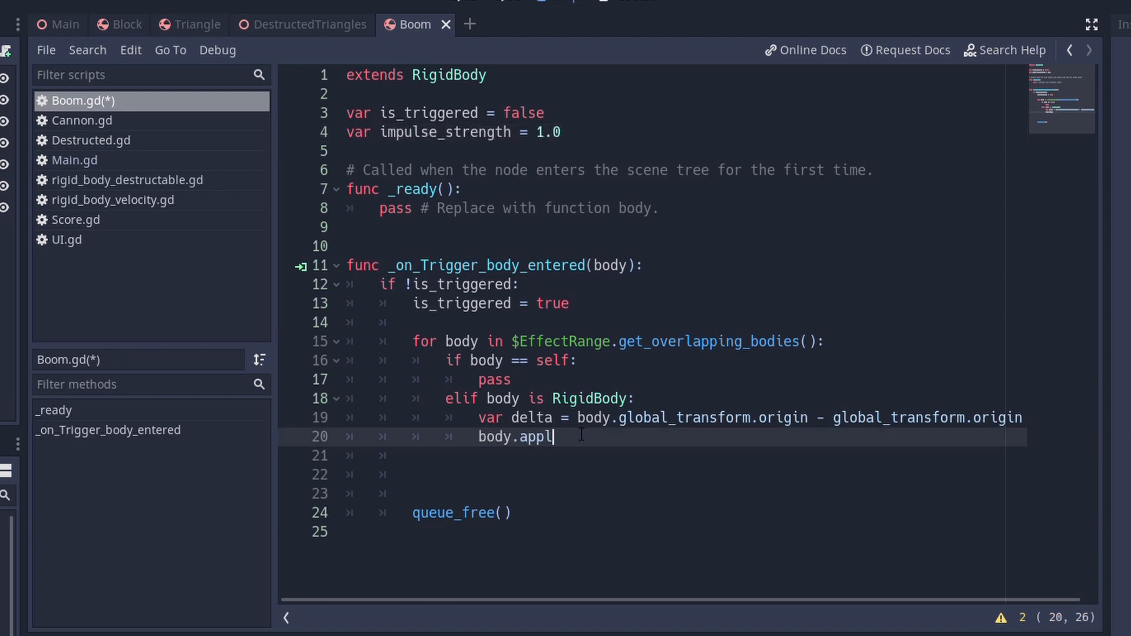
pyautogui.write('y_inpu')
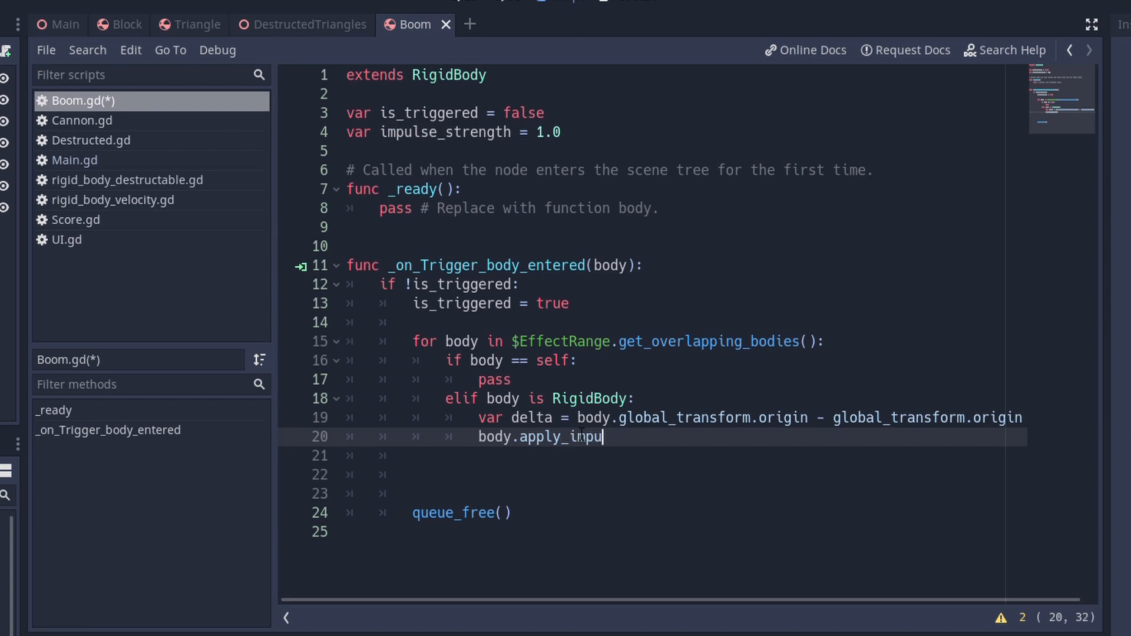
pyautogui.write('lse(body.gl')
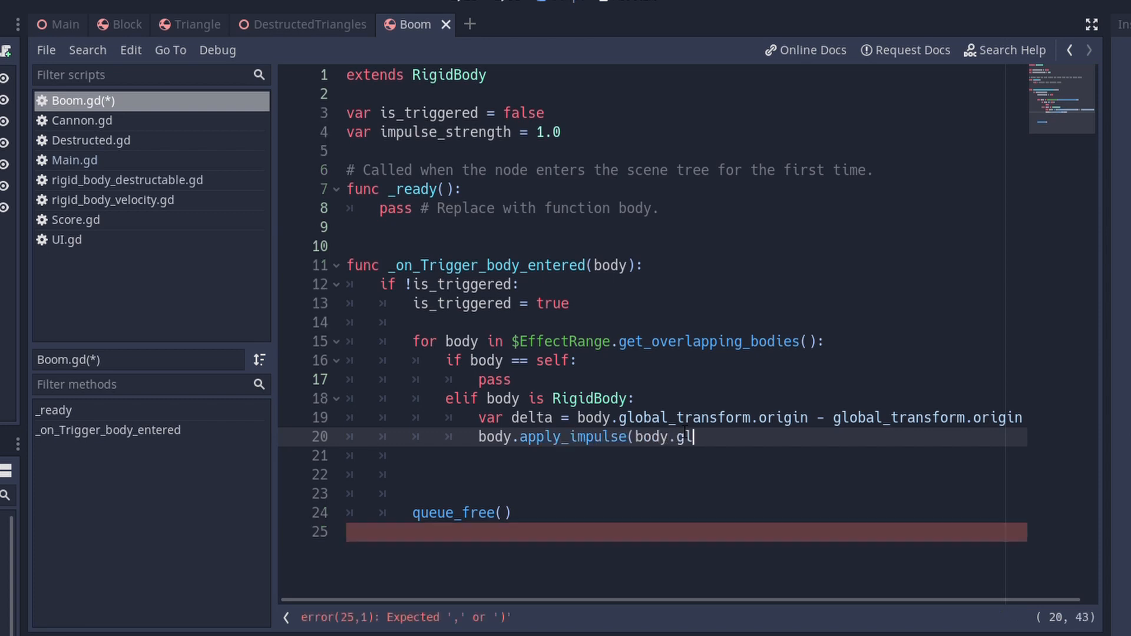
pyautogui.write('obal_transf')
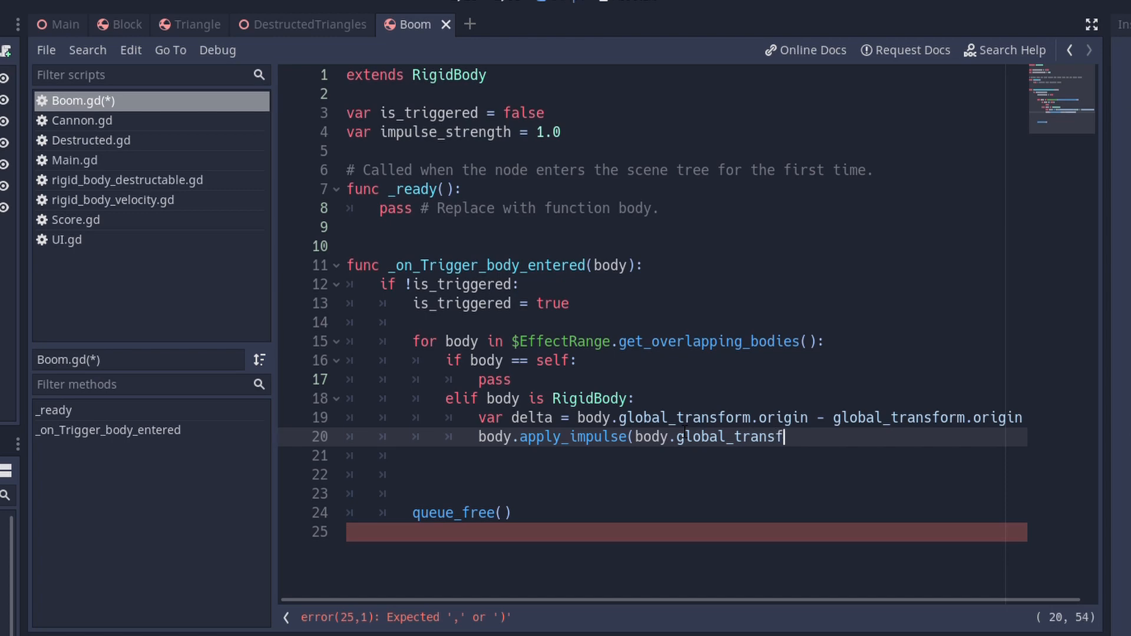
pyautogui.write('orm.origin,')
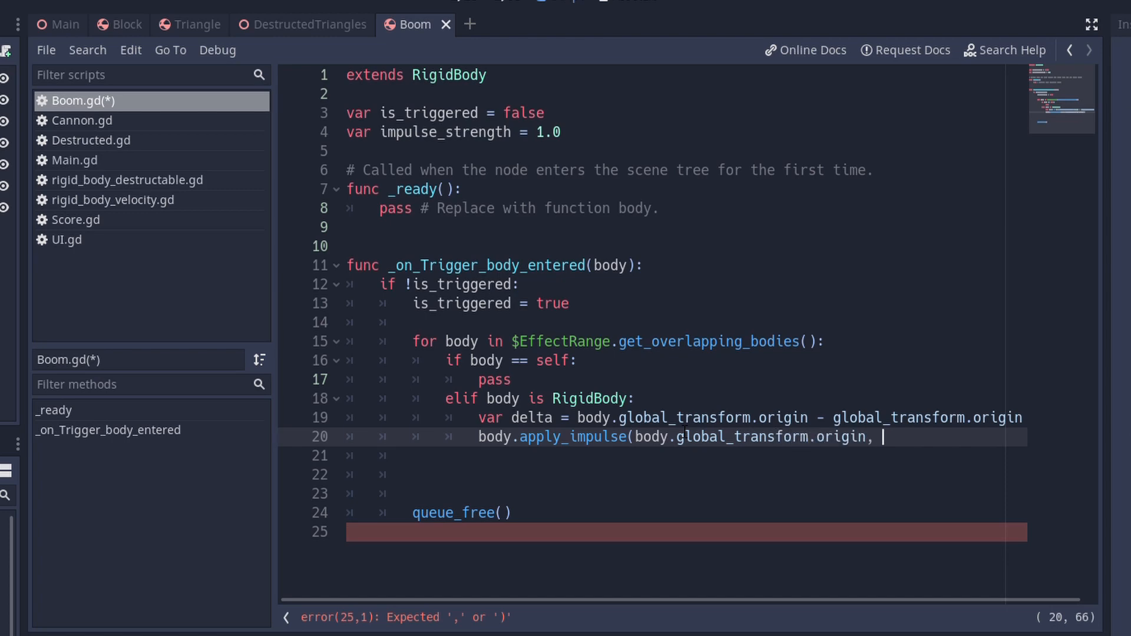
pyautogui.write('delta.')
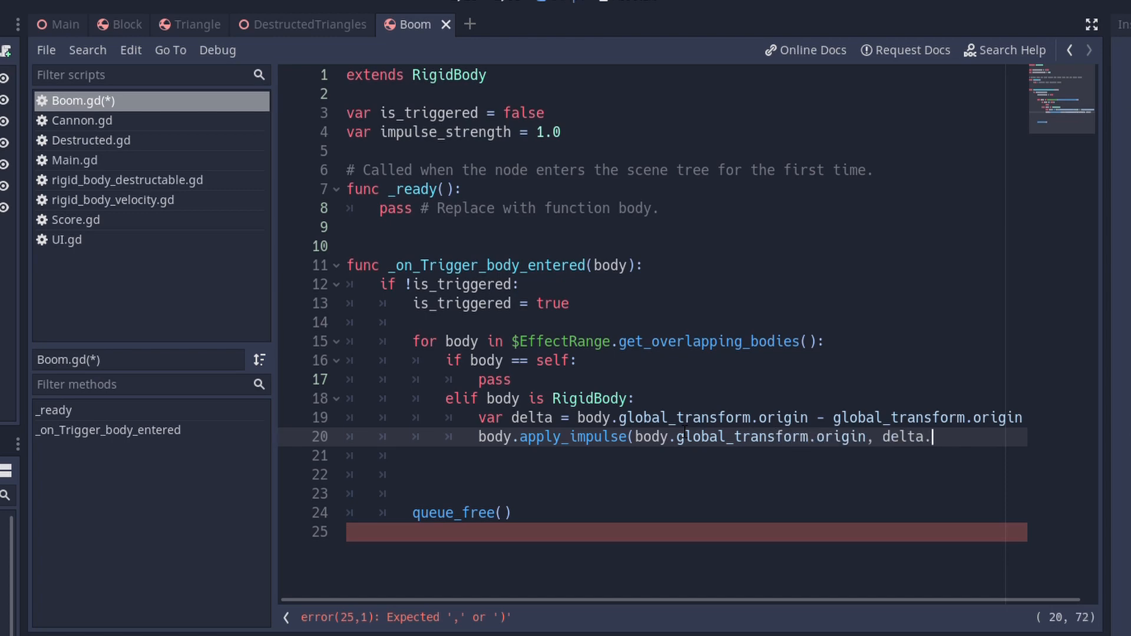
pyautogui.write('normalized() *')
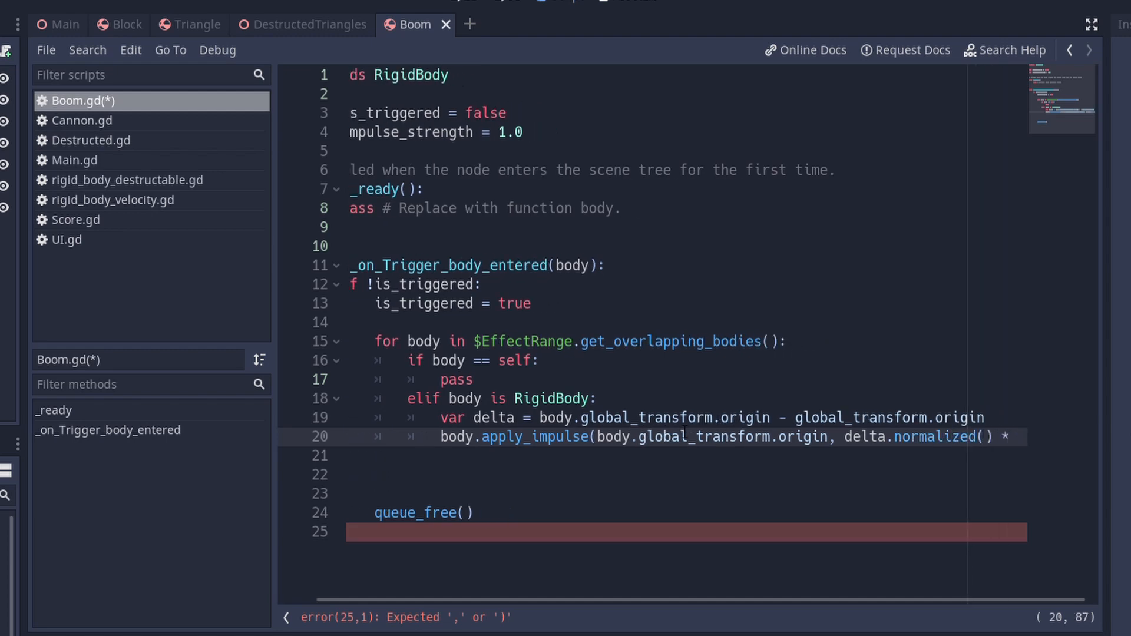
pyautogui.hscroll(3)
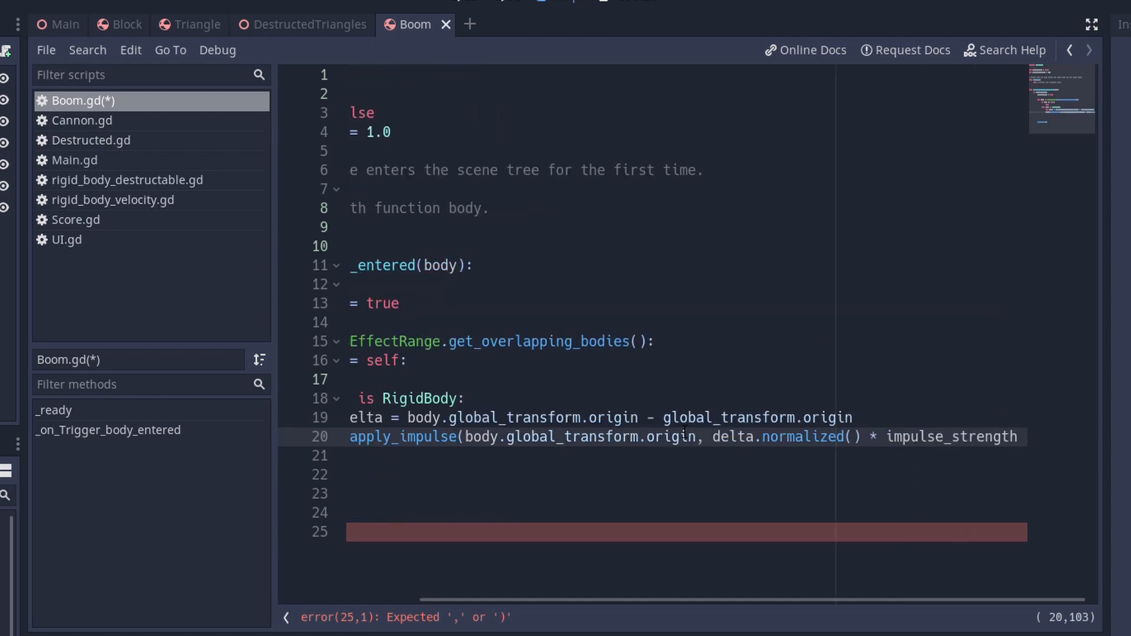